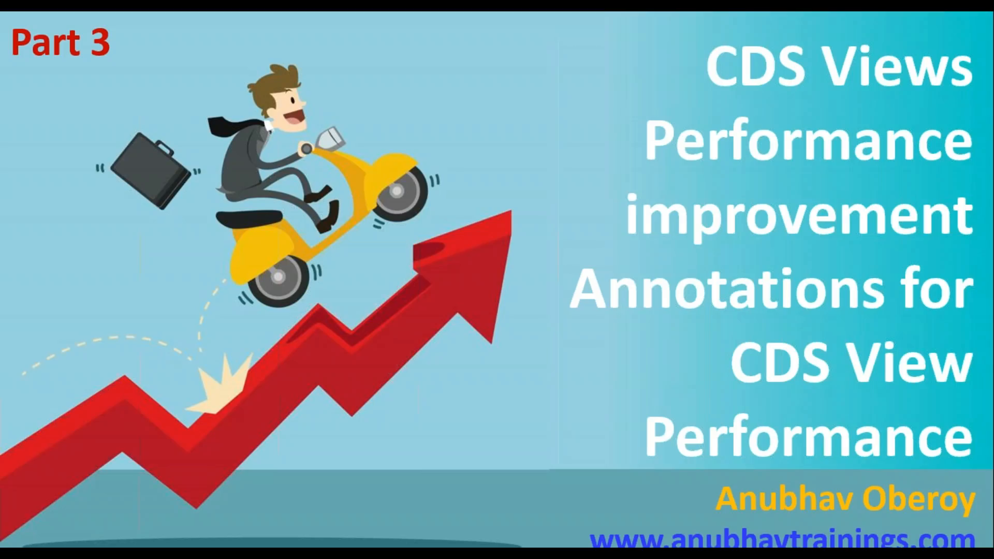
mouse_move(978, 50)
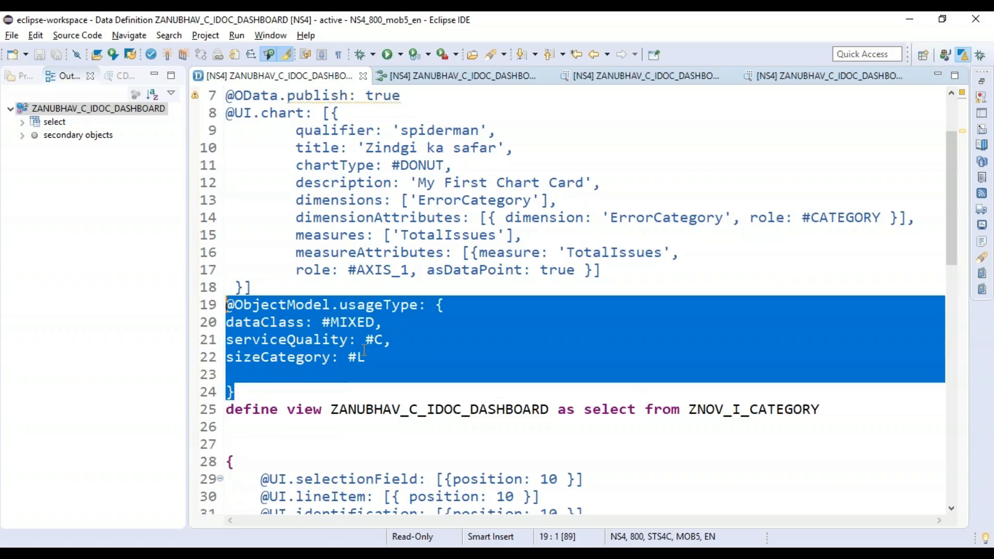
click(364, 357)
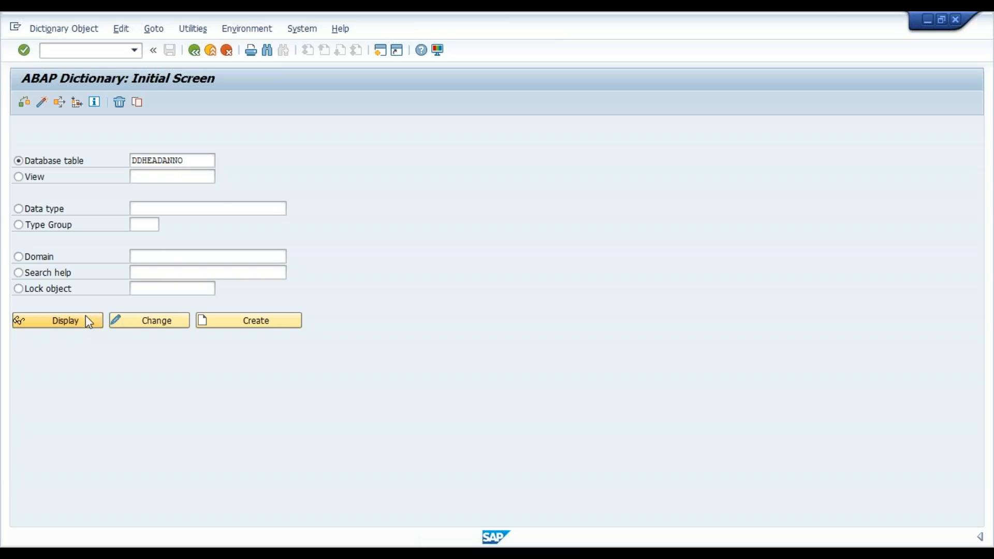
Display table DDHEADANNO and filter its data browser on structured object V_C_IDOC_DASHBOARD.
click(57, 320)
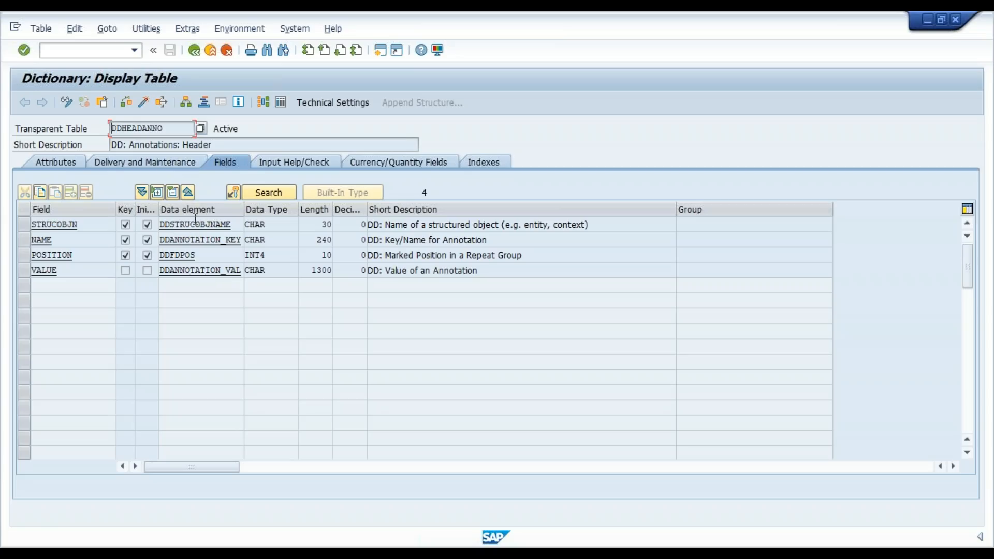
mouse_move(281, 102)
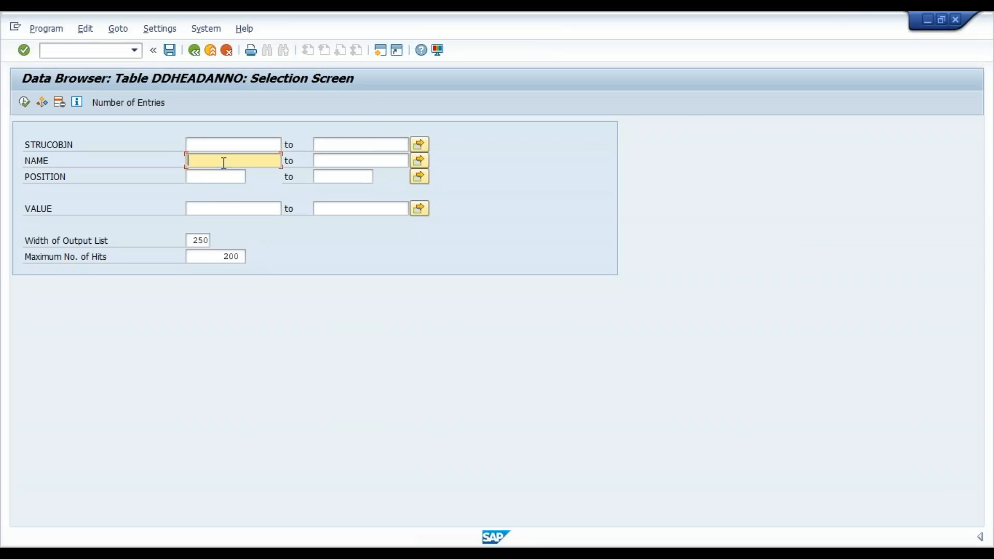
text(V_C_IDOC_DASHBOARD)
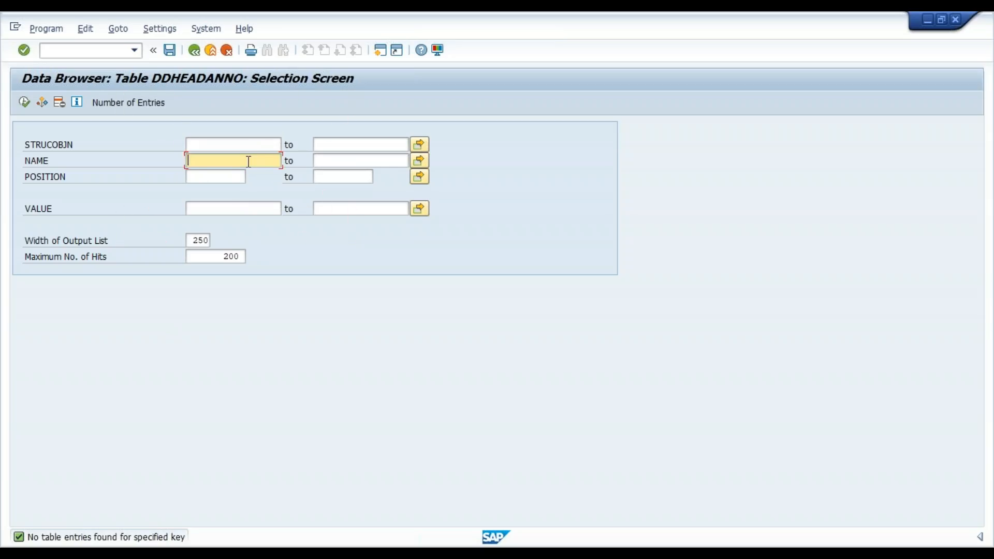
text(V_C_IDOC_DASHBOARD)
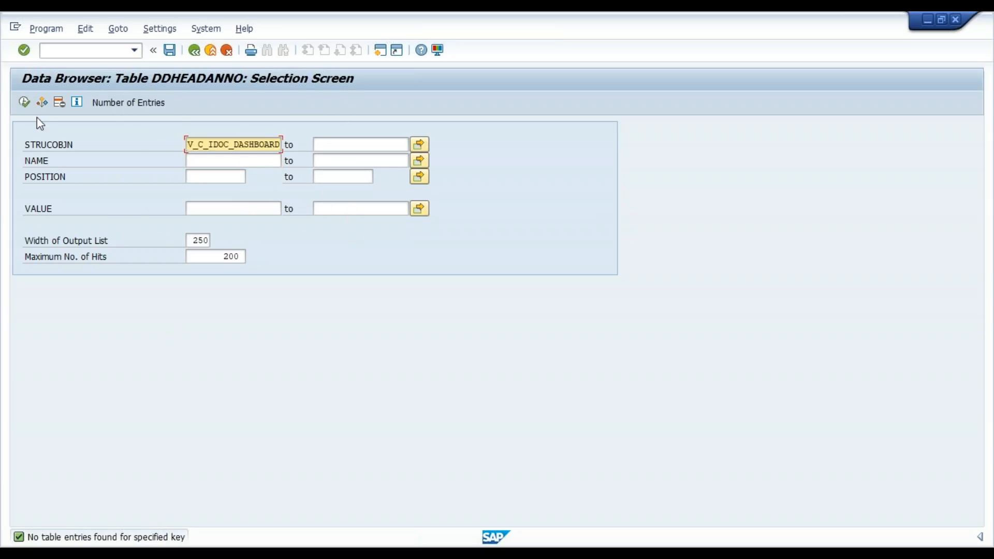
Execute the DDHEADANNO selection to list the 31 annotation entries of the dashboard view.
click(24, 103)
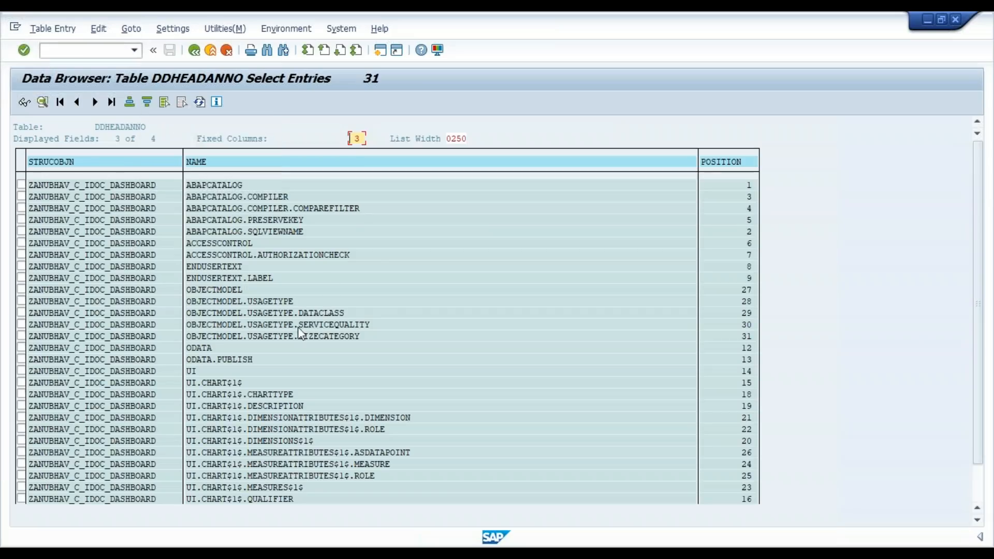
mouse_move(199, 228)
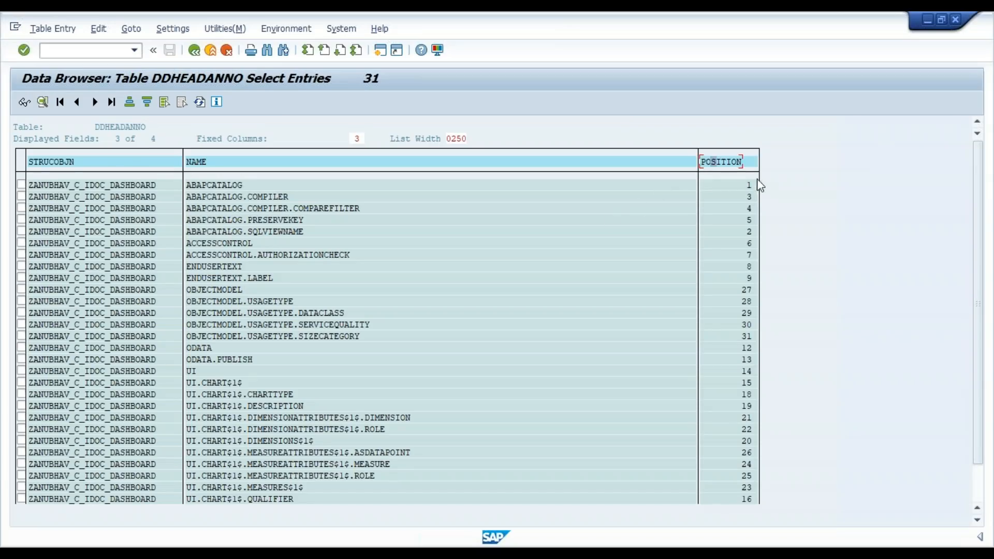
click(736, 242)
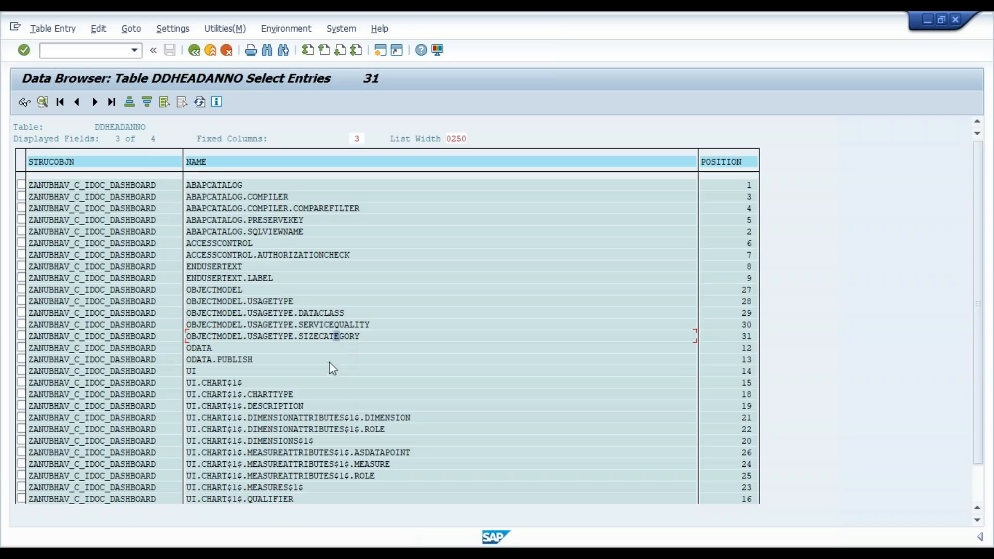
mouse_move(360, 379)
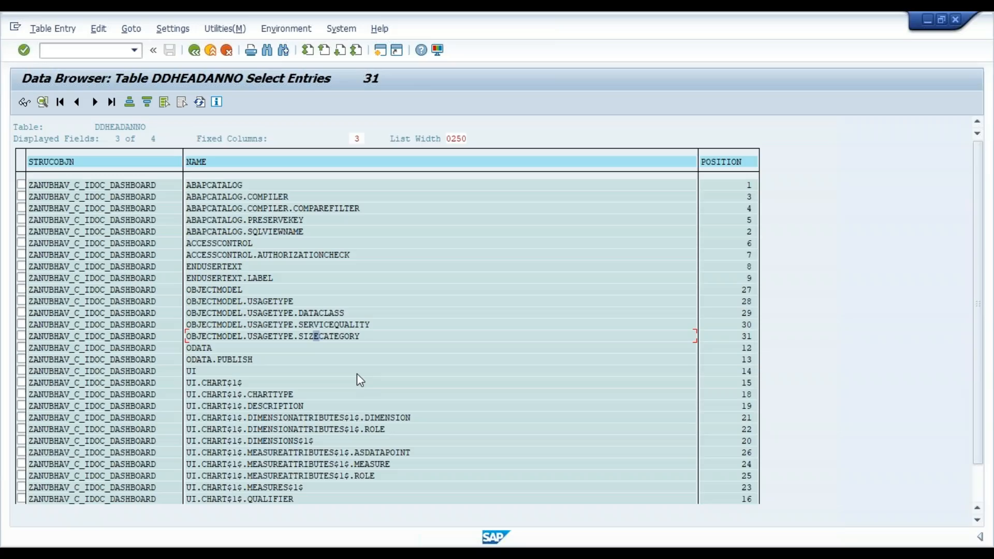
mouse_move(287, 312)
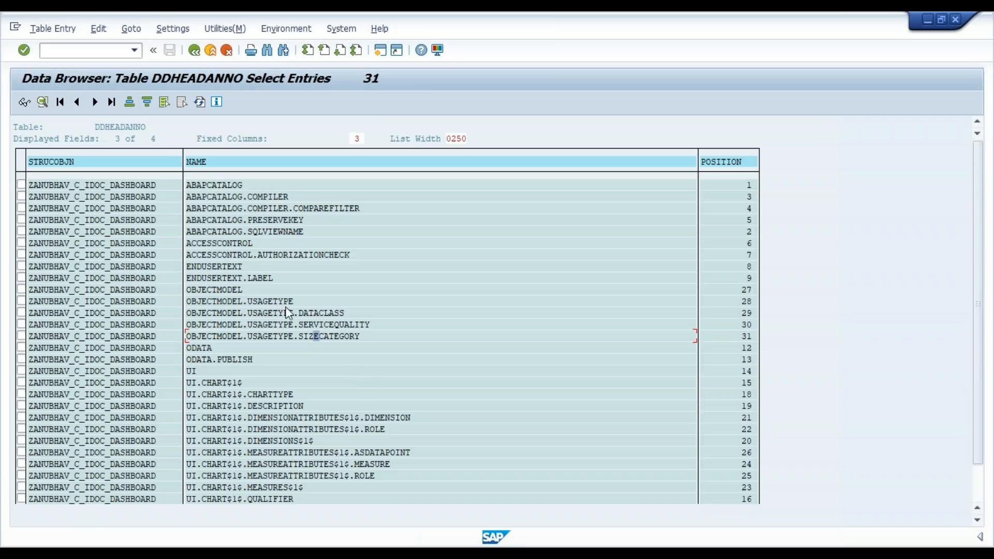
mouse_move(298, 332)
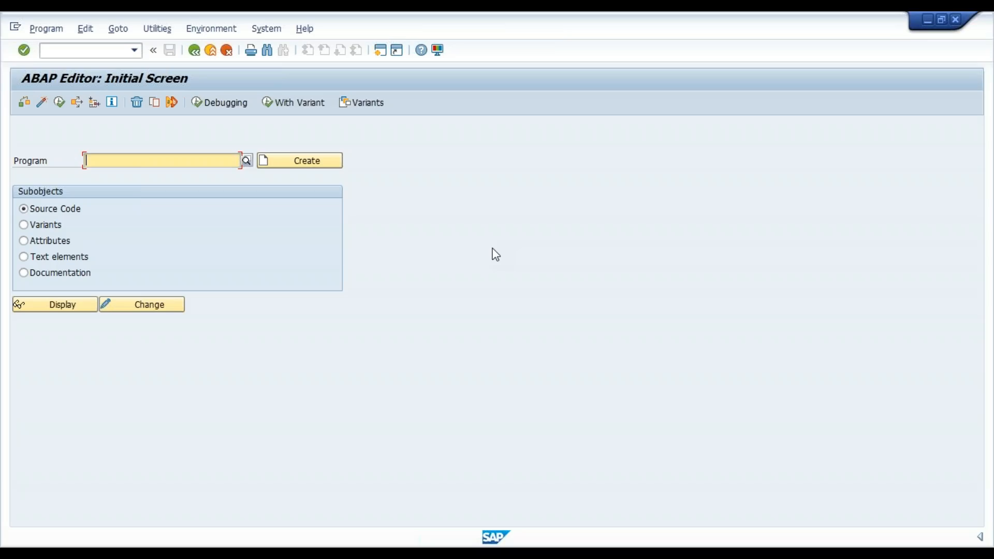
Enter program name zanubhav_cds_performance in SE38's Program field.
text(zanubhav_cds_perfo)
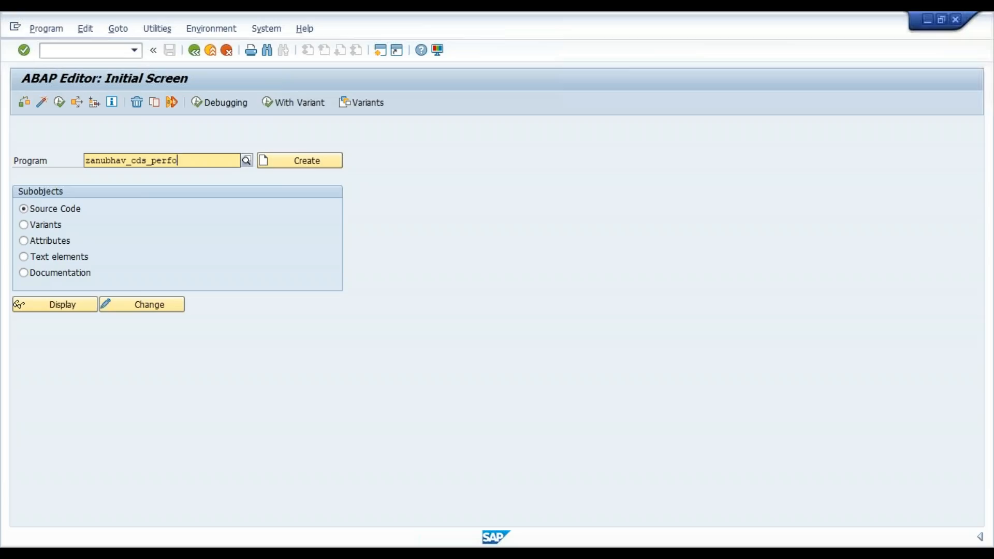
text(rmance)
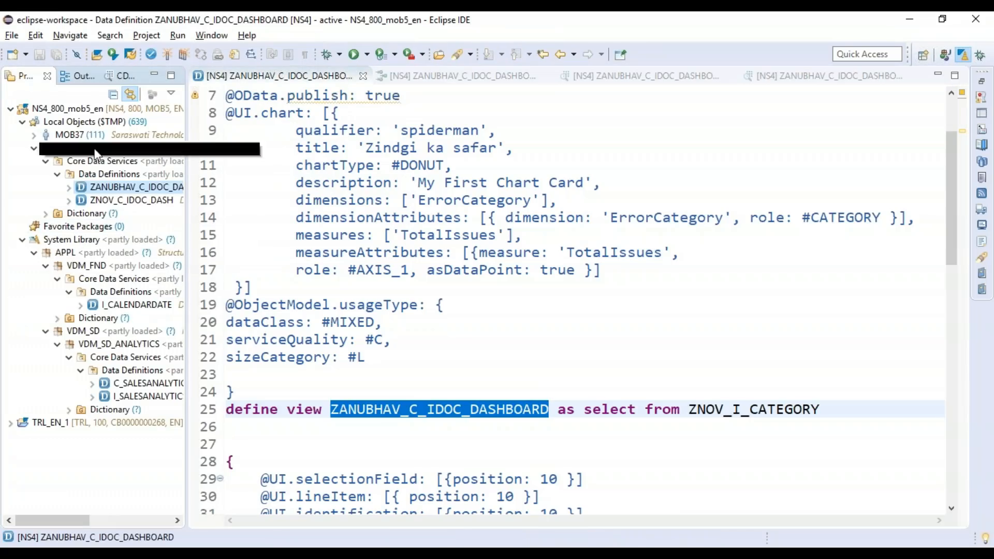
Start a new ABAP Program in the $TMP package via New > Other filtered on ABAP.
right_click(82, 148)
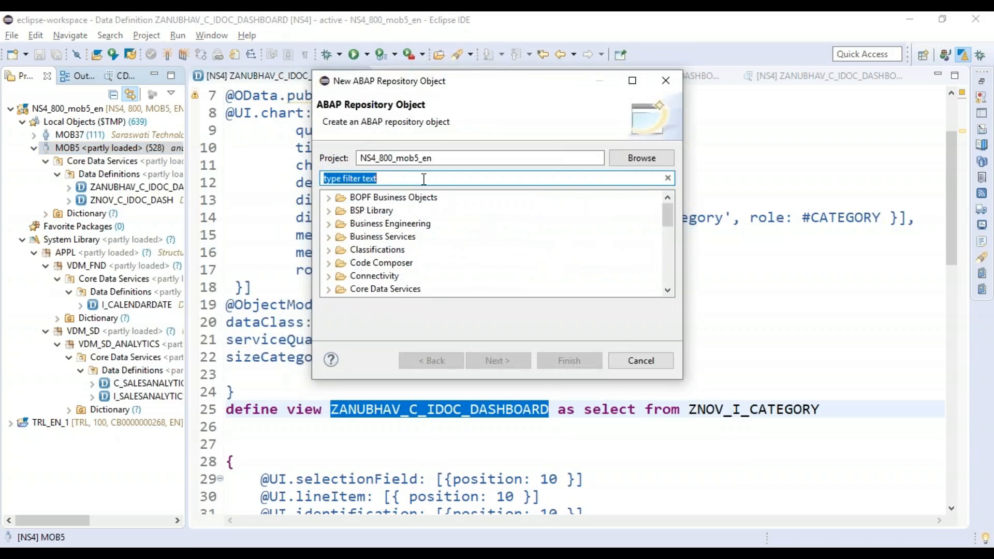
text(ABAP)
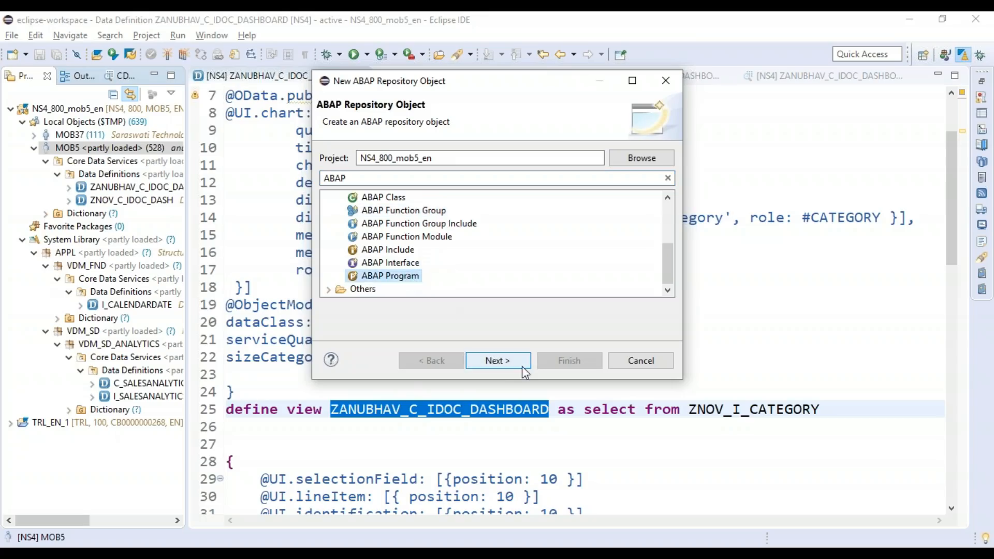
click(498, 360)
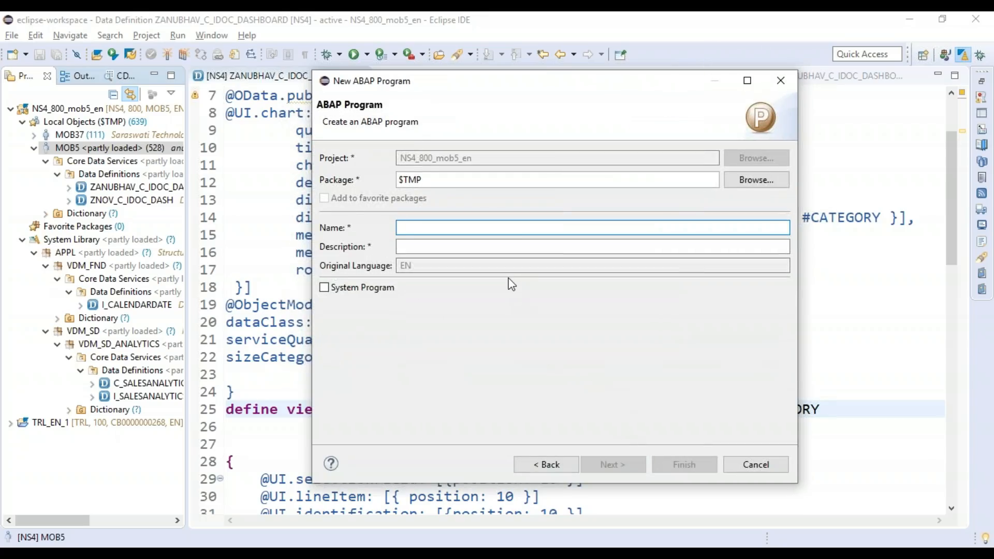
Name it ZANUBHAV_CDS_PERFORMANCE_CHECK with a service-quality check description and finish creation.
text(ZANUBHAV_)
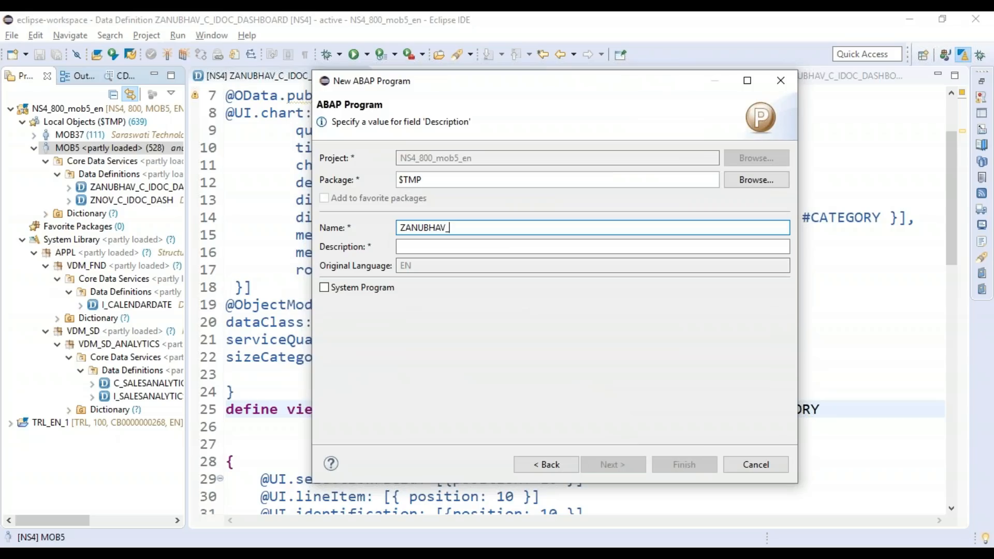
text(CDS_)
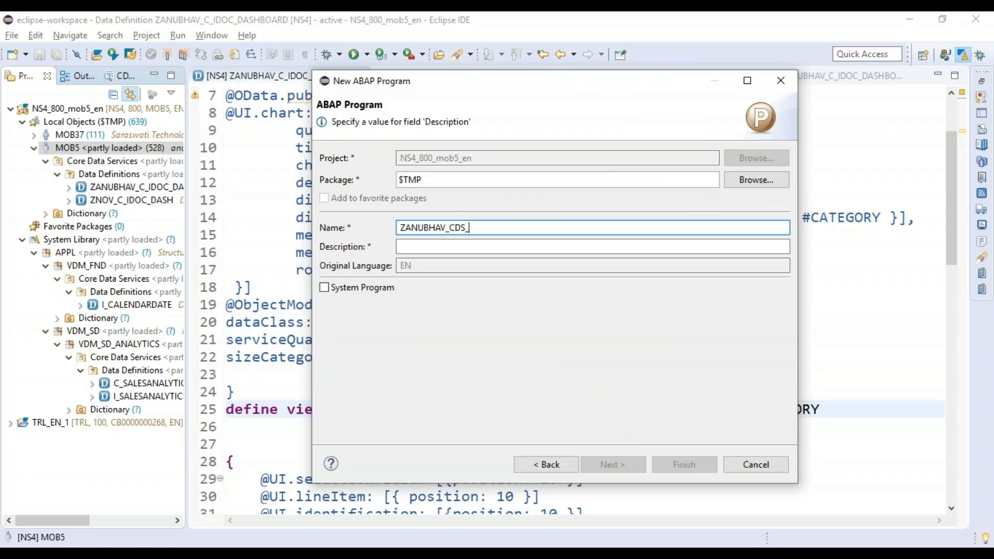
text(PERFORMANCE)
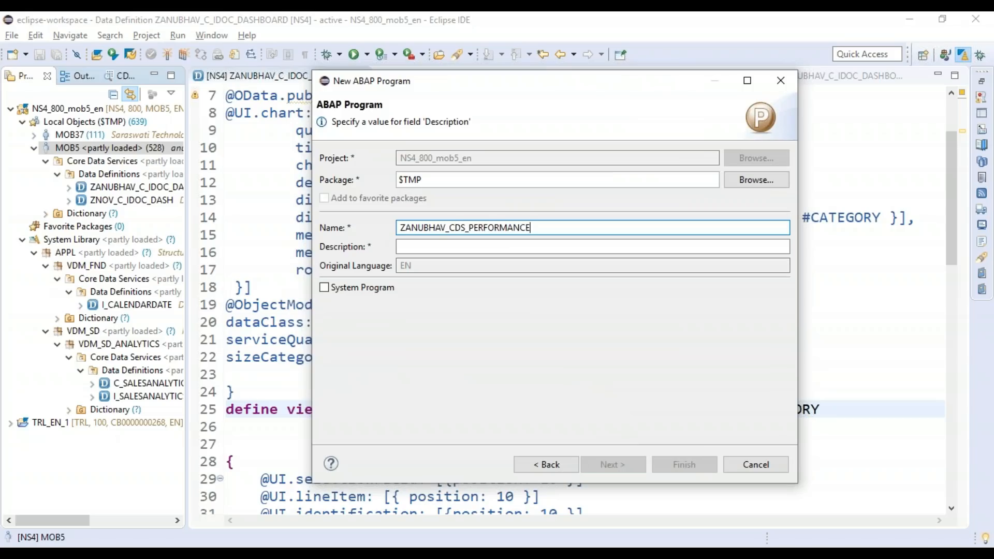
text(Ch)
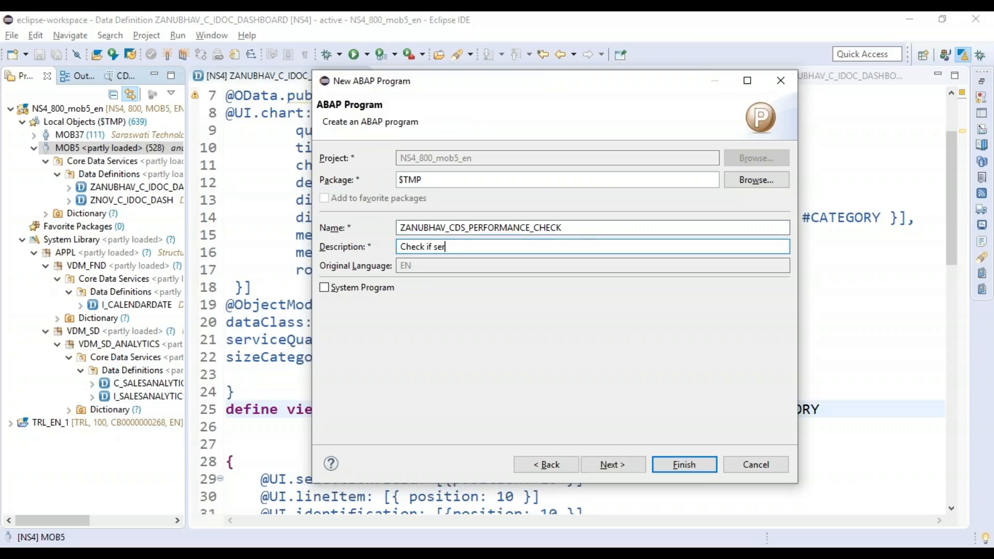
text(vice quality annotations are maintained)
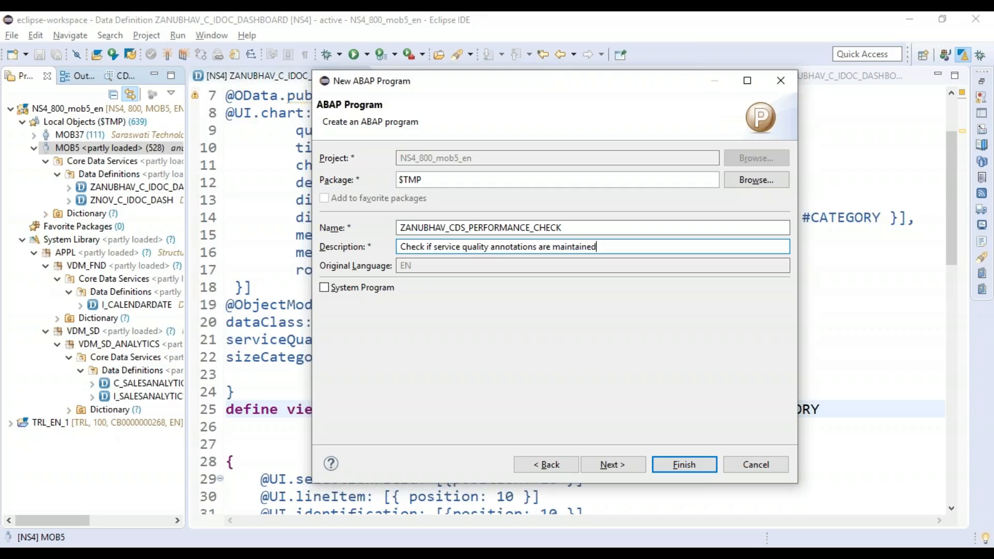
click(683, 464)
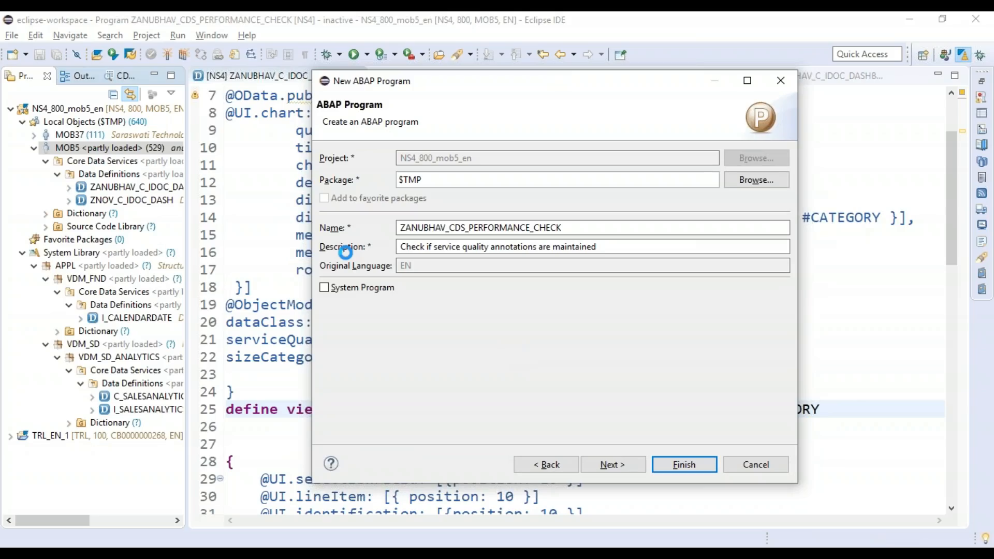
click(684, 464)
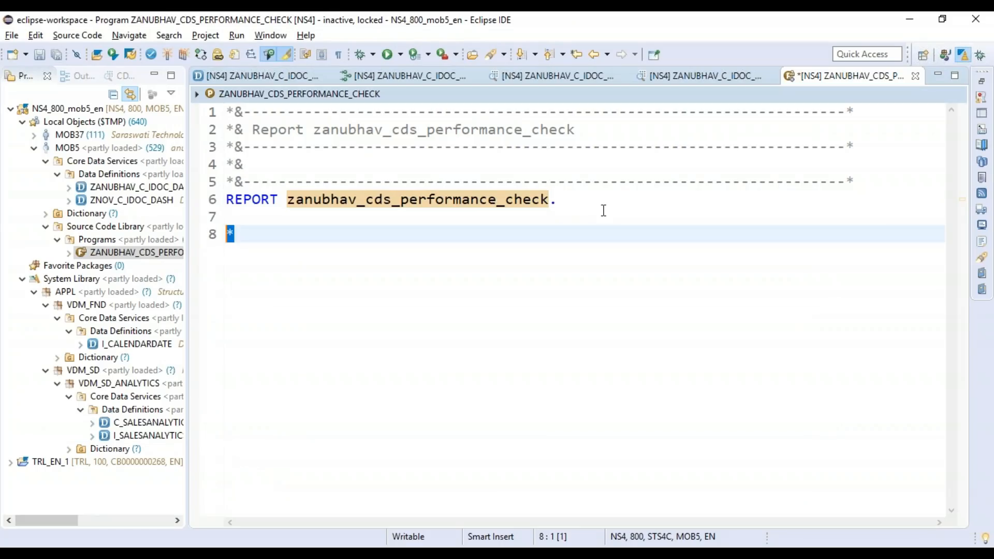
Write a purpose comment: the report investigates custom CDS views missing service qualities.
text(Pur)
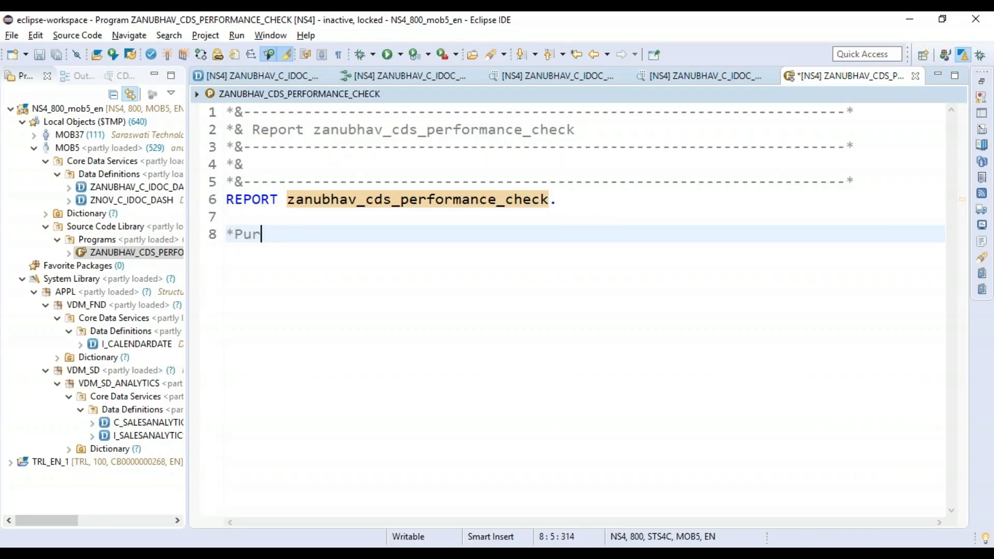
text(pose: this w)
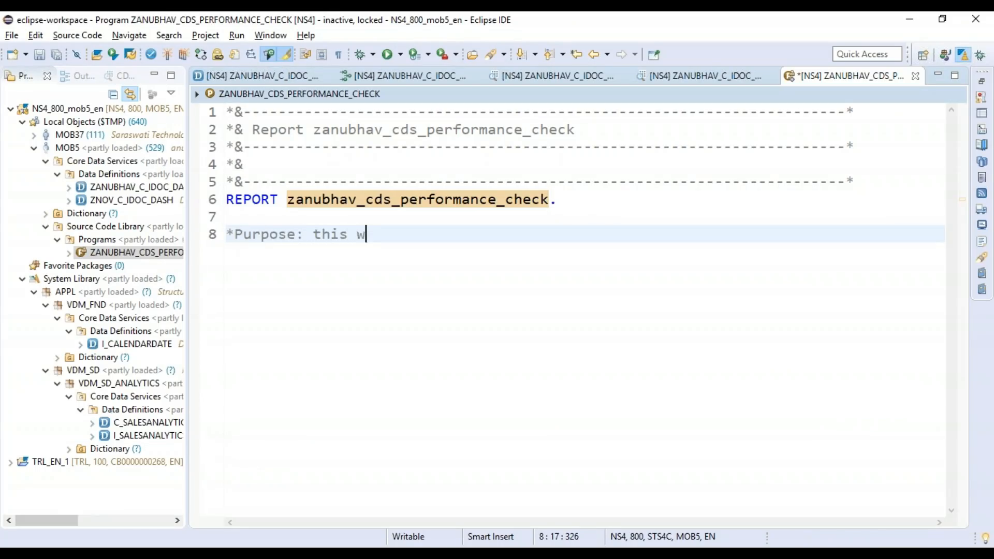
text(report will)
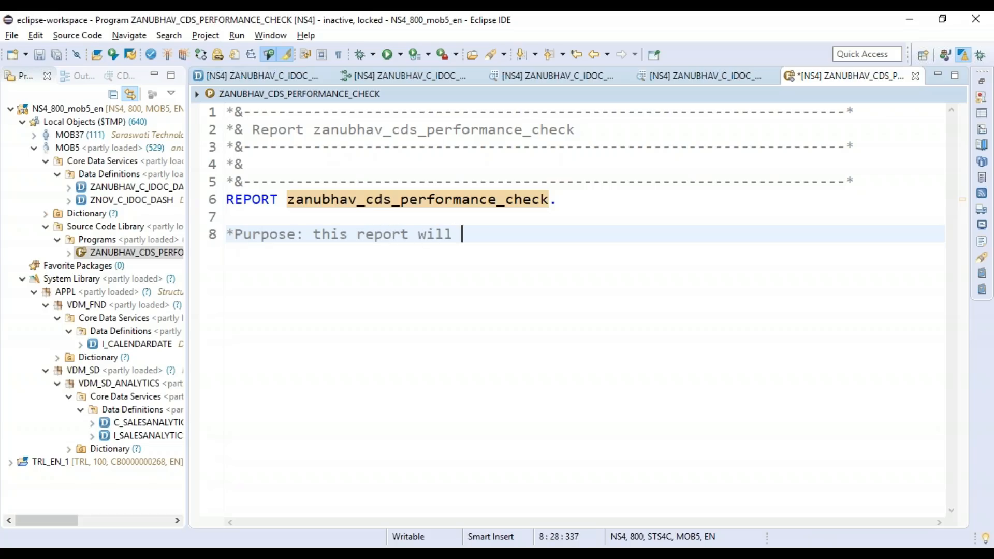
text(investiga)
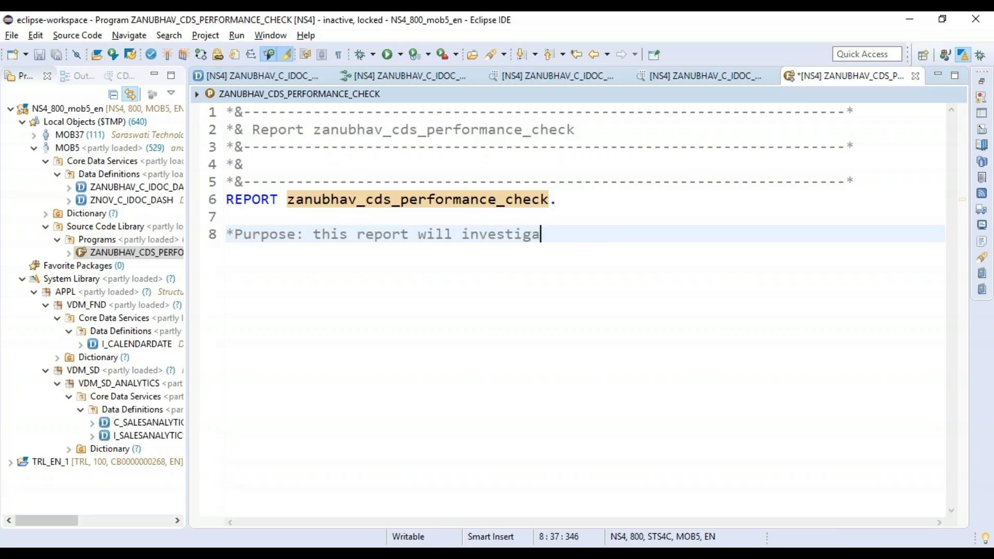
text(te all your)
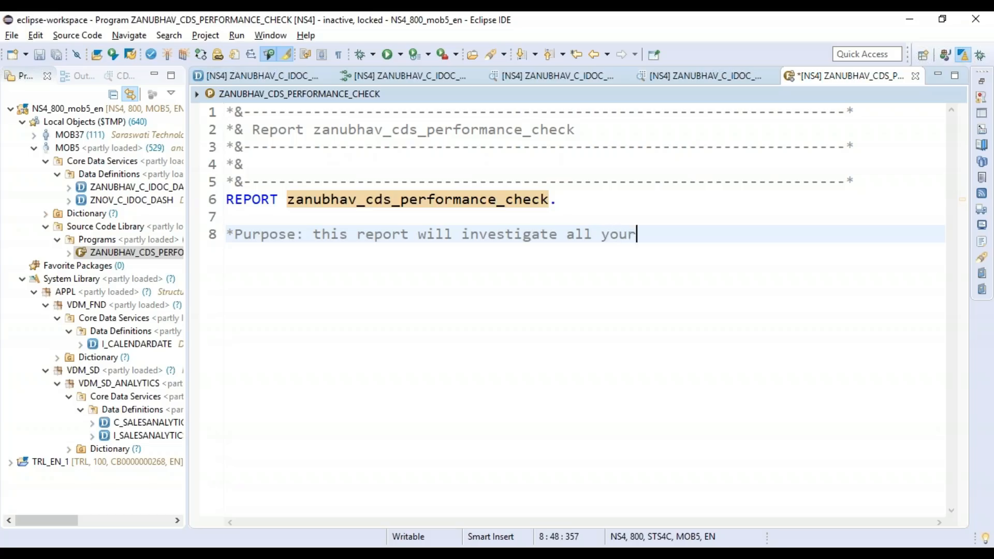
text(customer)
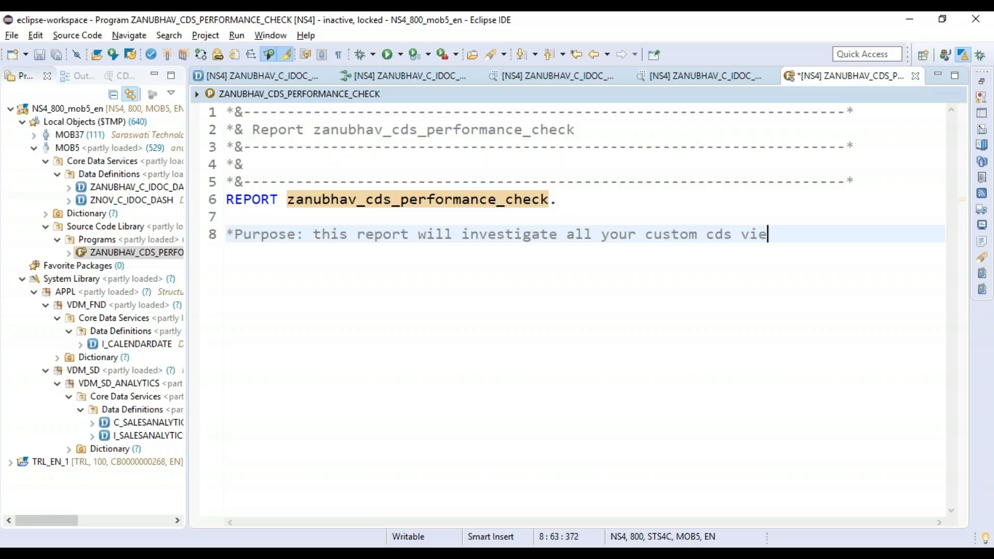
text(ws)
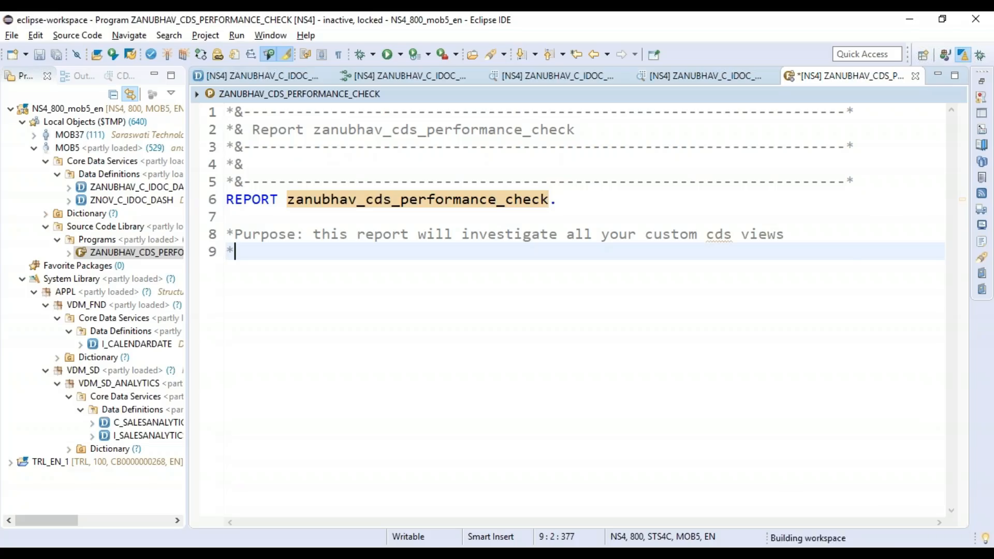
text(to find)
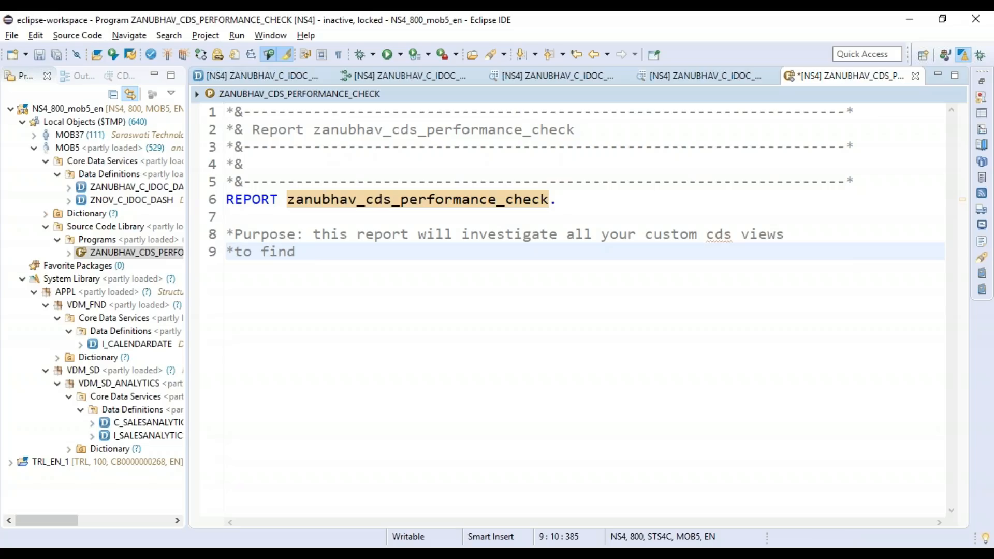
text(those one's)
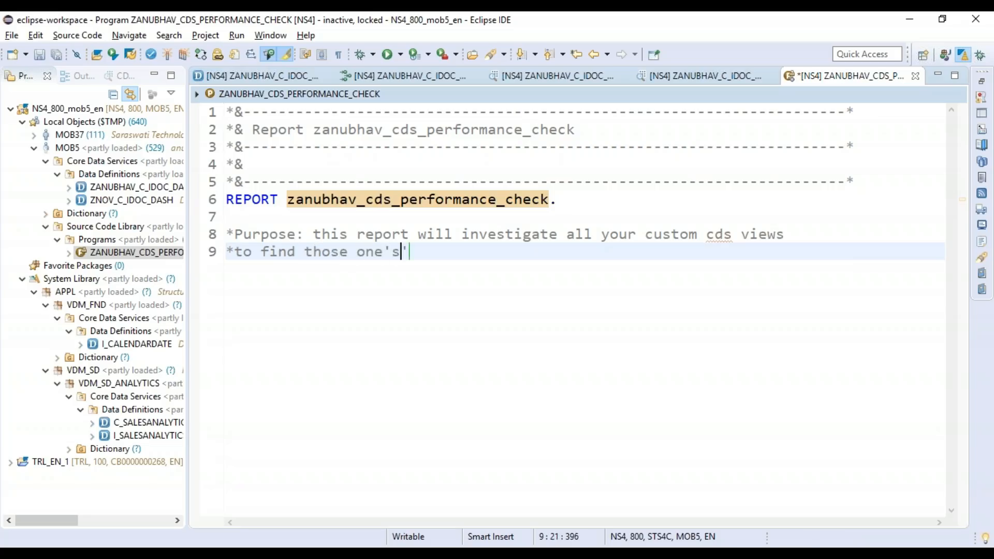
text(who are not maintaini)
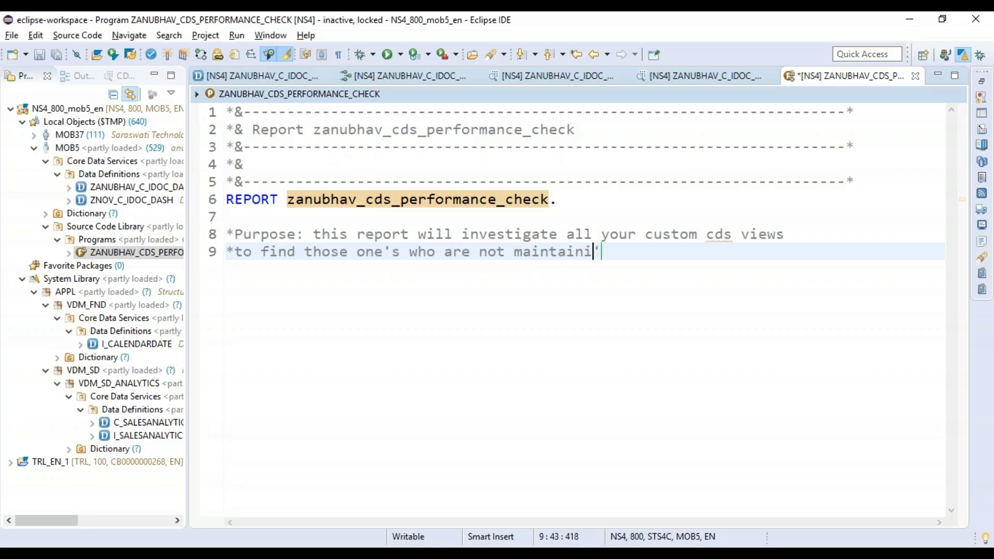
text(ng service)
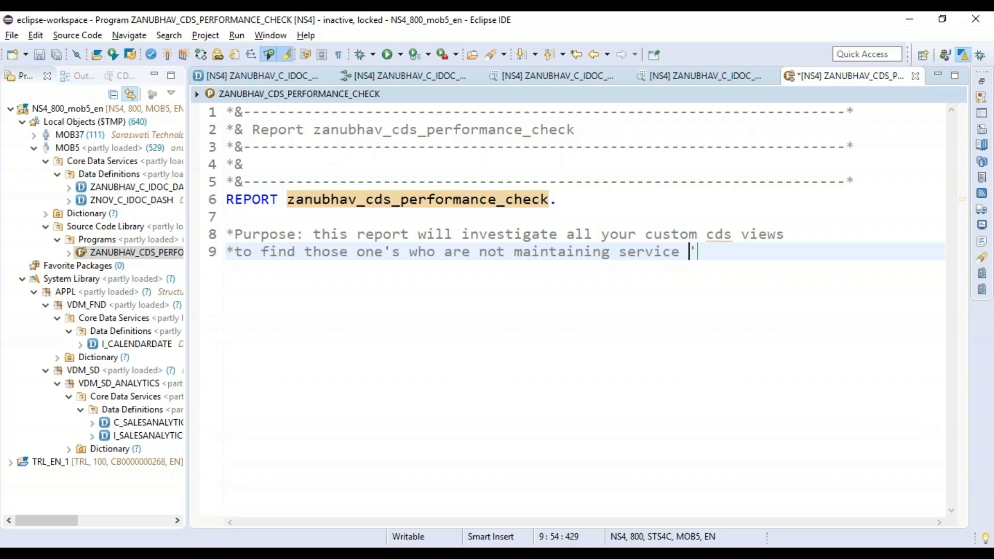
text(qualities)
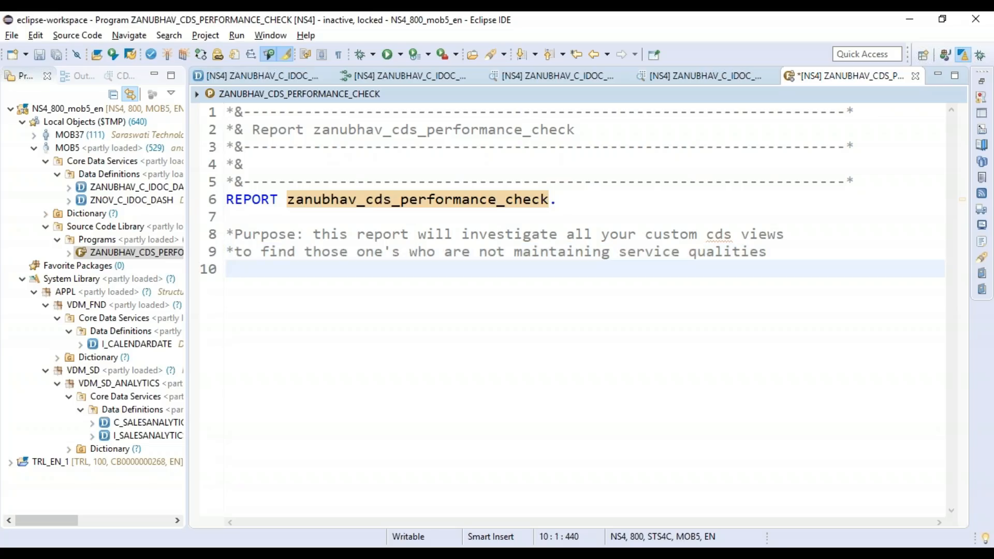
click(228, 269)
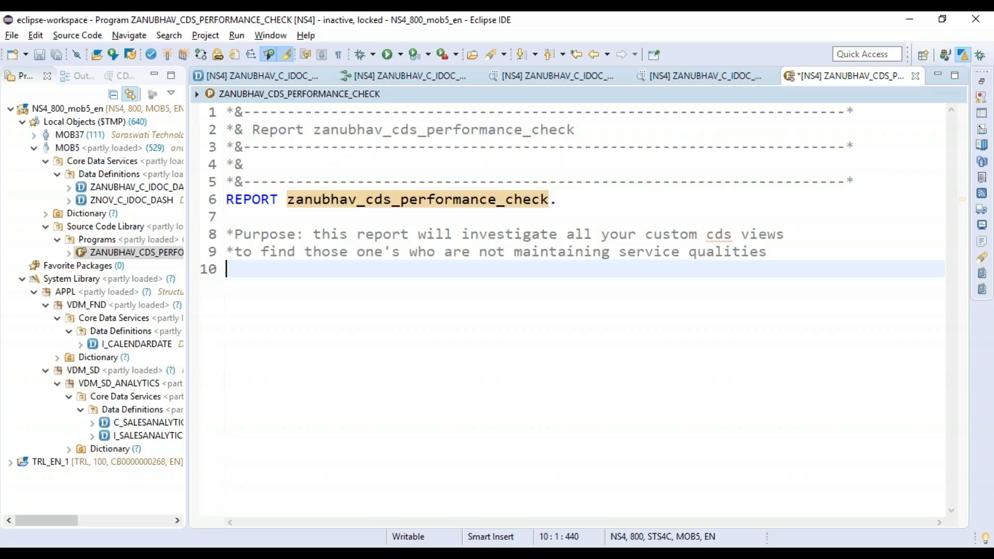
text(*this report is)
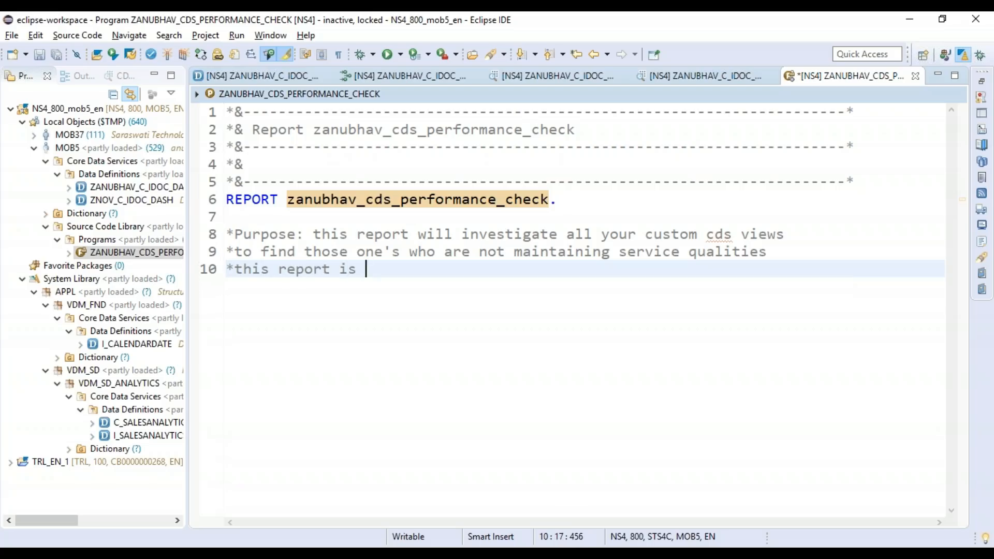
text(brought)
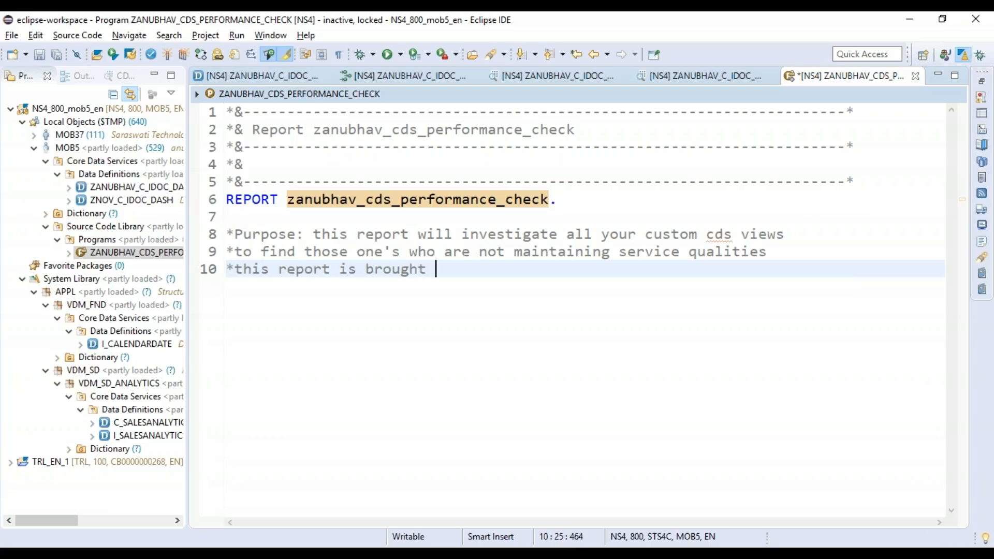
text(to you by)
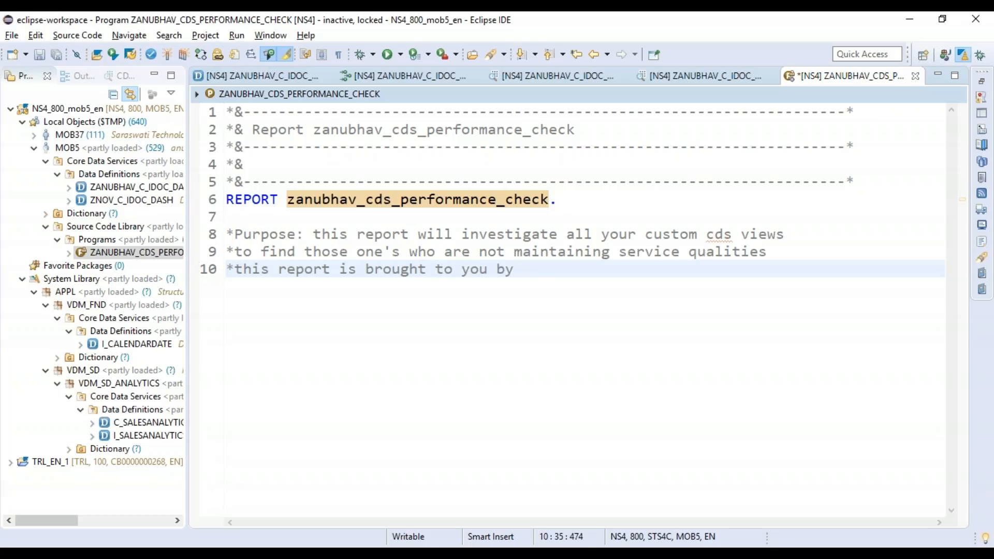
text(https://ww)
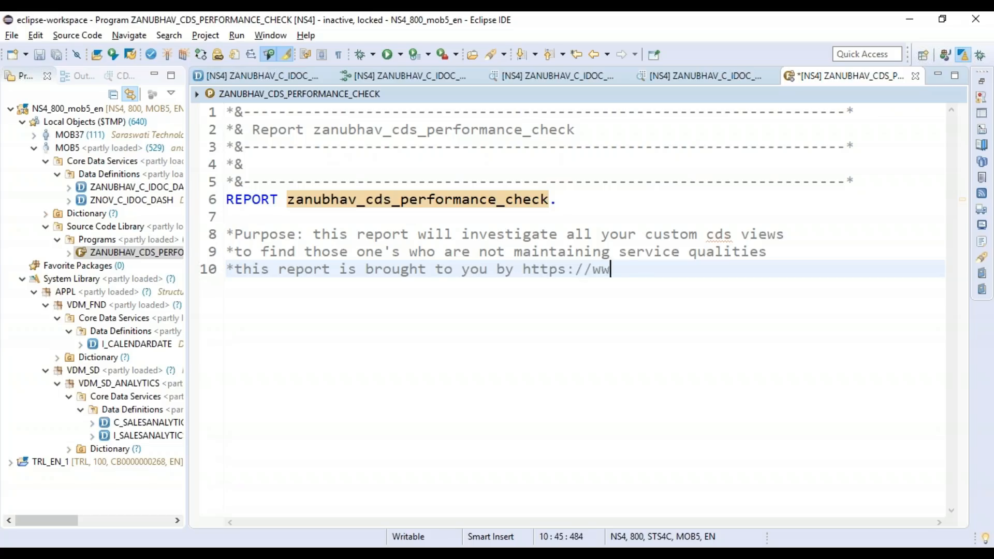
text(w)
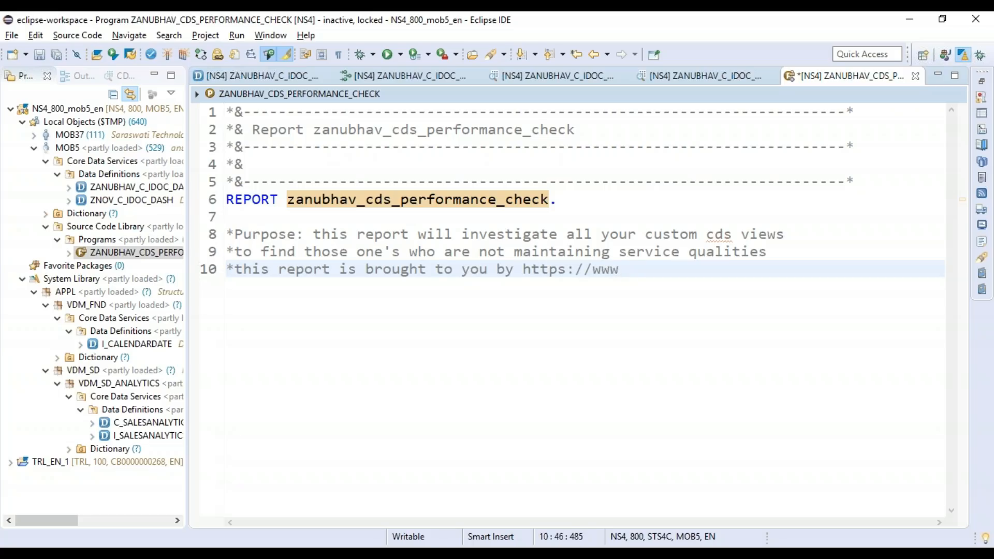
text(.anubhavtra)
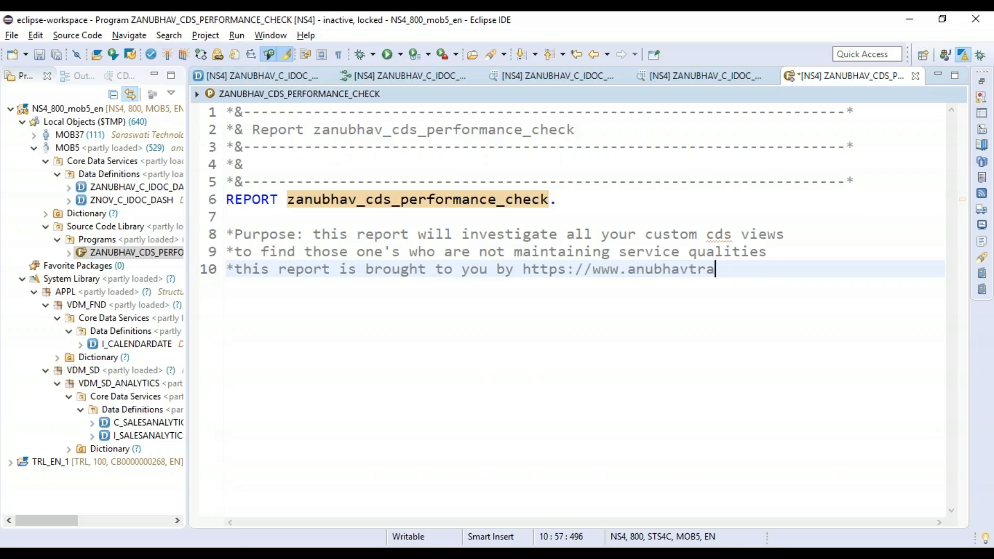
text(inings.com)
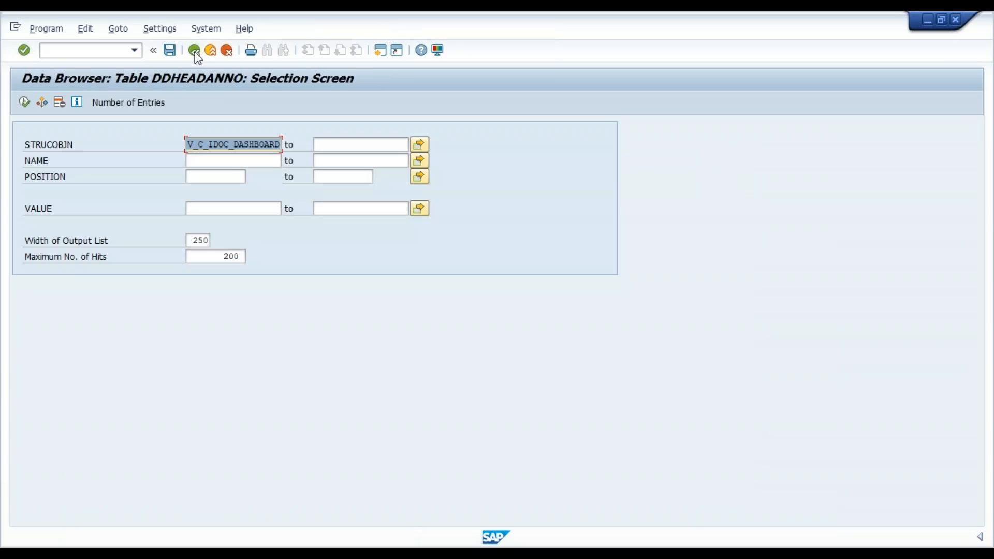
click(193, 50)
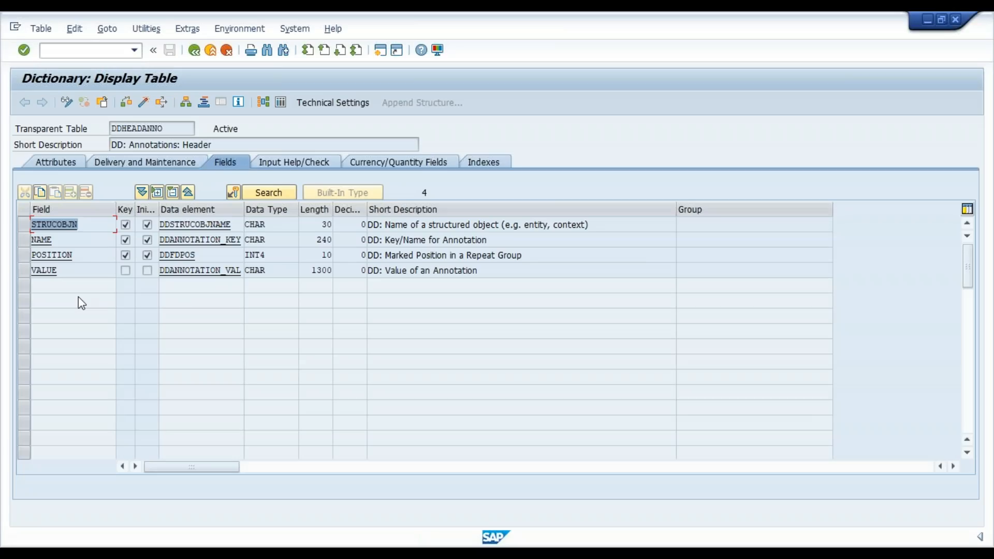
mouse_move(74, 245)
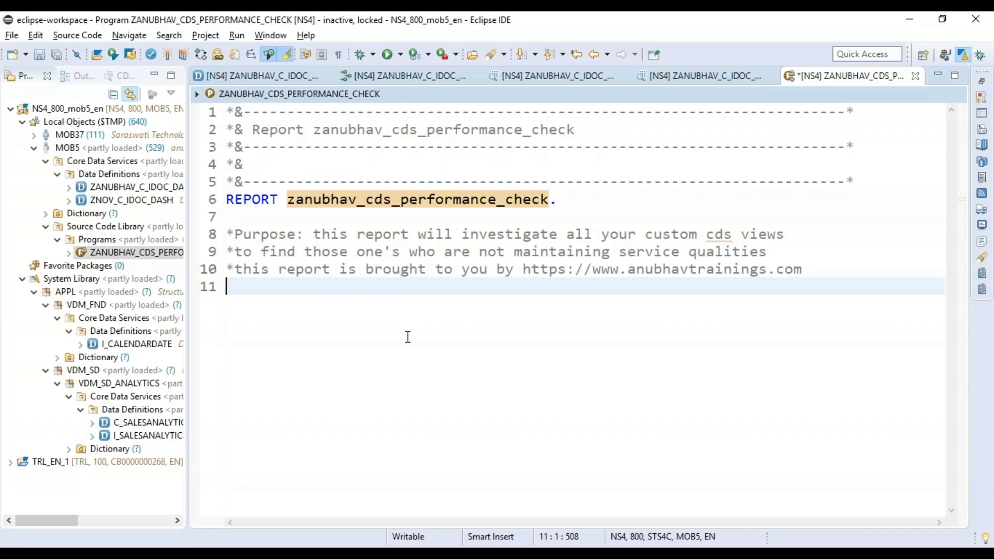
Write a select of STRUCOBJN from ddheadanno into table lt_names with a where clause.
text(sele)
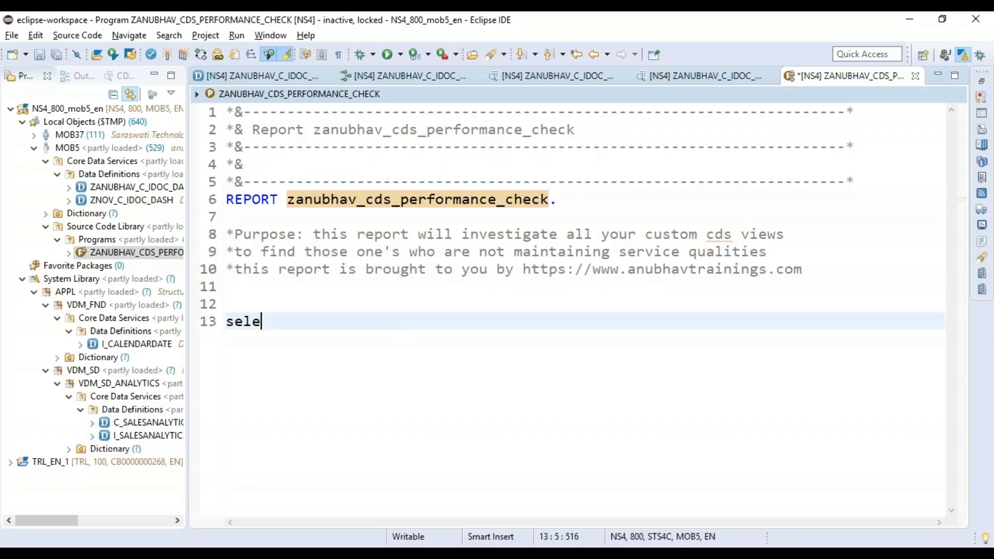
text(ct STRUCOBJN)
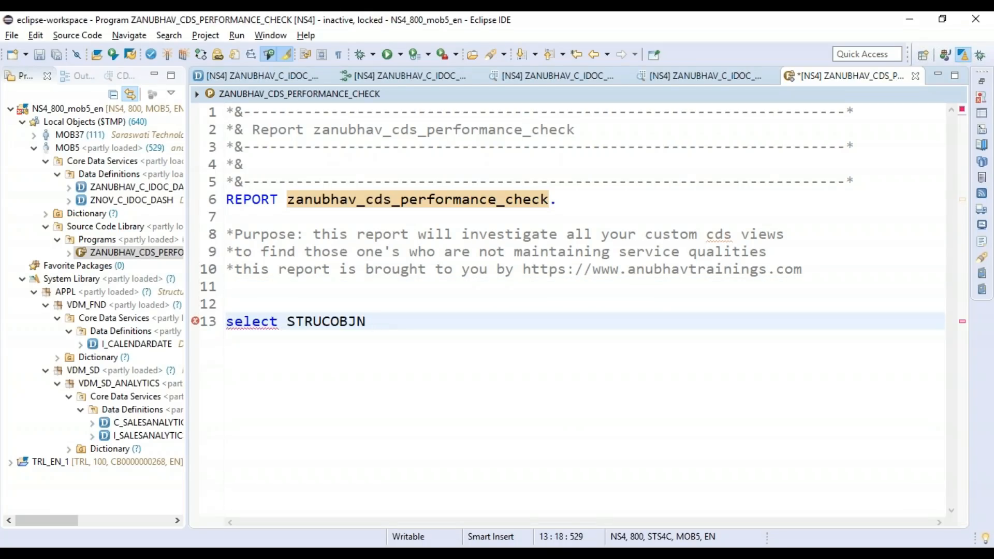
text(from dd)
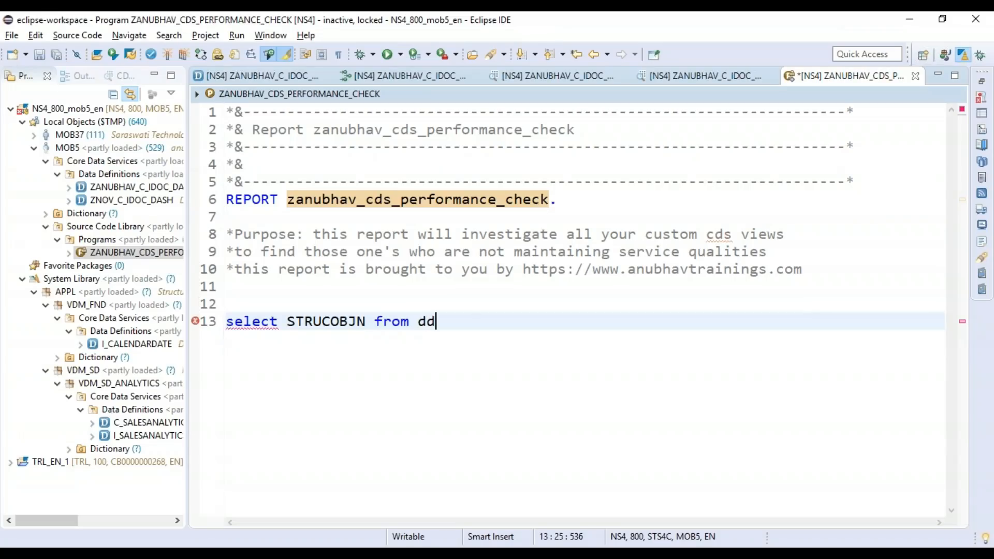
text(headanno)
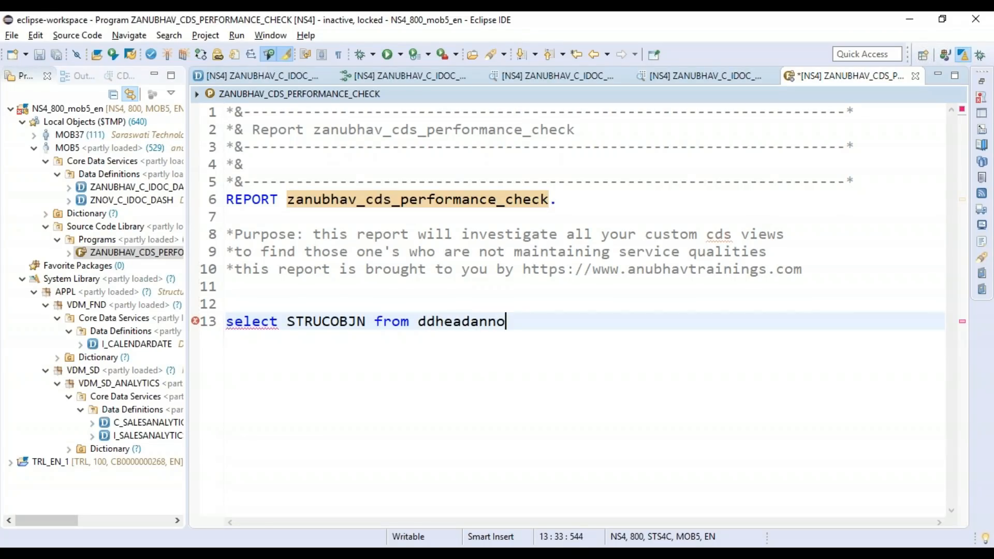
text(w)
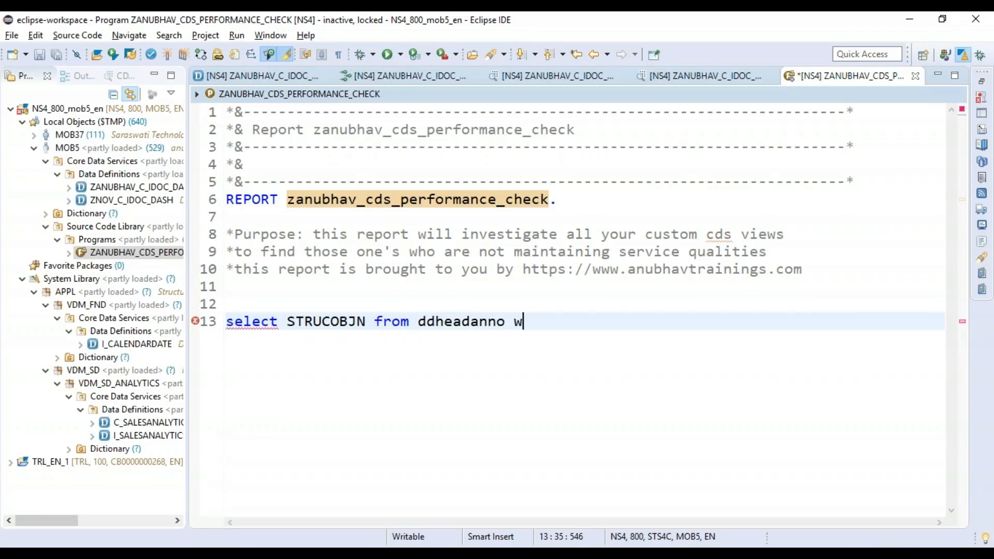
text(into table @data()
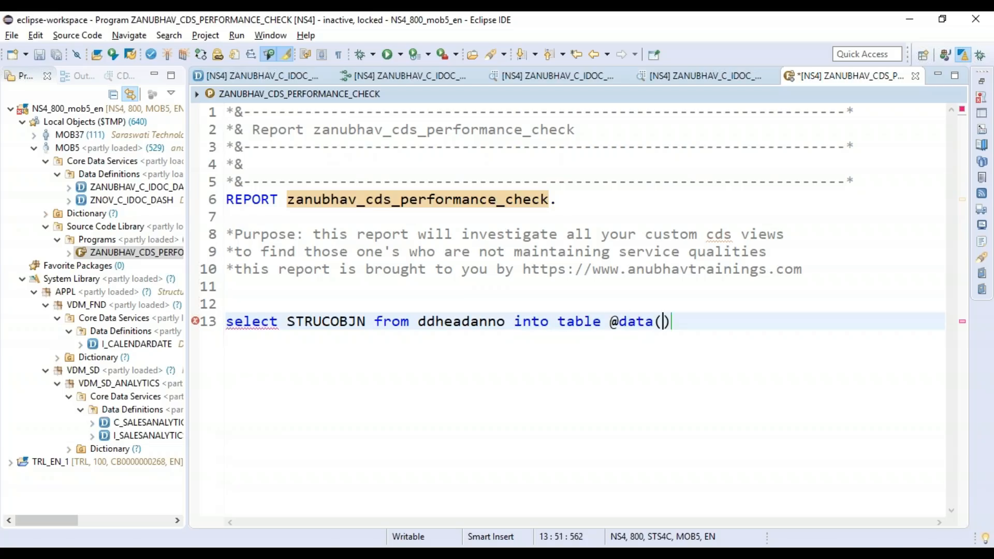
text(lt_nam,e)
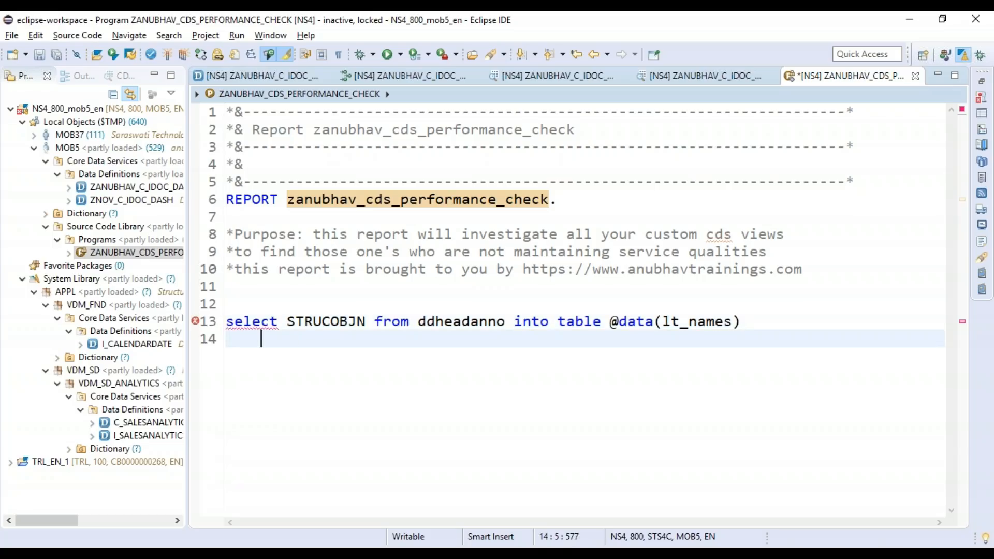
text(where)
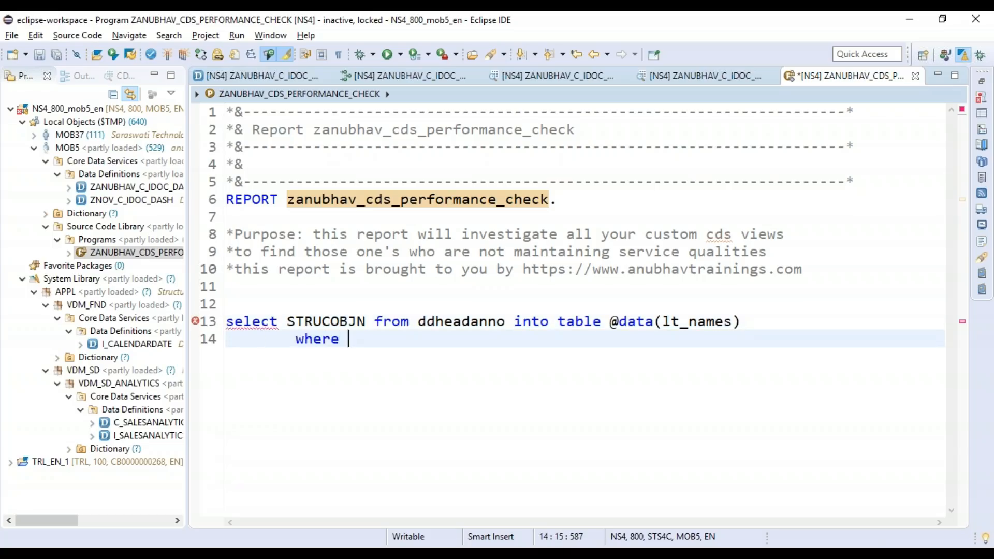
Restrict the selection to STRUCOBJN like 'Z%' or STRUCOBJN like 'Y%'.
text(STRUCOBJN)
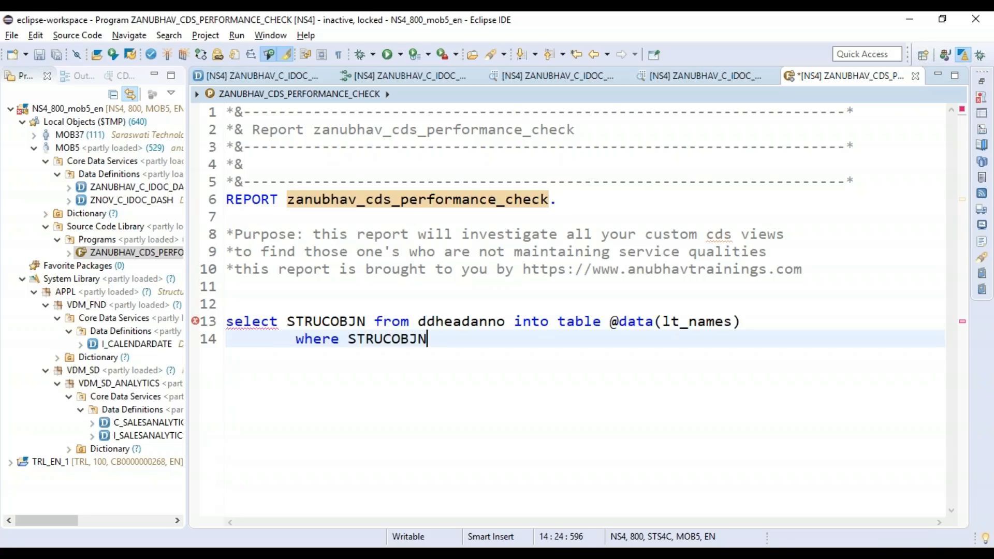
text(like)
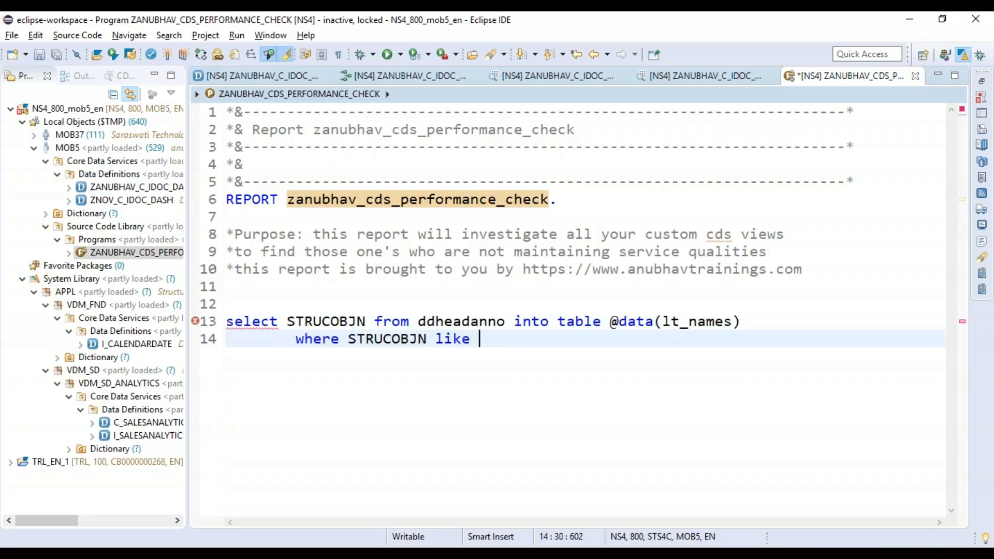
text('Z')
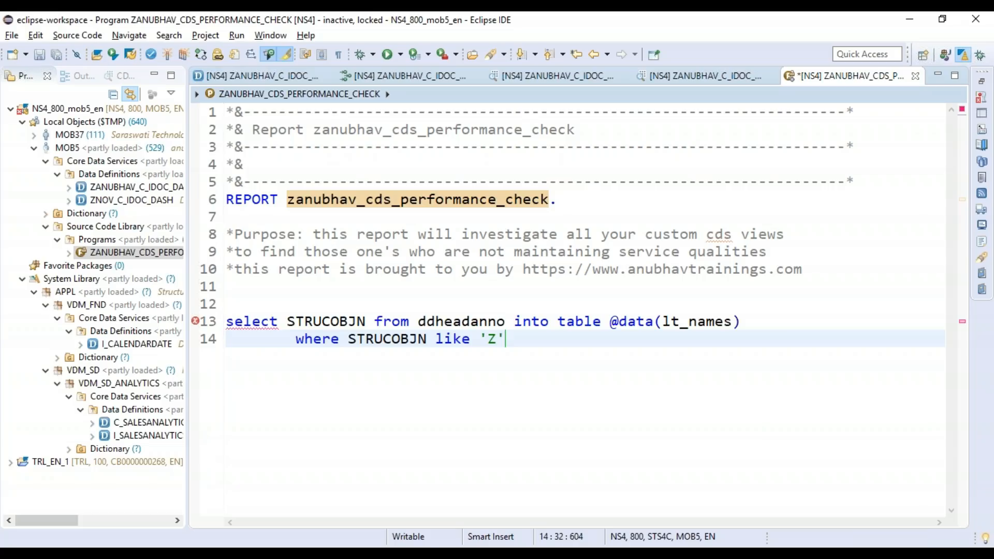
text(%)
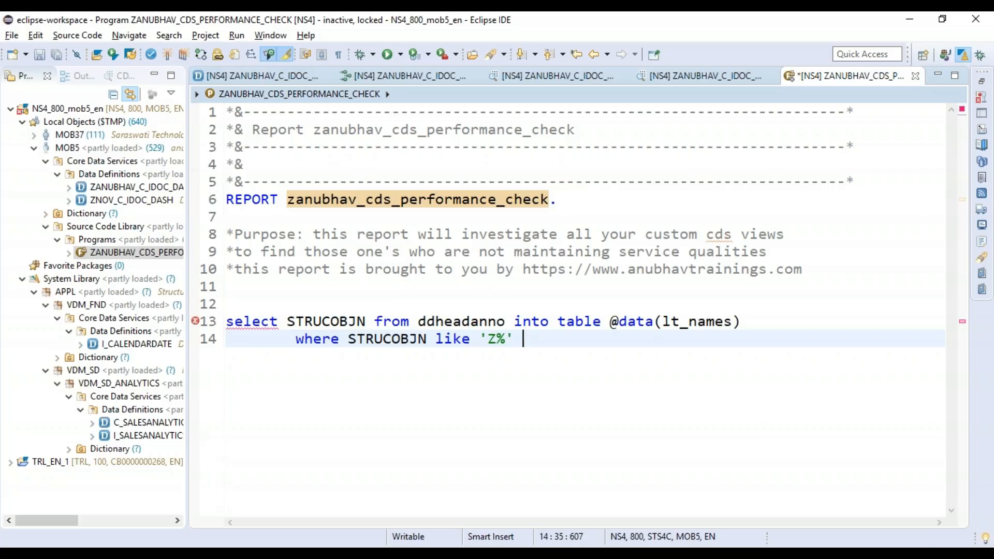
text(or STRUCOBJN)
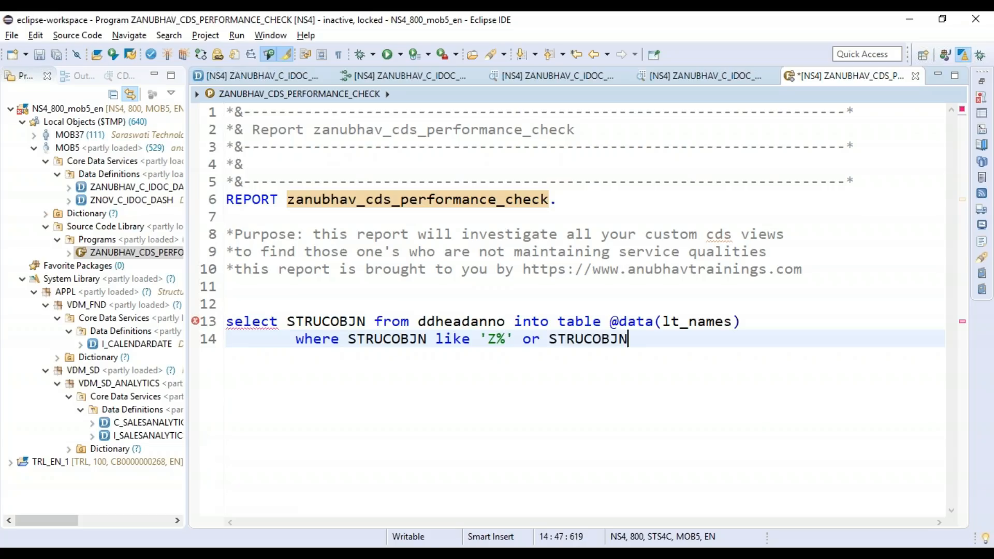
text(like)
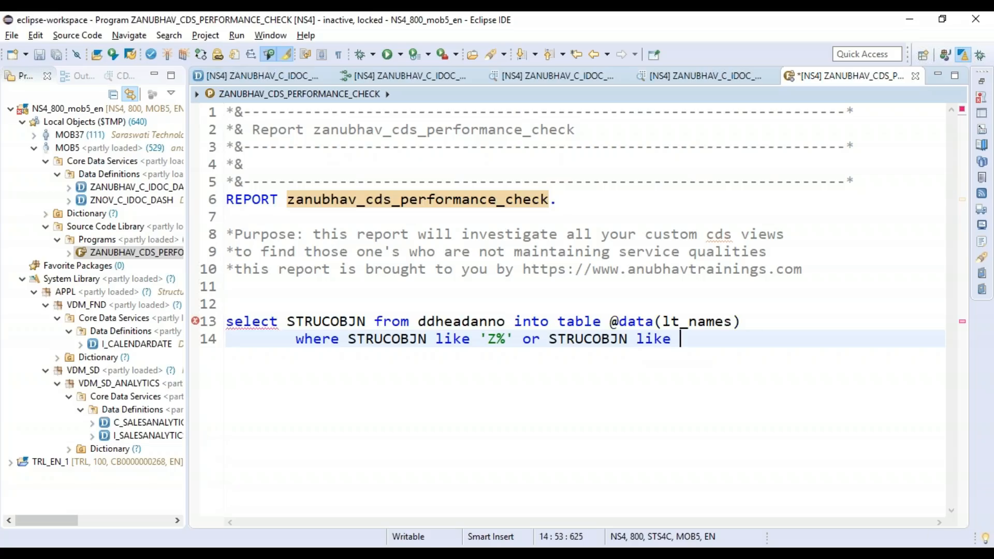
text('y')
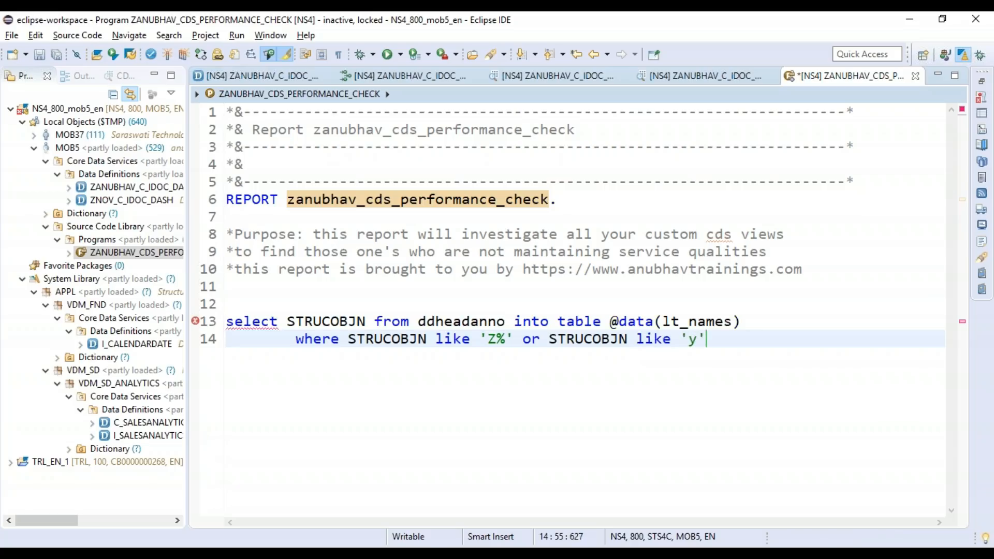
text(Y%)
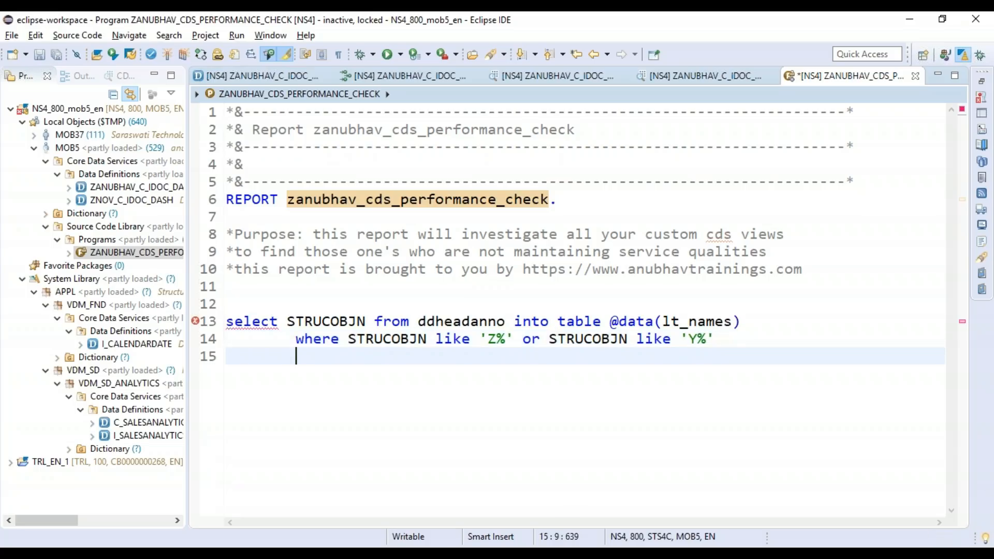
Append an 'and ( ... not like' condition after the Z%/Y% filter.
text(and)
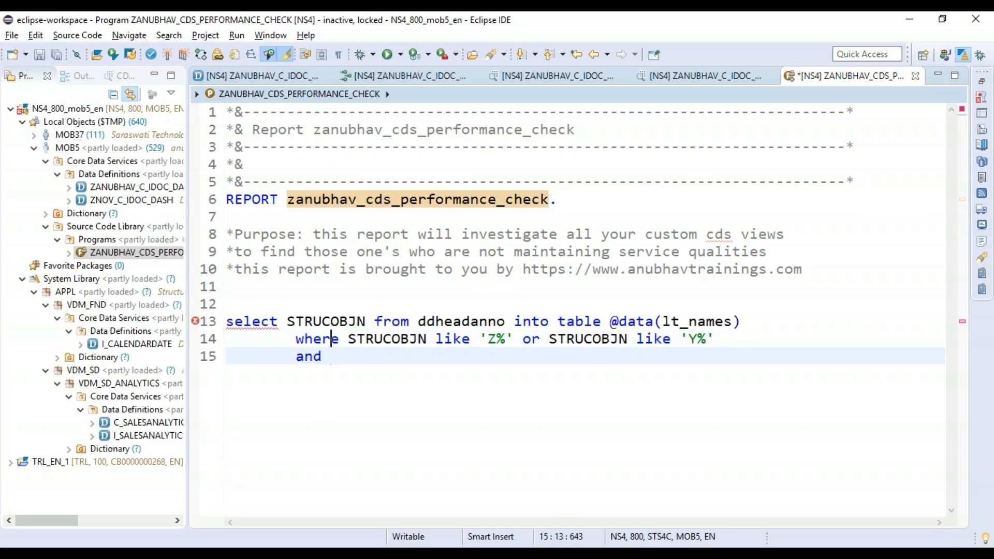
text(()
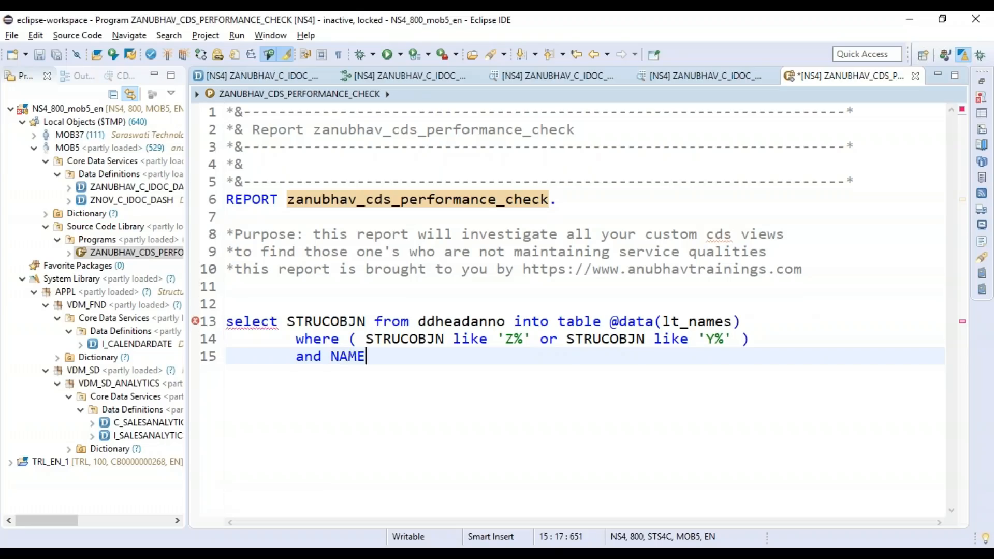
text(" ")
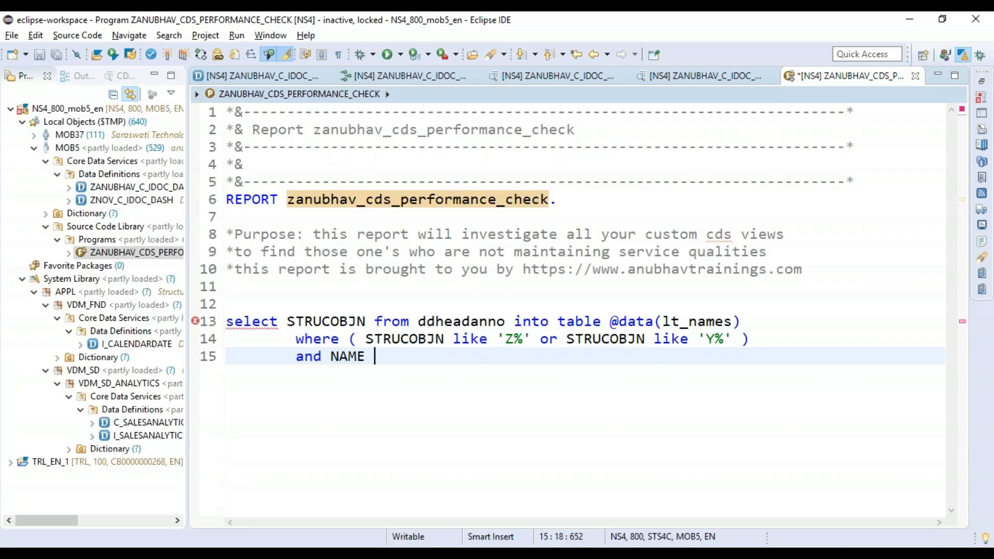
text(n)
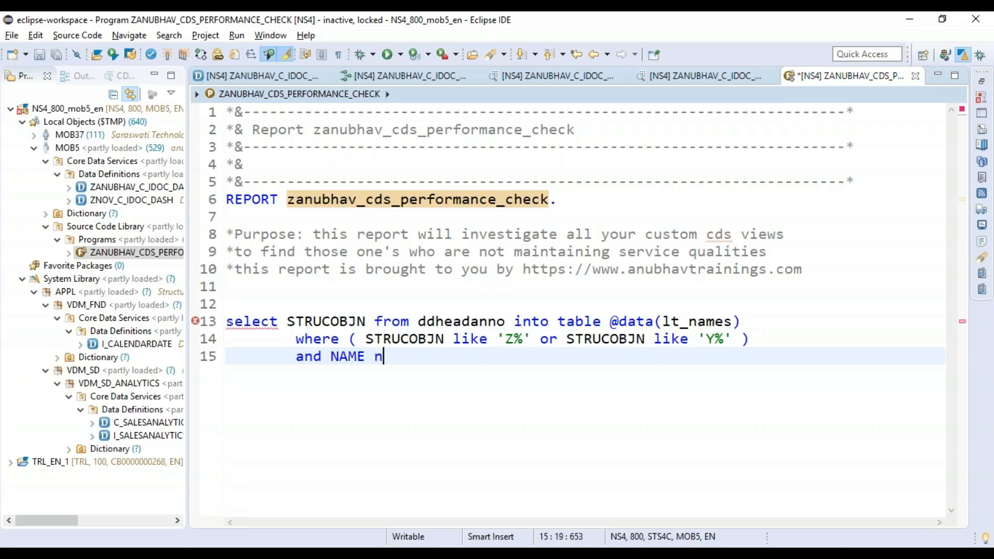
text(ot like ')
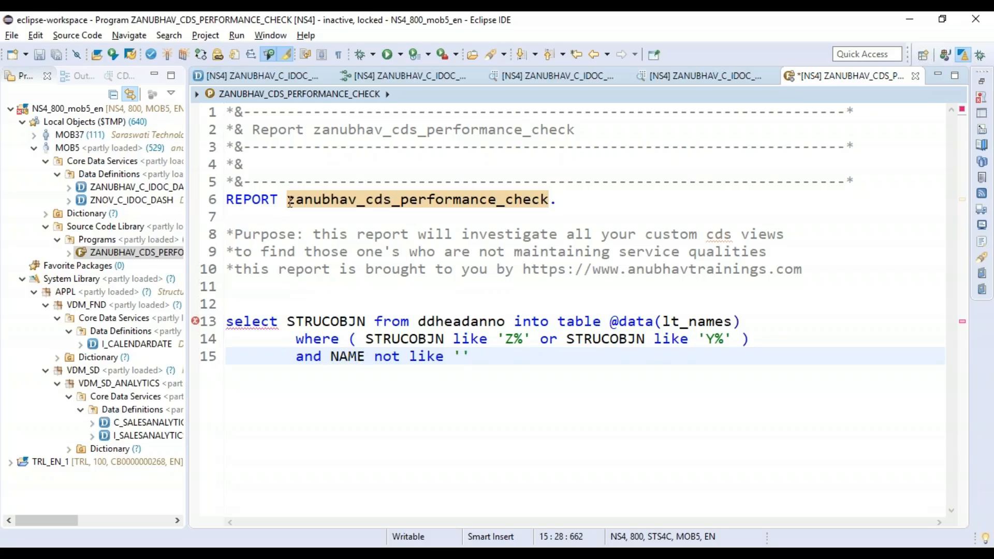
mouse_move(443, 383)
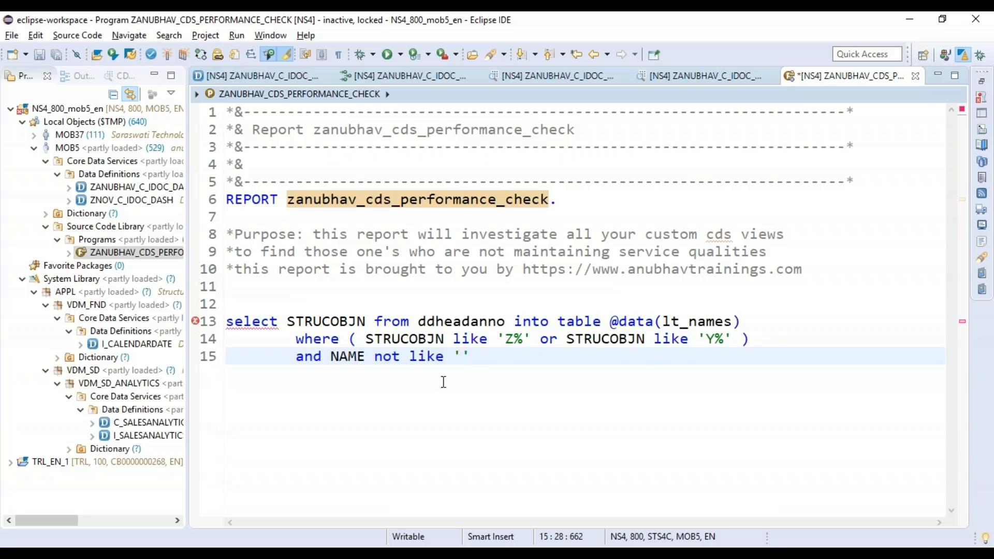
click(469, 355)
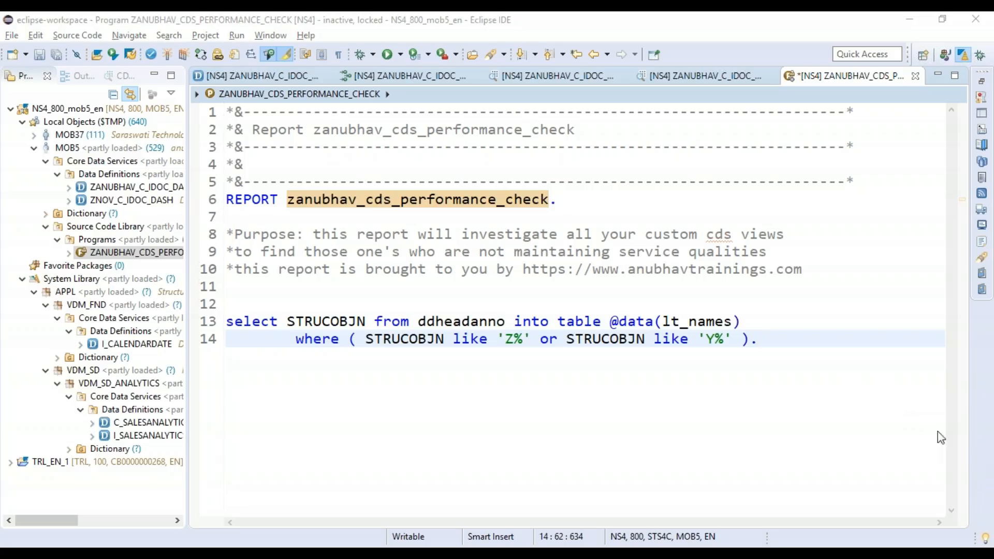
mouse_move(893, 138)
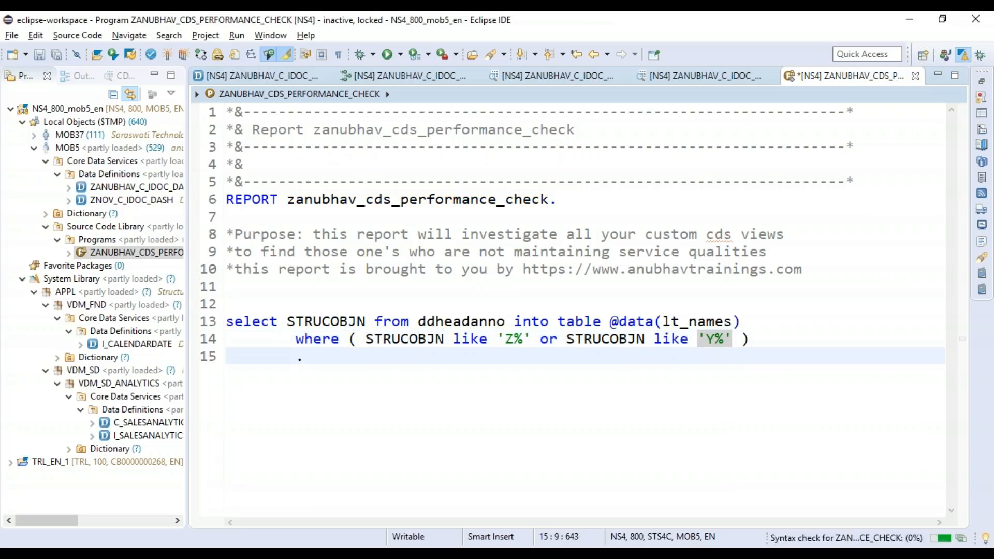
Rewrite the condition as and name like '%USAGETYPE%'.
text(and)
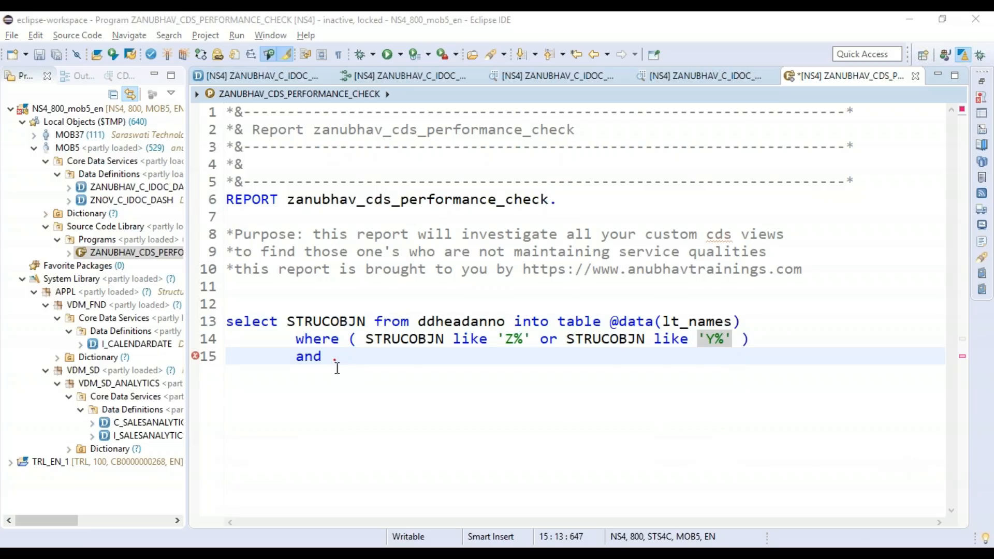
text(n)
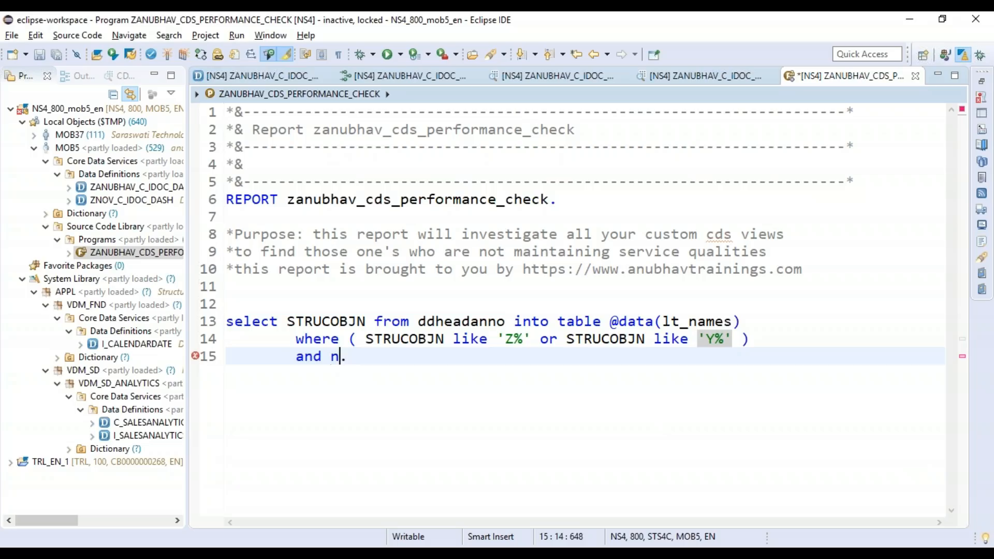
text(ame like)
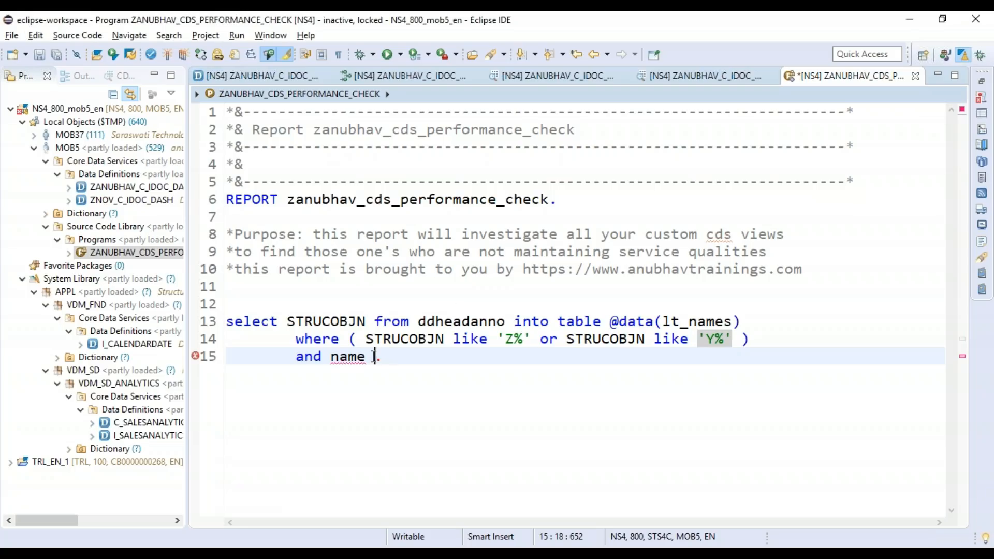
text(cs.)
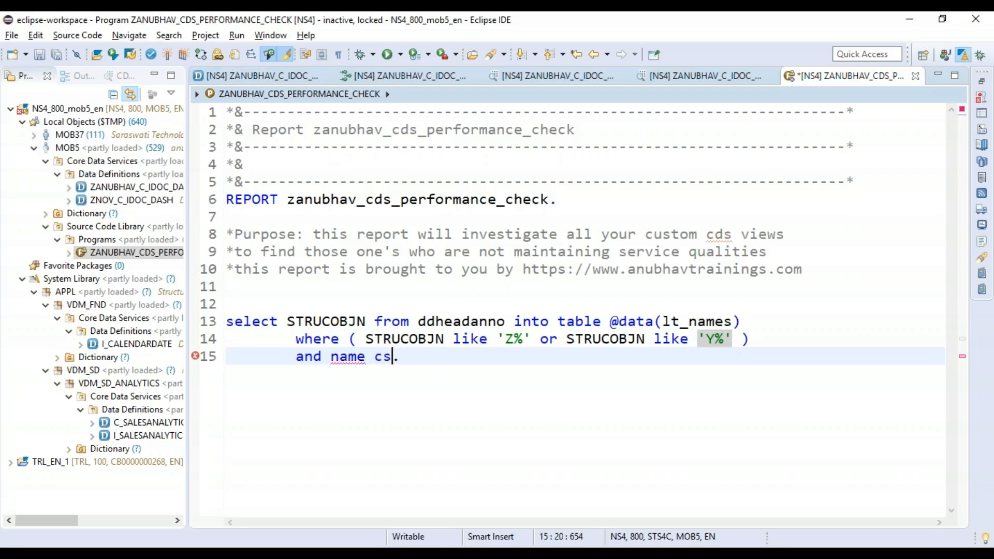
text(like)
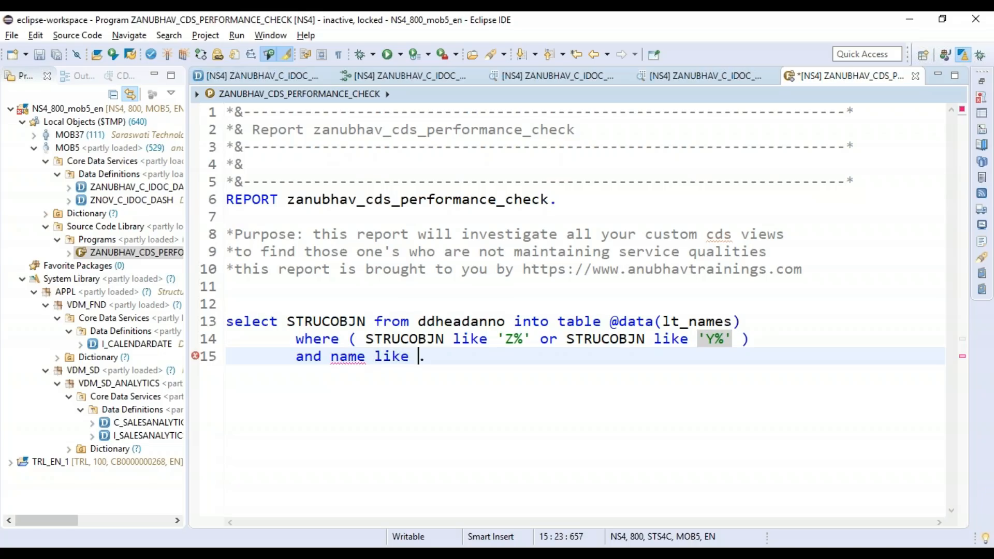
text(')
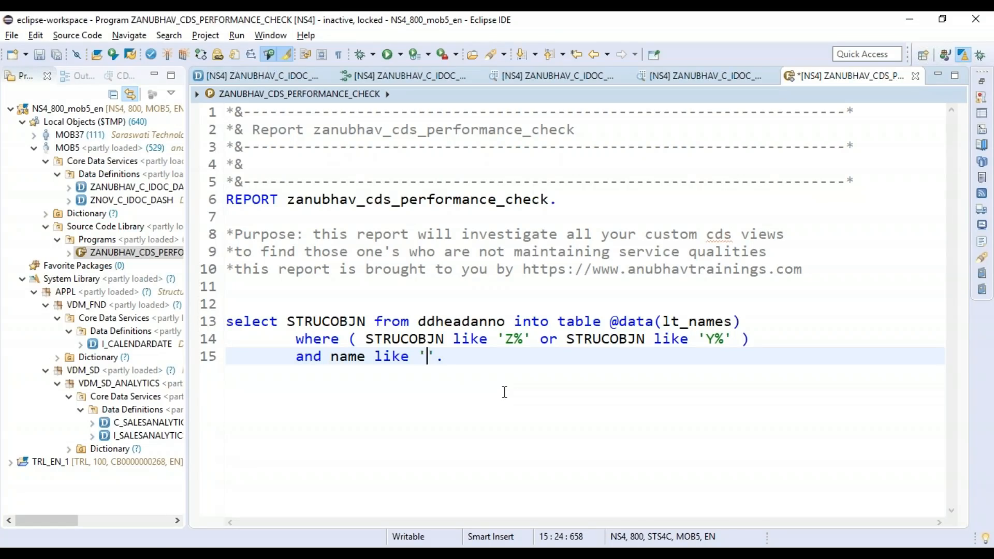
text(%USAGETYPE)
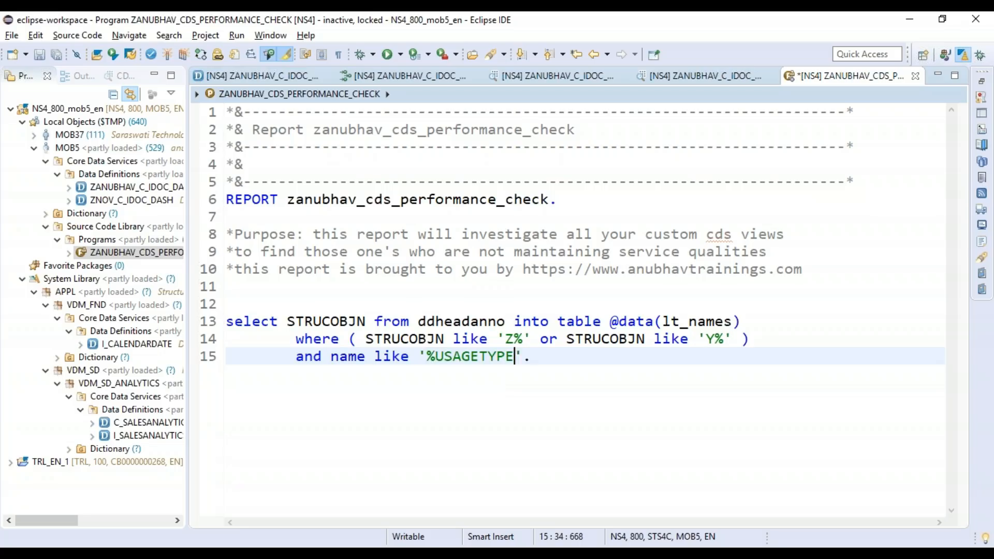
text(%)
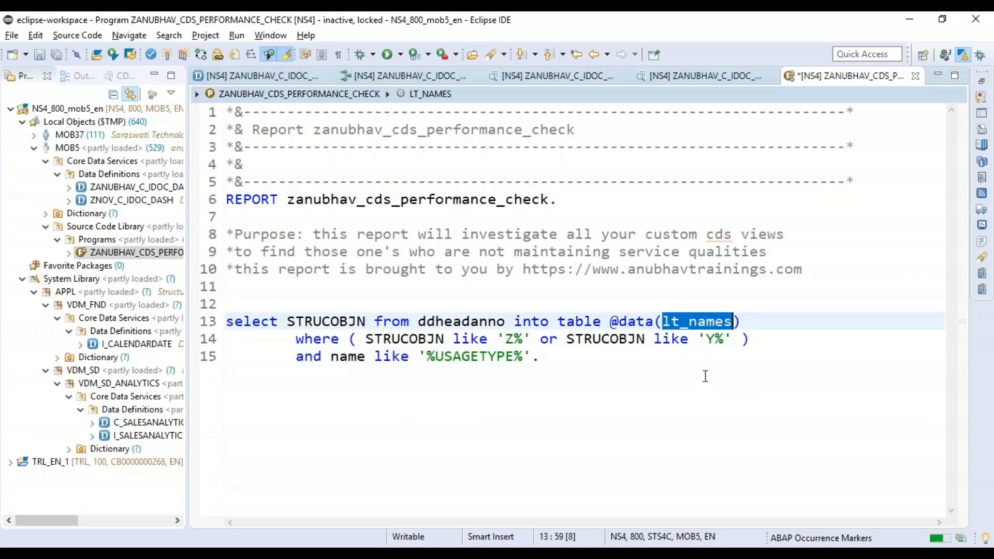
Insert DISTINCT before STRUCOBJN and run the syntax check with no errors.
double_click(463, 356)
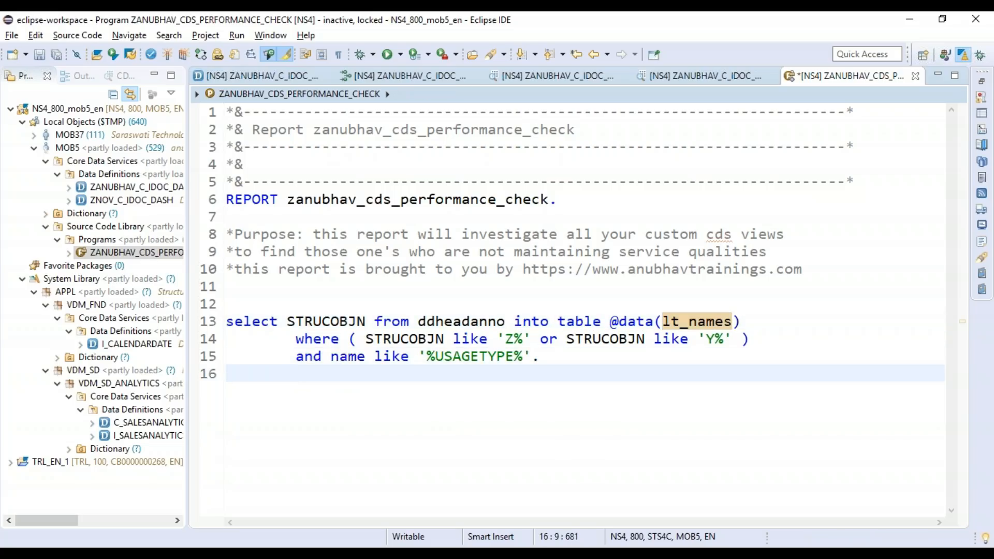
click(289, 321)
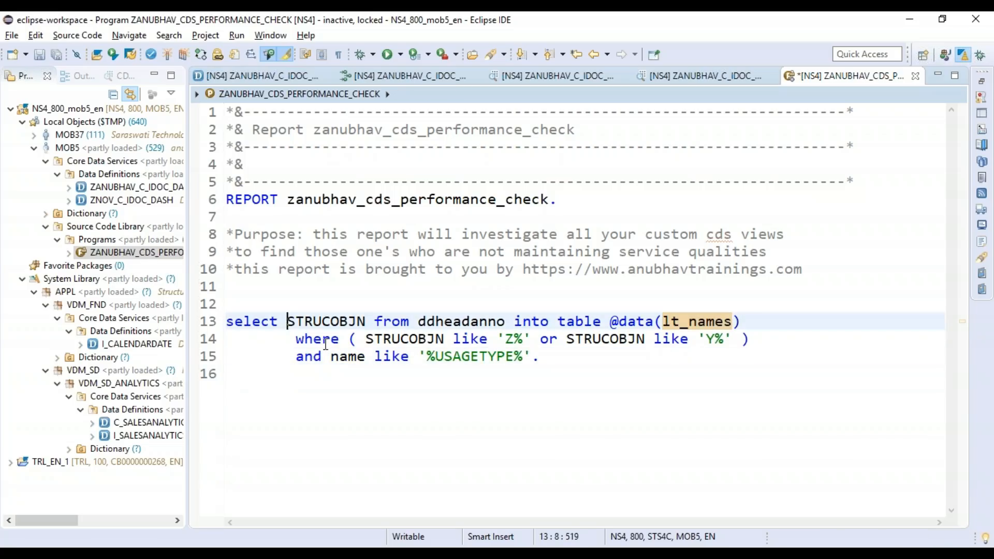
text(DISTINCT)
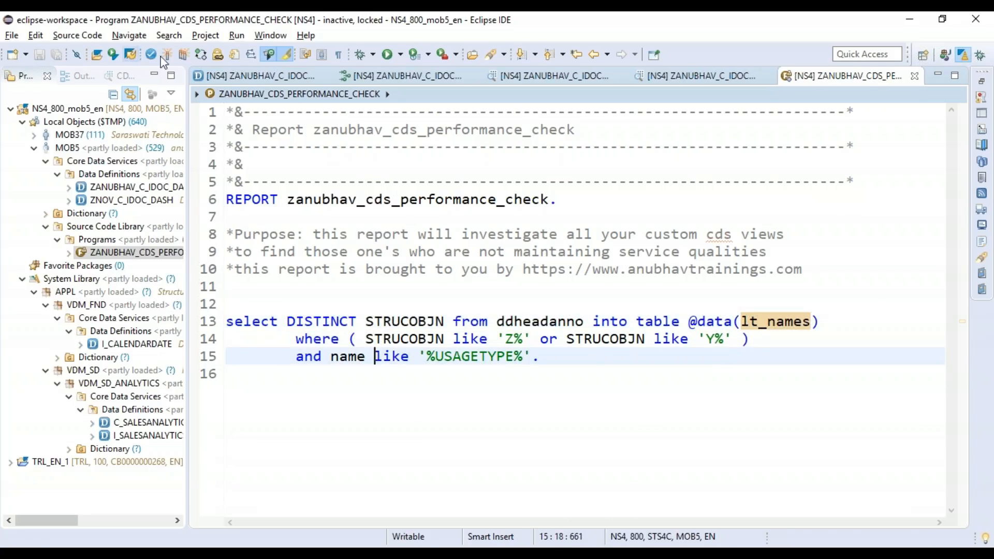
click(150, 54)
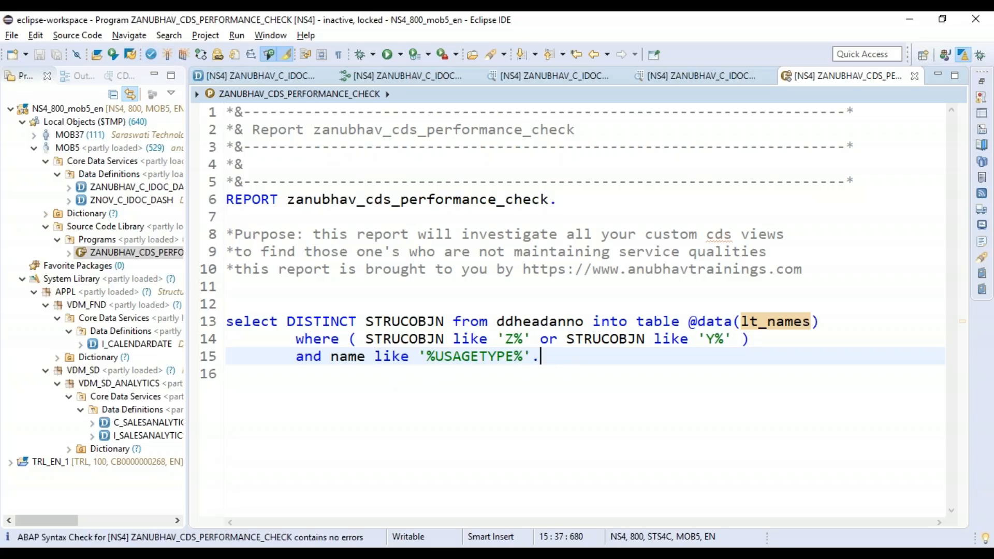
text(loo)
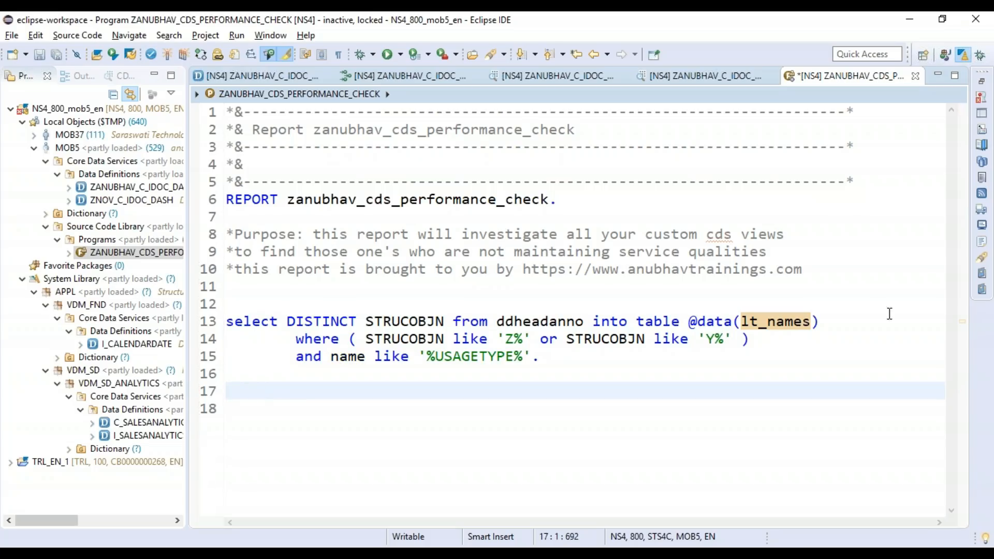
click(251, 387)
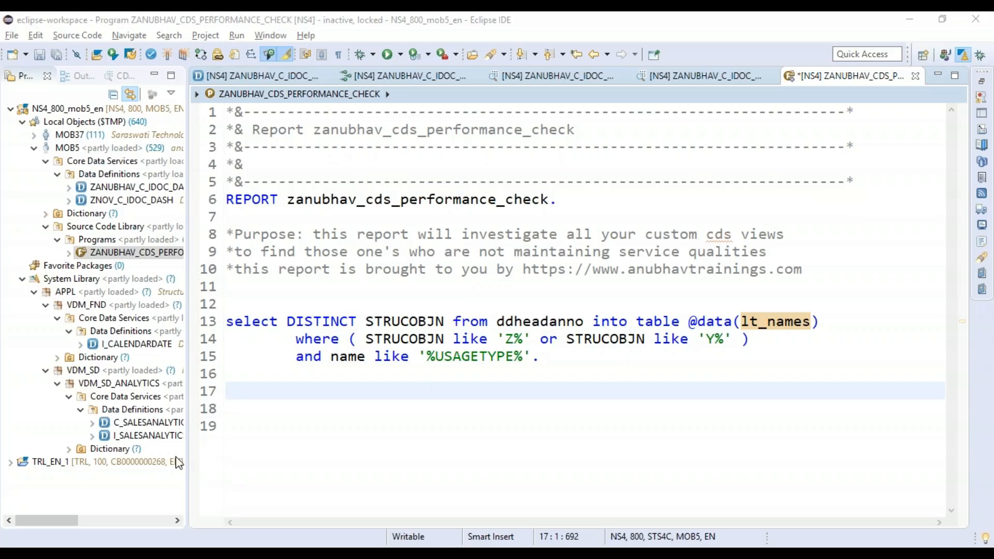
Display lt_names via cl_demo_output=>display_data, then save and activate the report.
text(cl_)
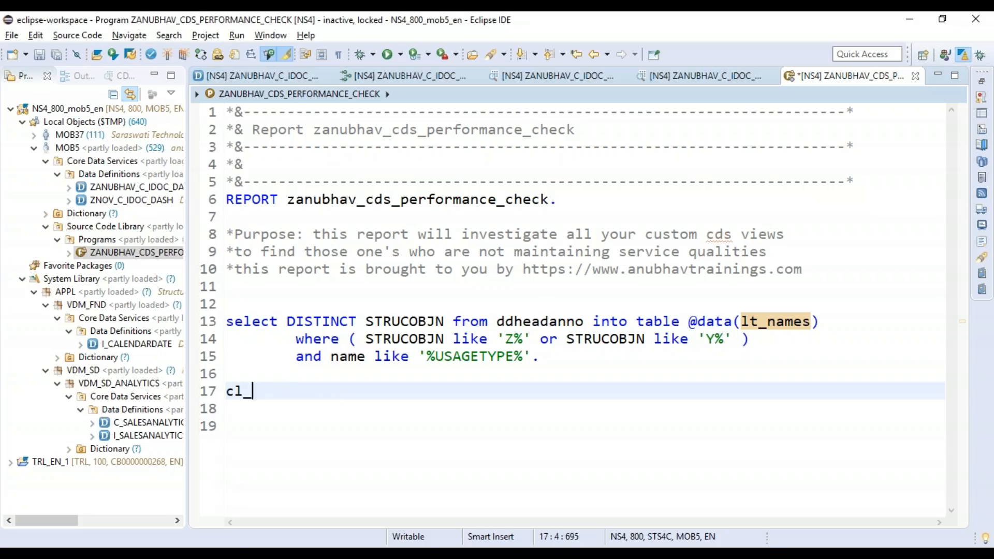
text(demo_o)
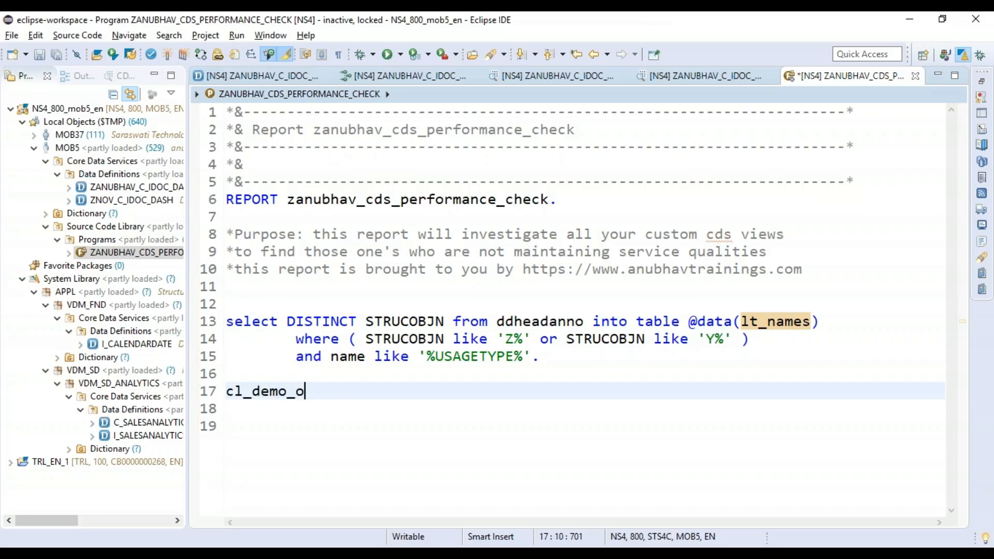
text(utput=>display_data()
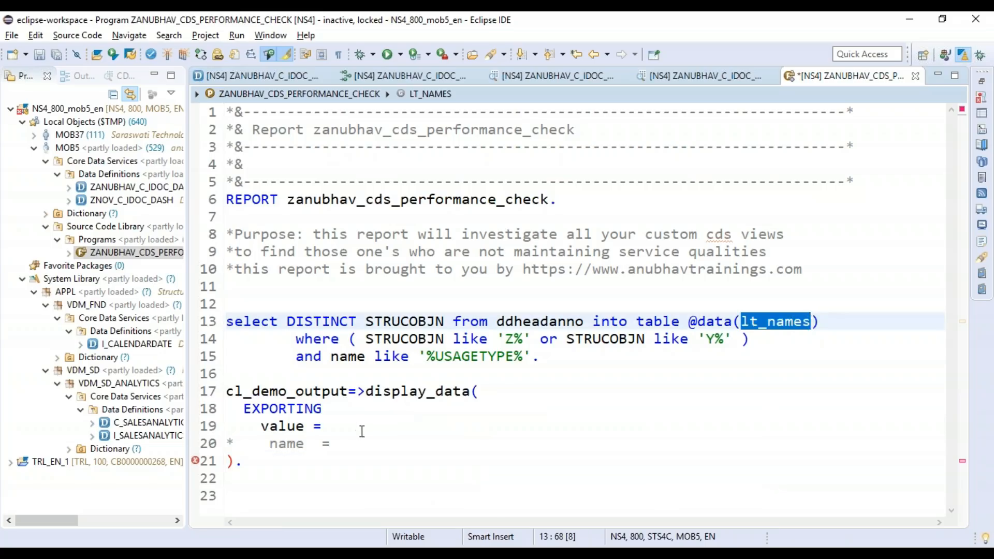
text(lt_names)
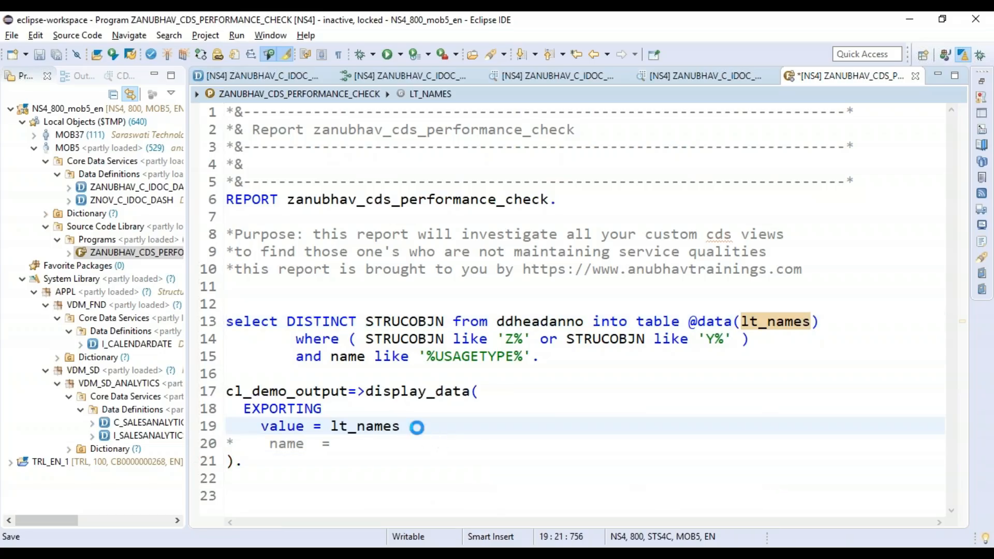
click(151, 54)
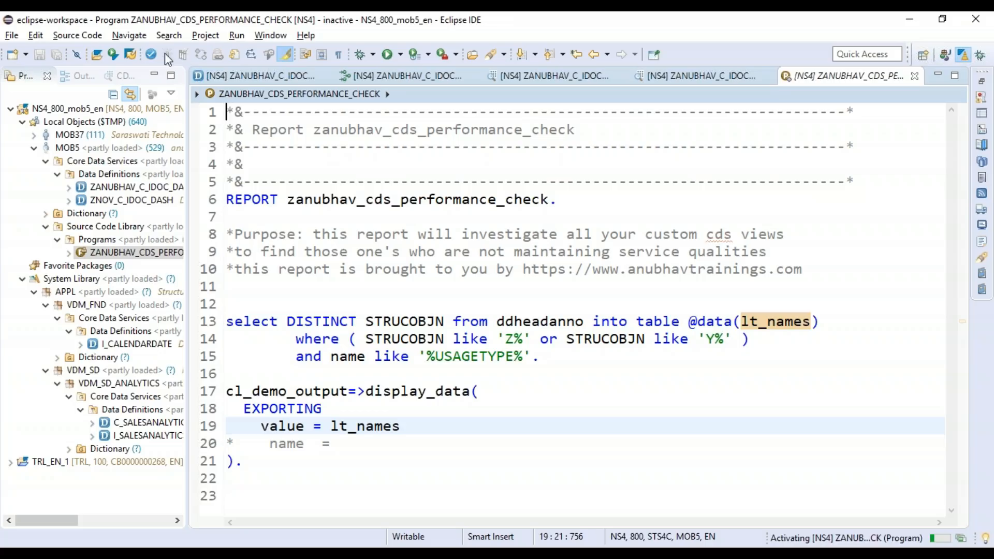
click(151, 54)
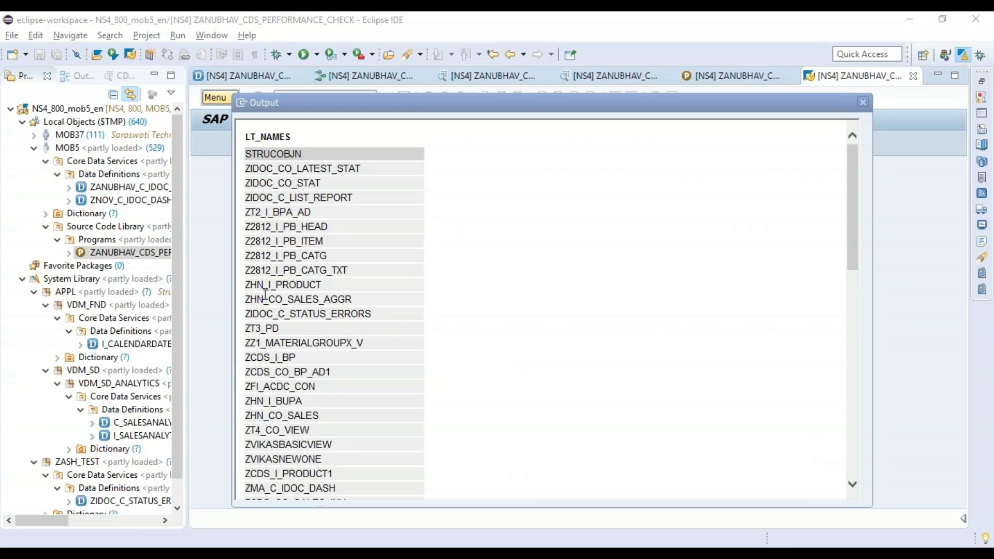
Scroll the LT_NAMES output and pick the ZIDOC_C_STATUS_ERRORS entry.
scroll(down, 3)
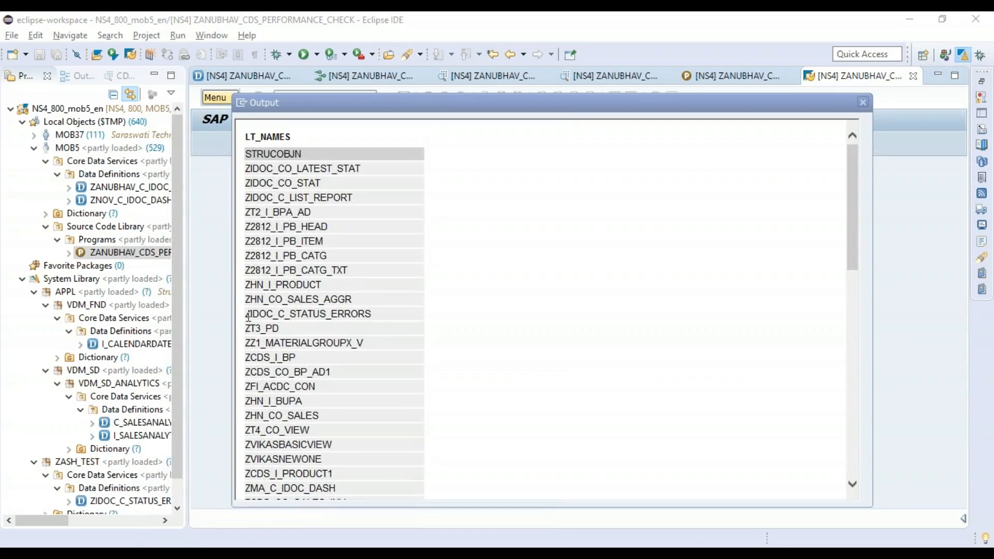
click(307, 313)
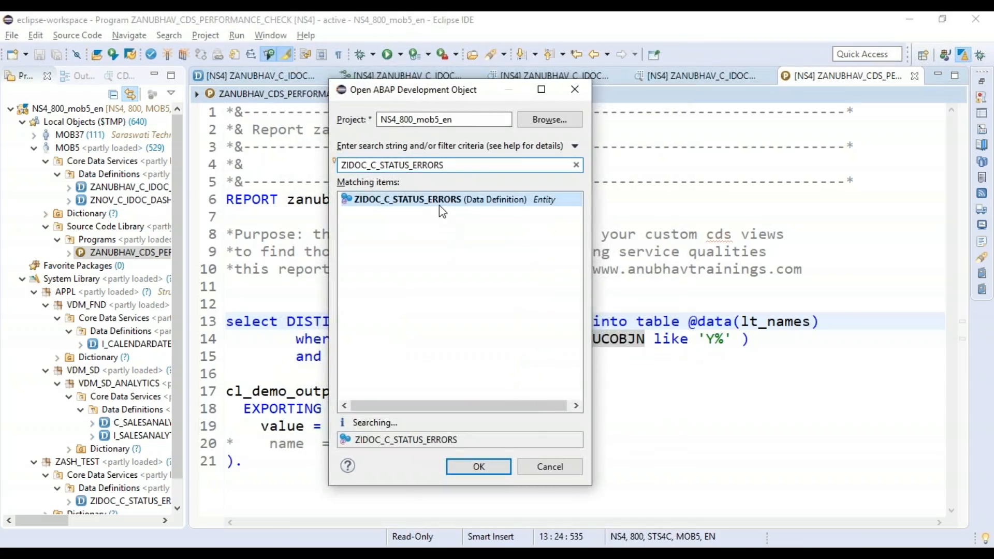
Open ZIDOC_C_STATUS_ERRORS to view its usageType annotation, then close it back to the report.
click(477, 467)
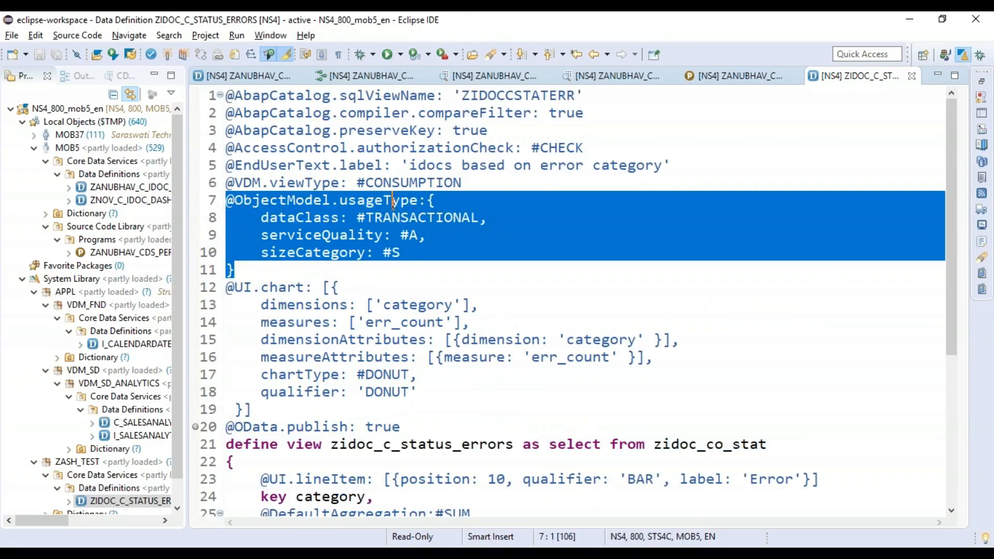
click(419, 235)
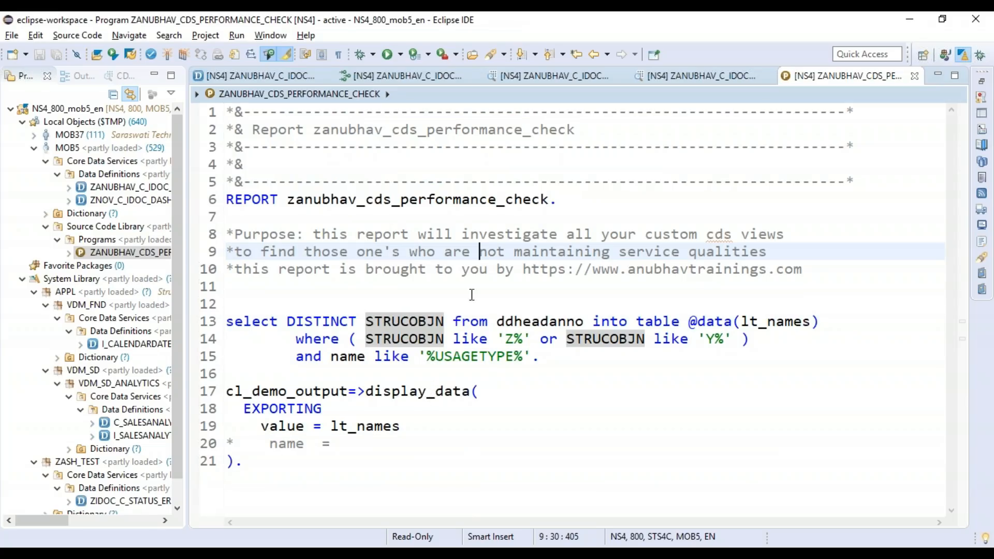
mouse_move(482, 372)
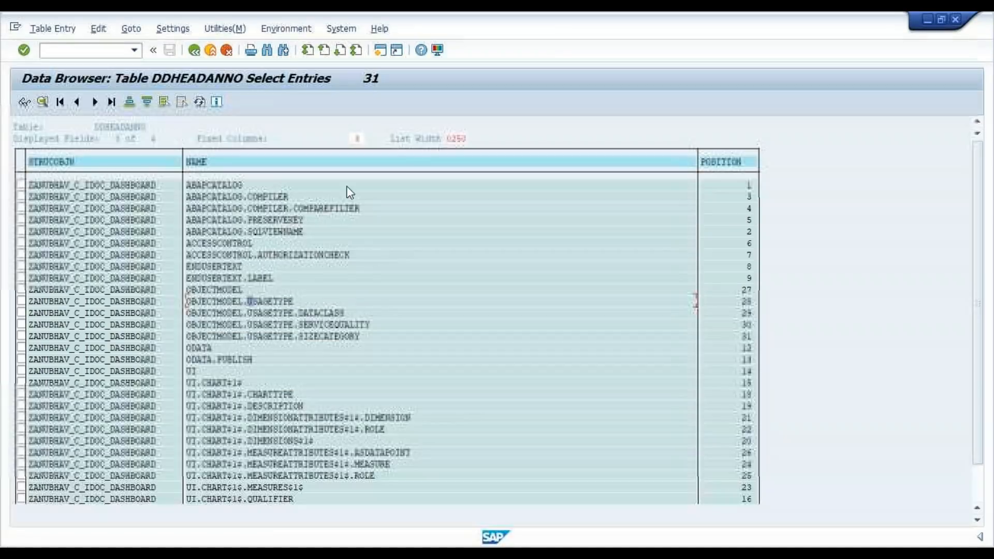
Browse the SDDL package's database tables in SAP GUI and open the DDDDLSRC table definition.
click(194, 50)
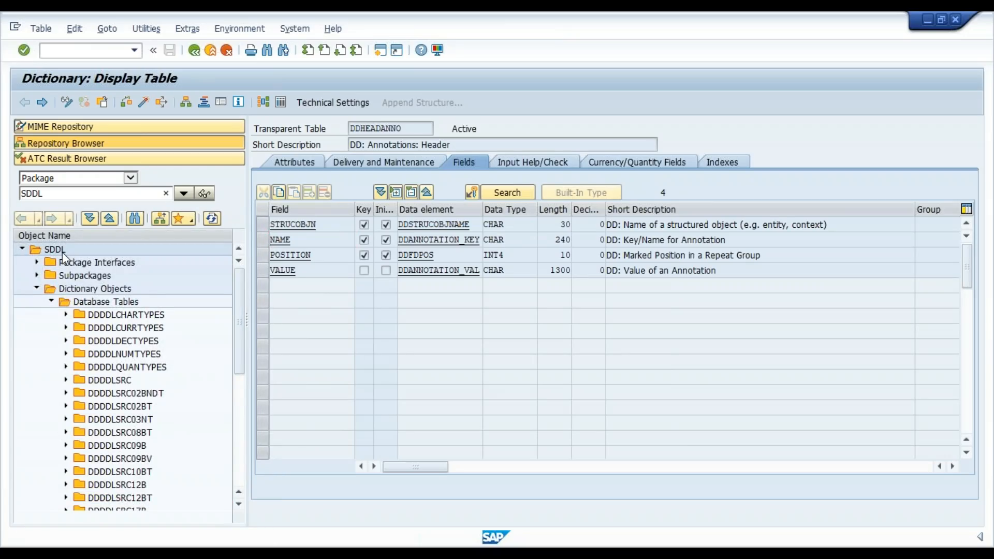
click(112, 380)
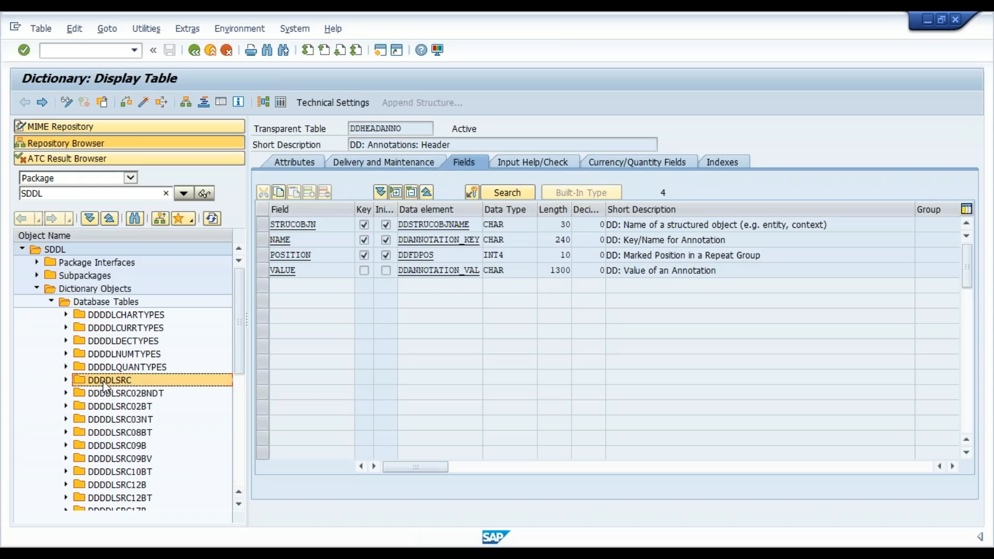
double_click(110, 380)
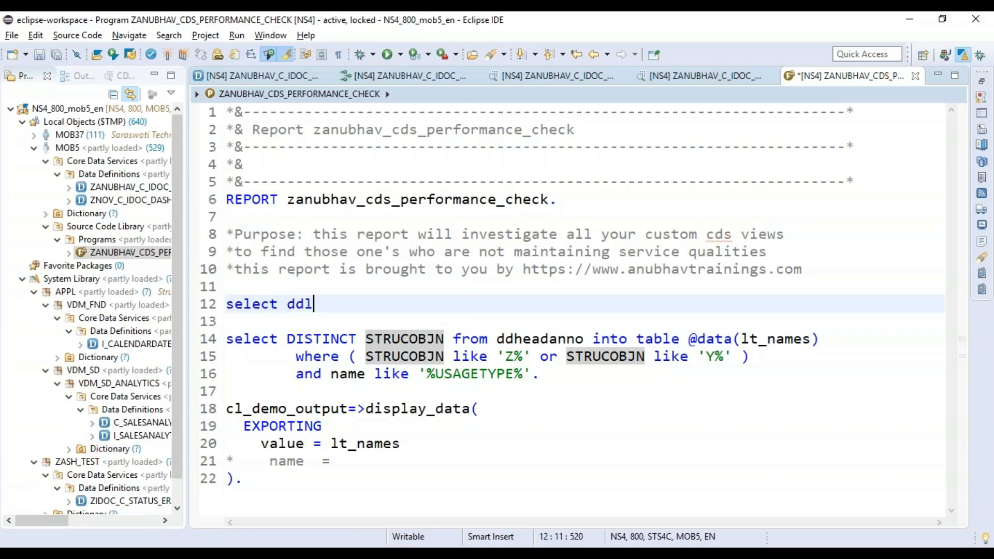
text(name fr)
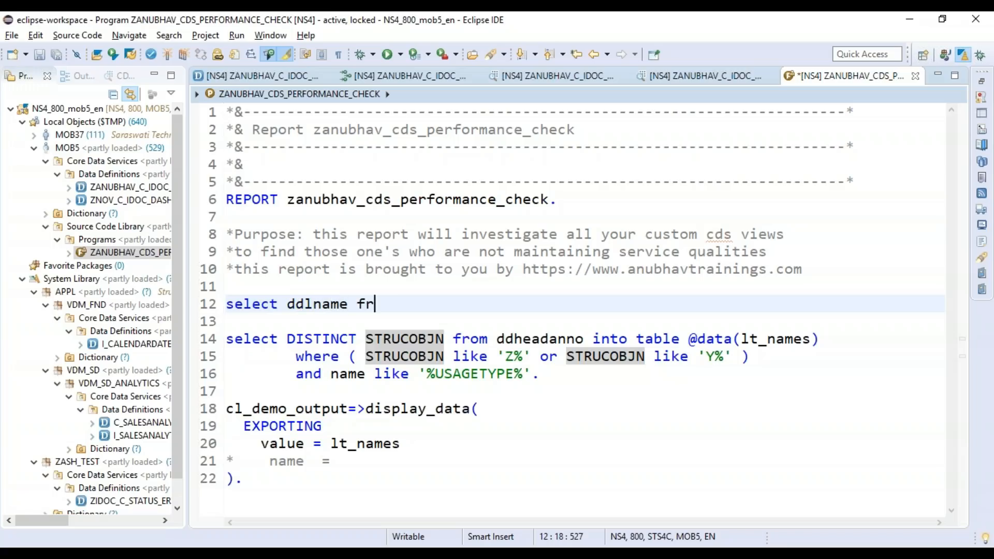
text(om DDDDLSRC into)
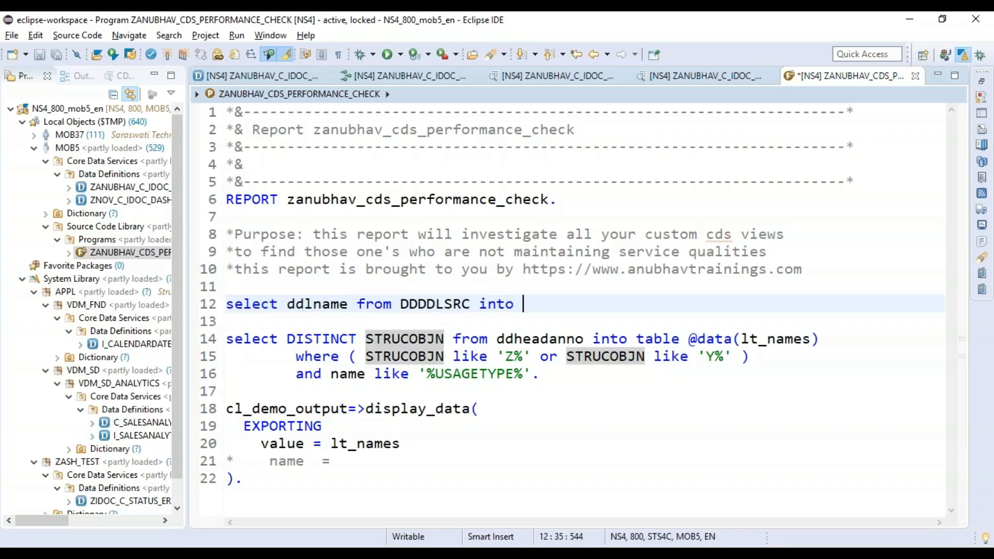
text(table @data)
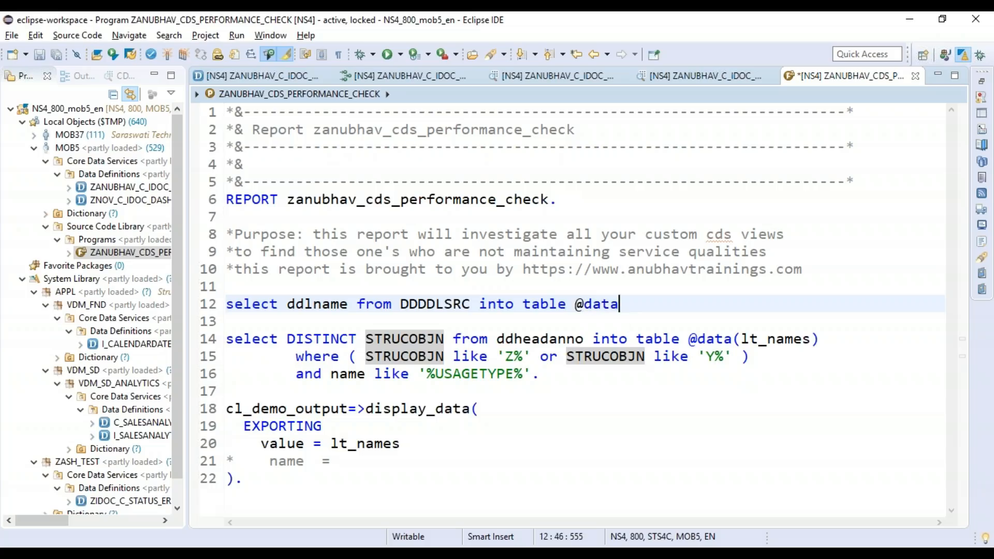
text((lt_no))
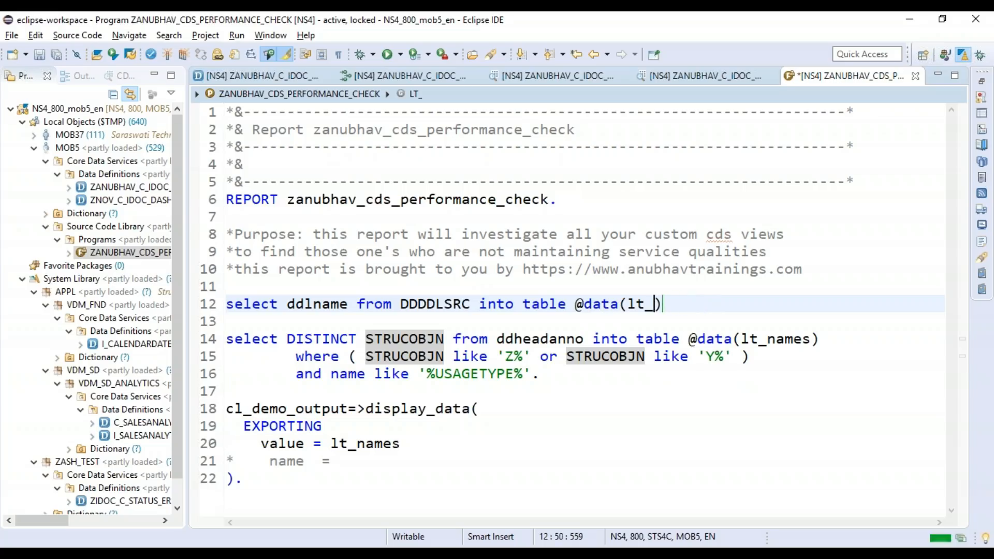
text(bad_cds))
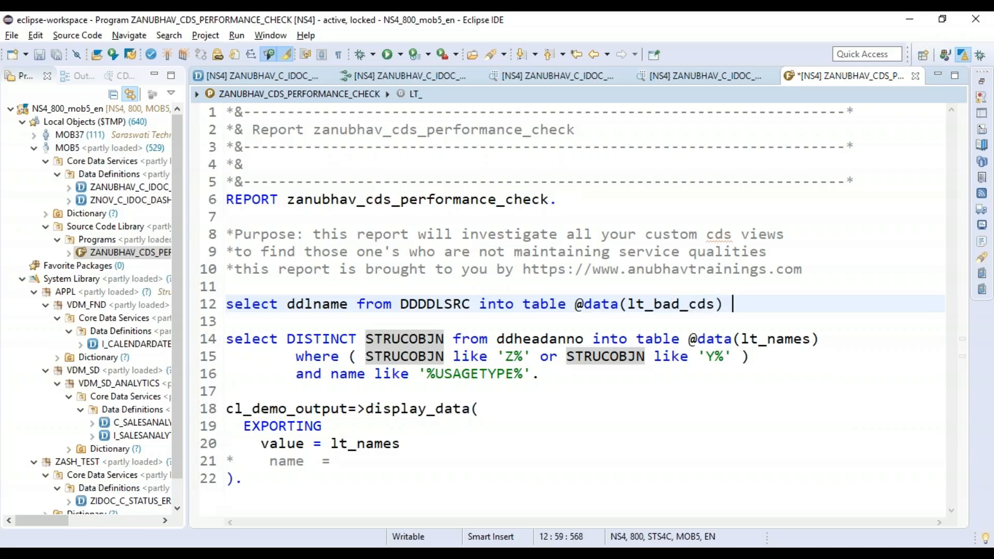
text(wher)
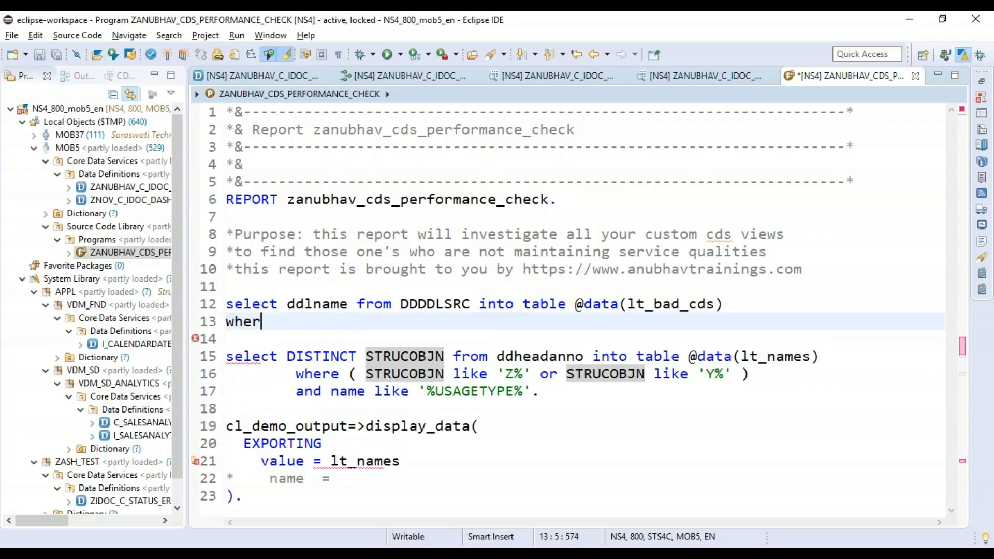
text(e)
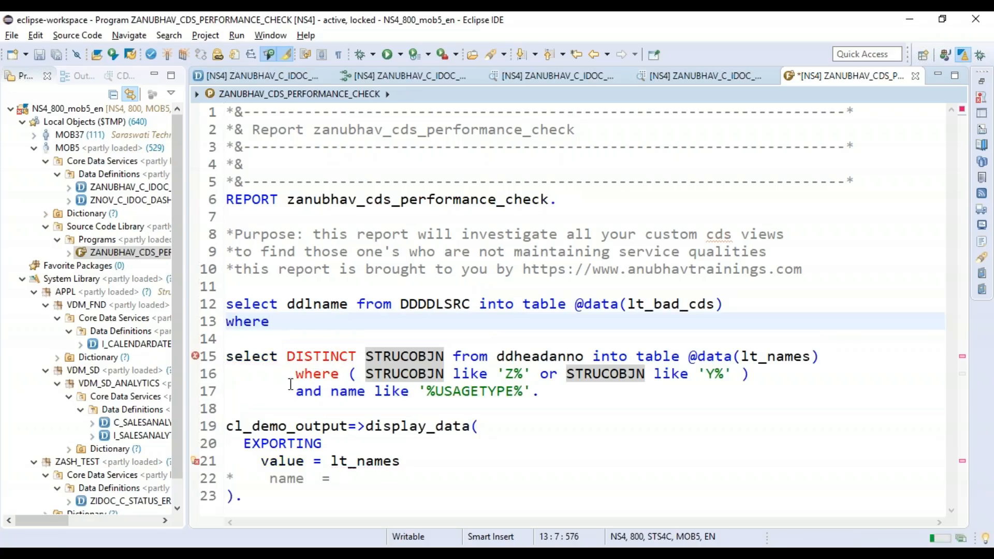
Add the Z%/Y% ddlname filter and begin an 'and ddlname <> lt_names-s' condition.
click(386, 374)
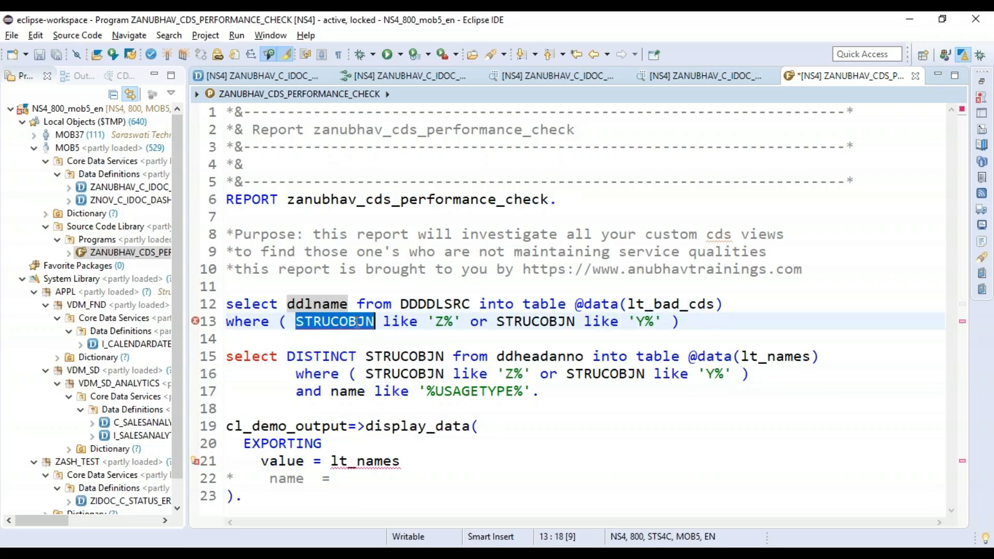
text(ddlname)
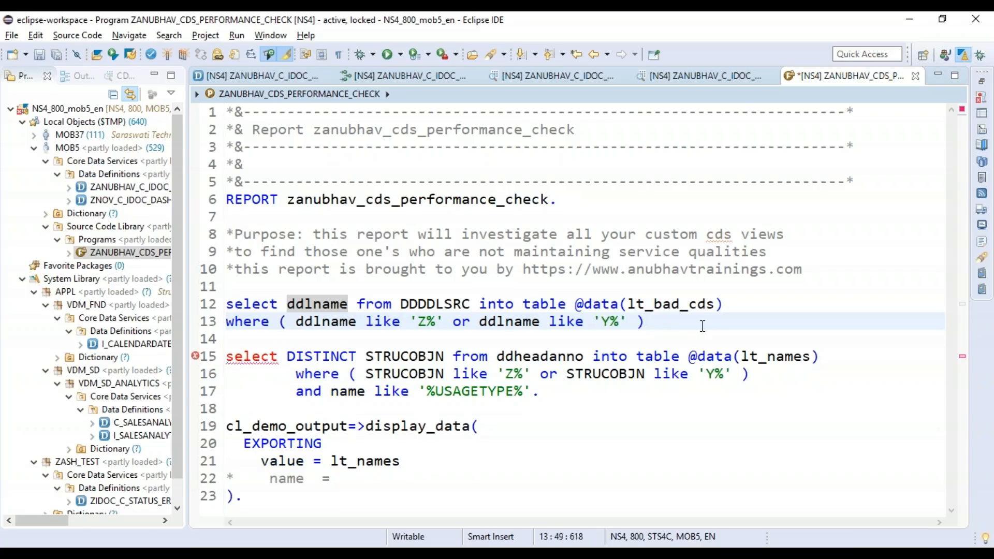
text(and)
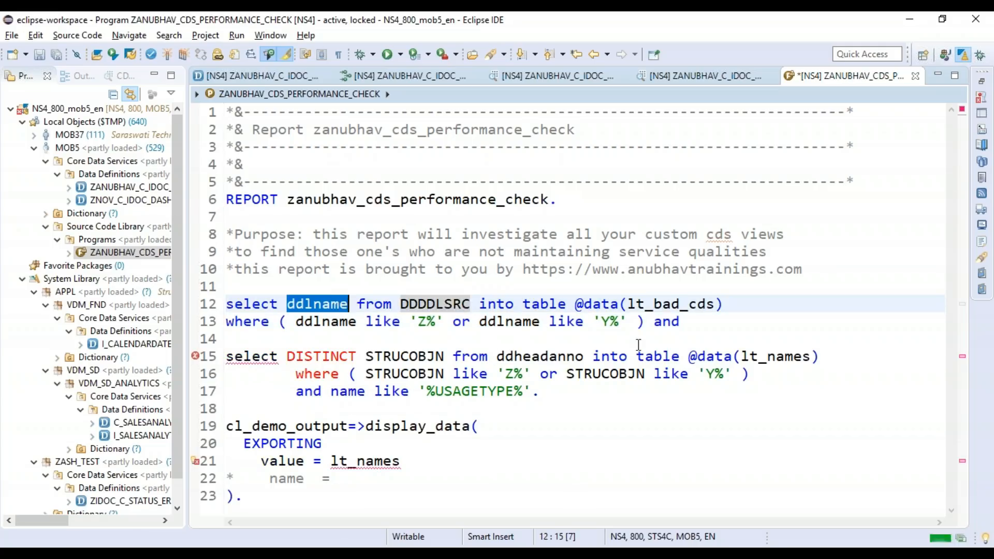
text(ddlname)
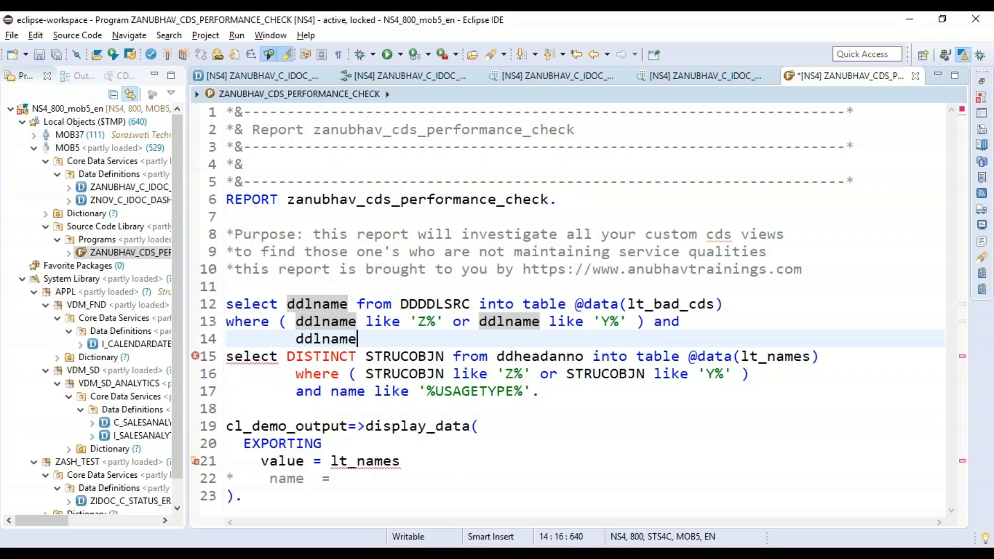
text(<>)
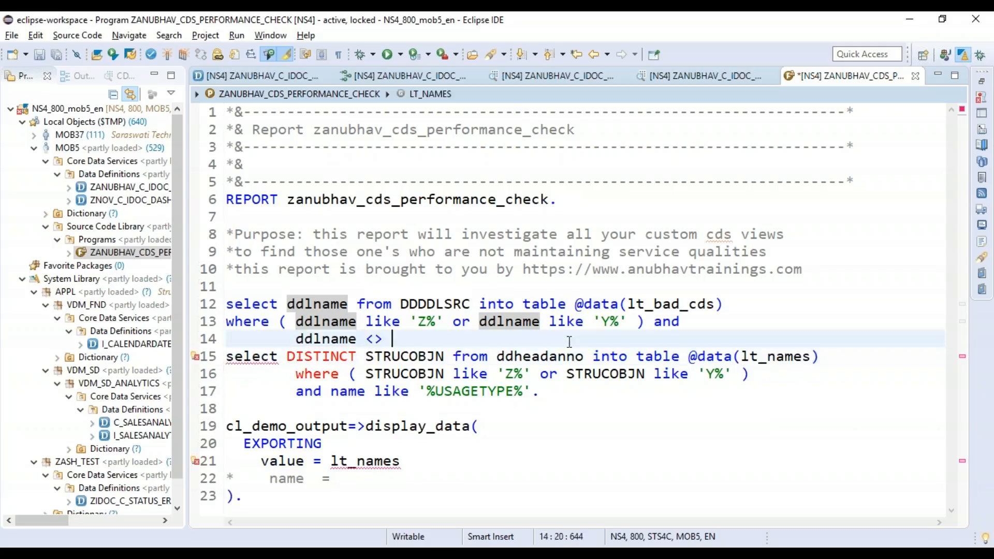
text(lt_names-)
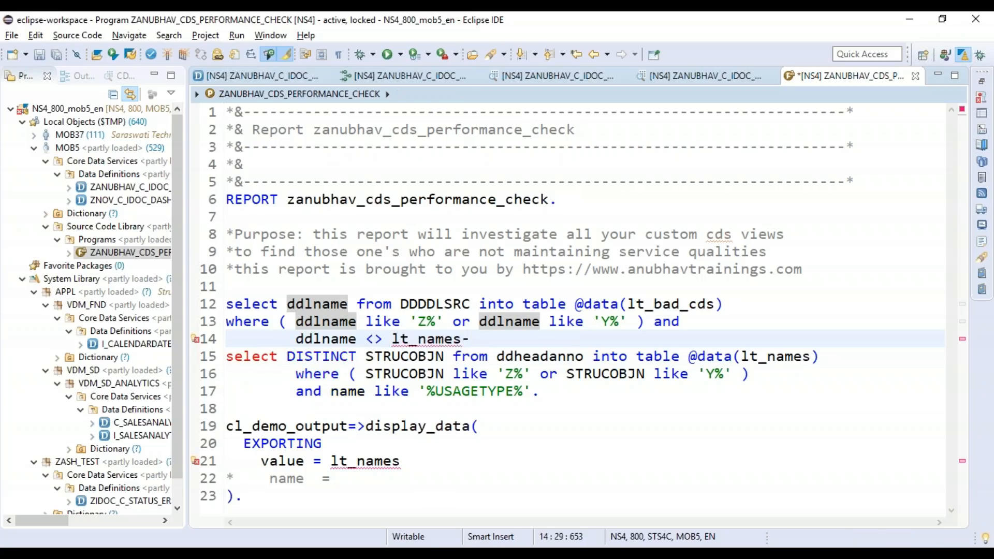
text(s)
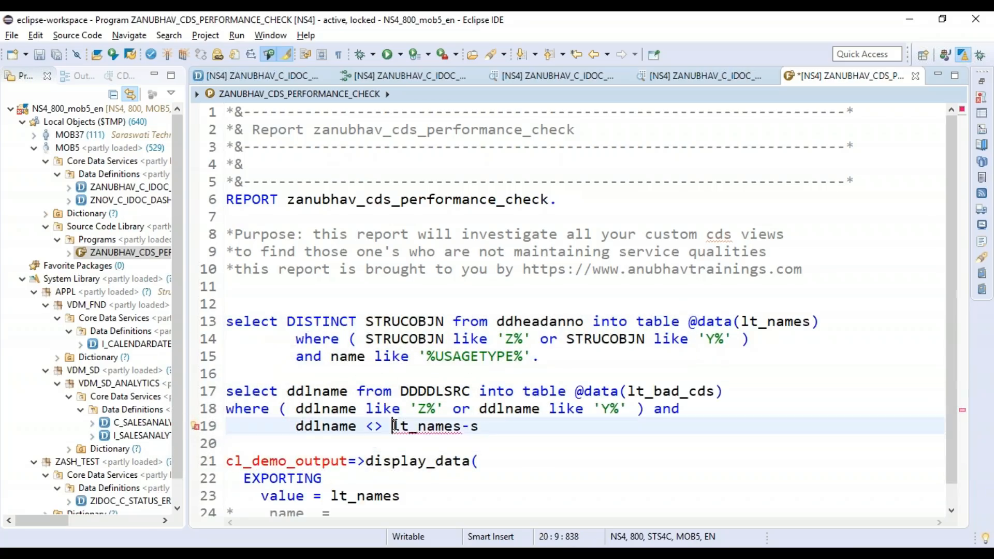
text(@)
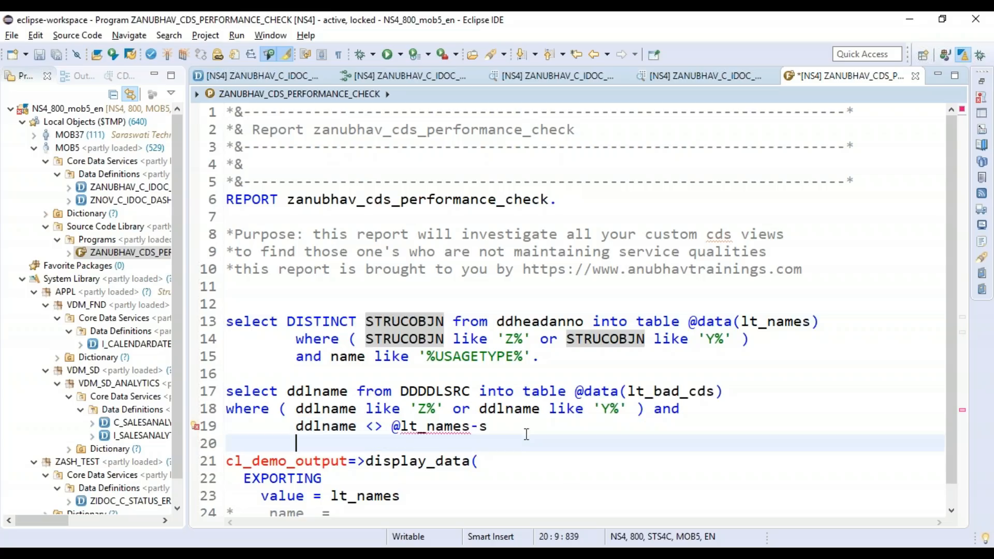
text(STRUCOBJN)
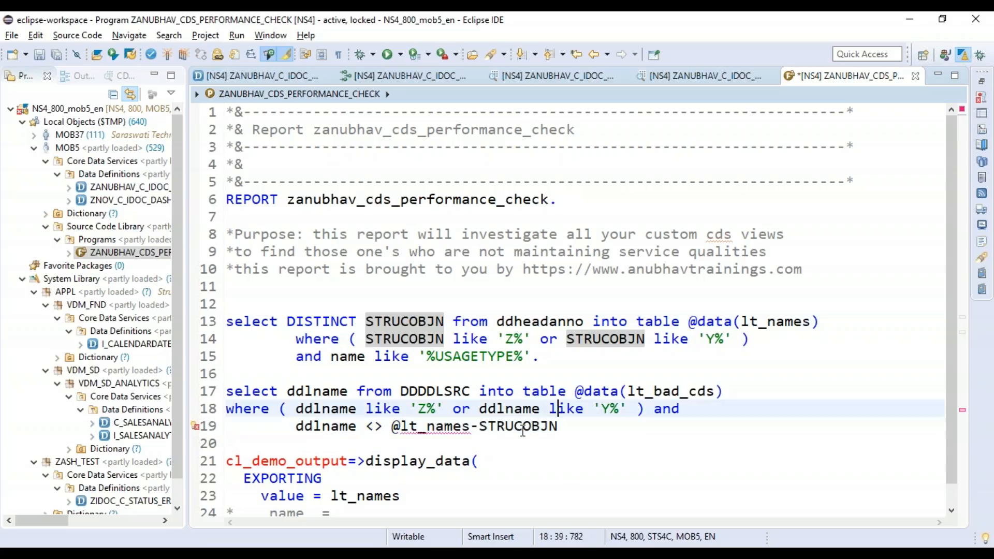
text(f)
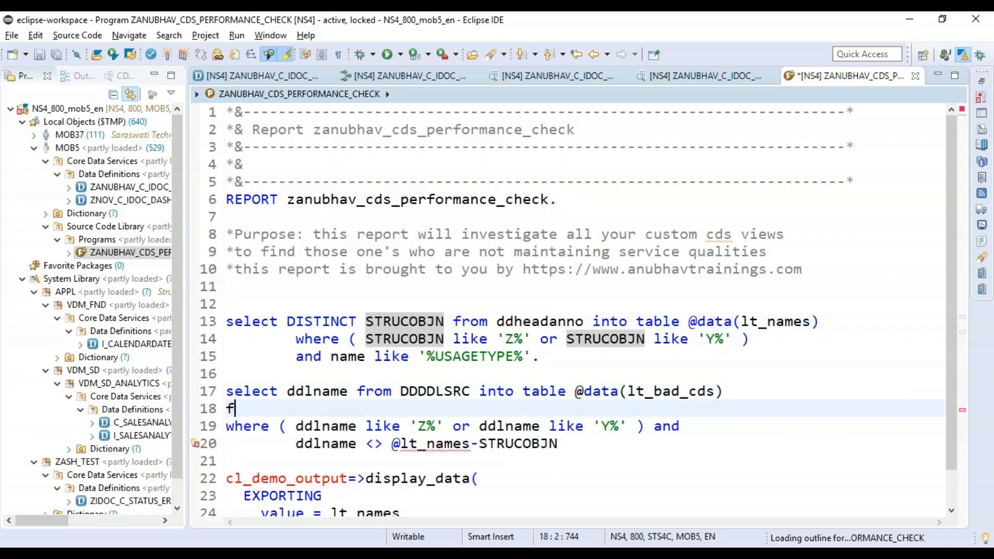
text(or all)
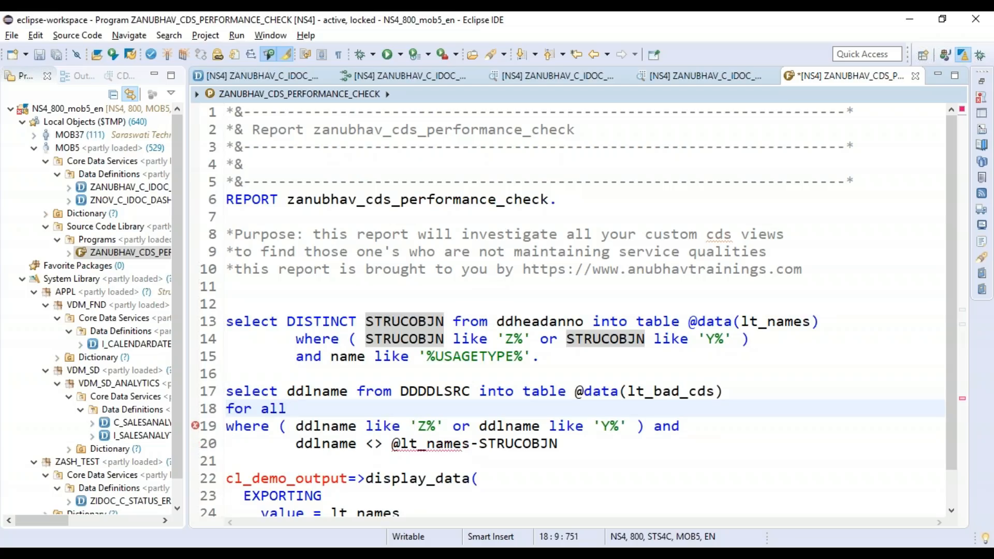
text(ENTRIES IN)
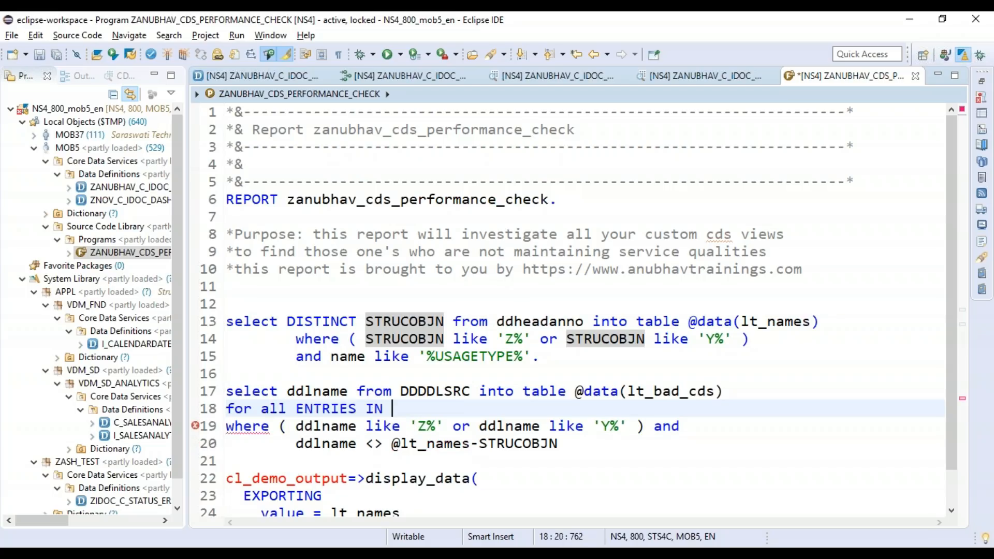
double_click(775, 321)
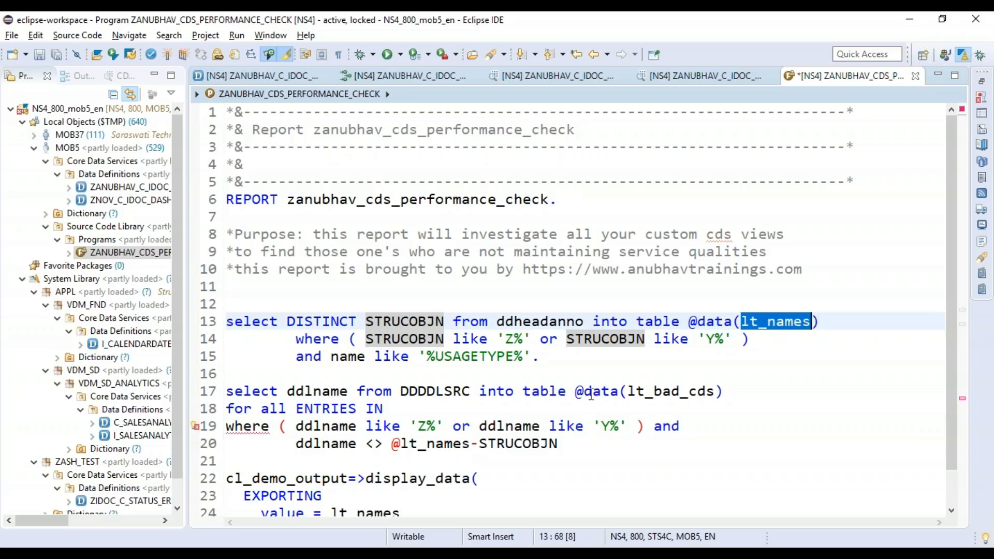
text(lt_names)
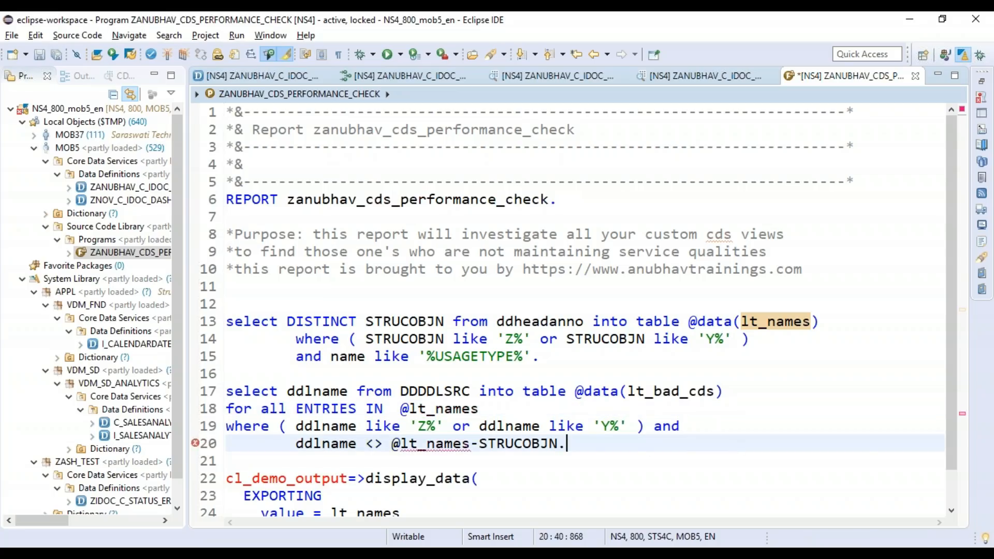
mouse_move(444, 443)
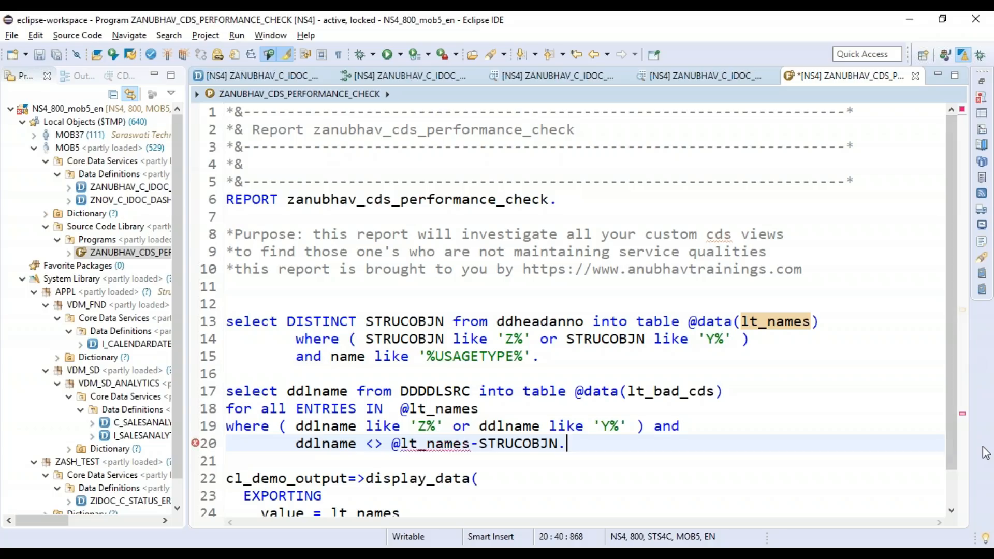
Remove the FOR ALL ENTRIES line and the ddlname <> condition, leaving only the Z/Y filter.
click(480, 409)
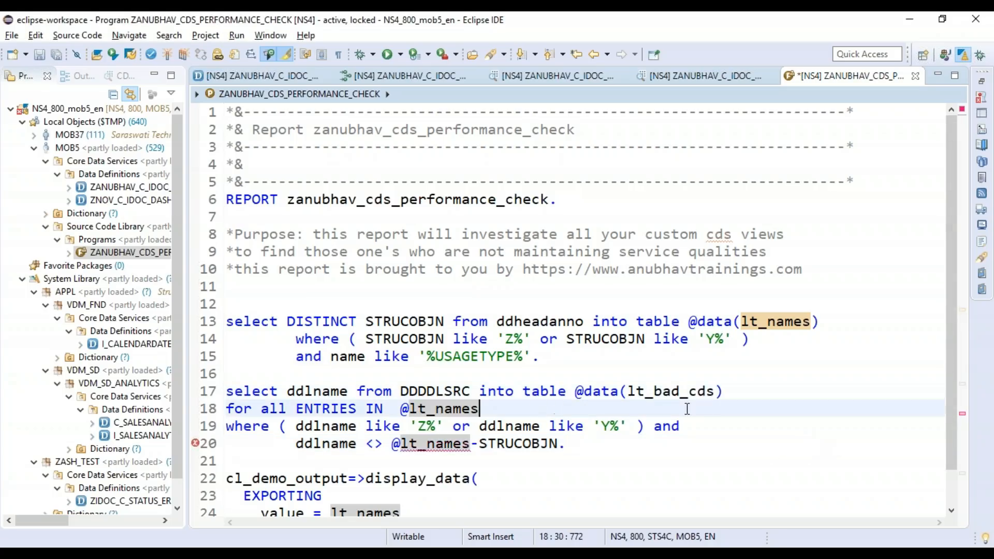
mouse_move(687, 390)
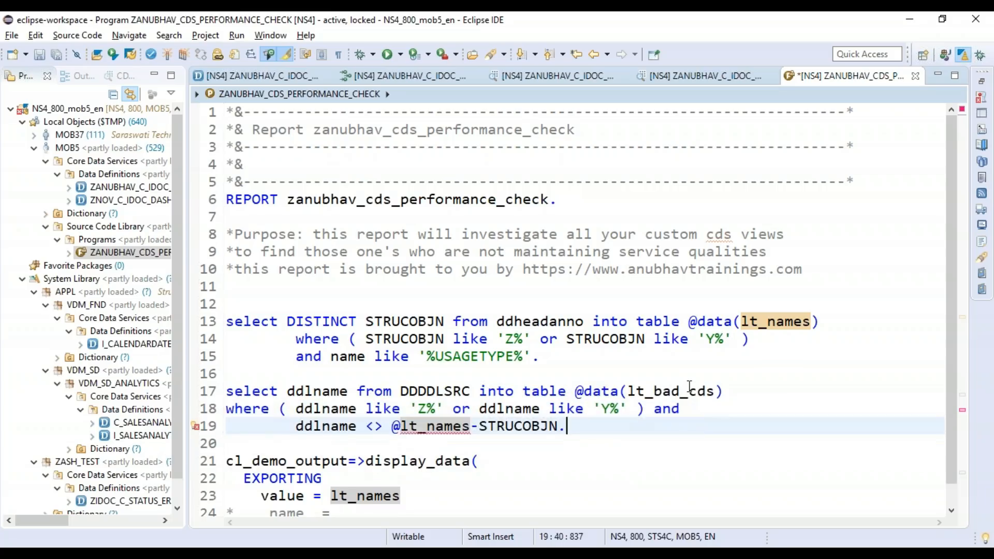
key(Delete)
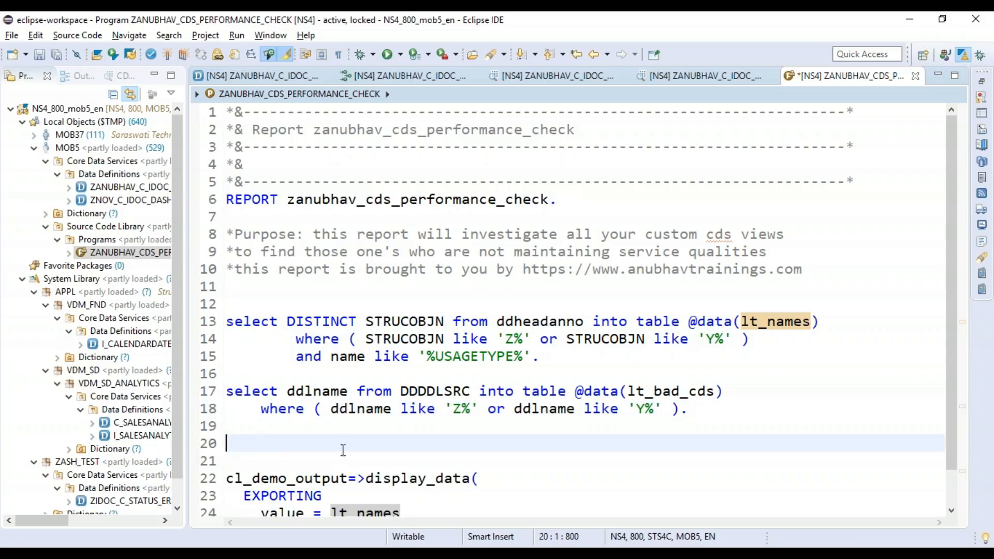
mouse_move(491, 348)
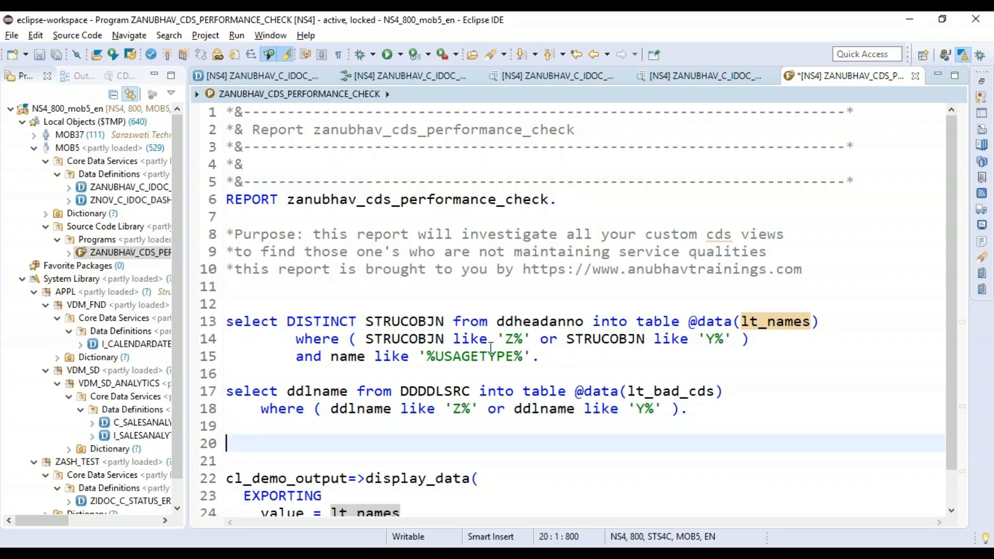
mouse_move(612, 361)
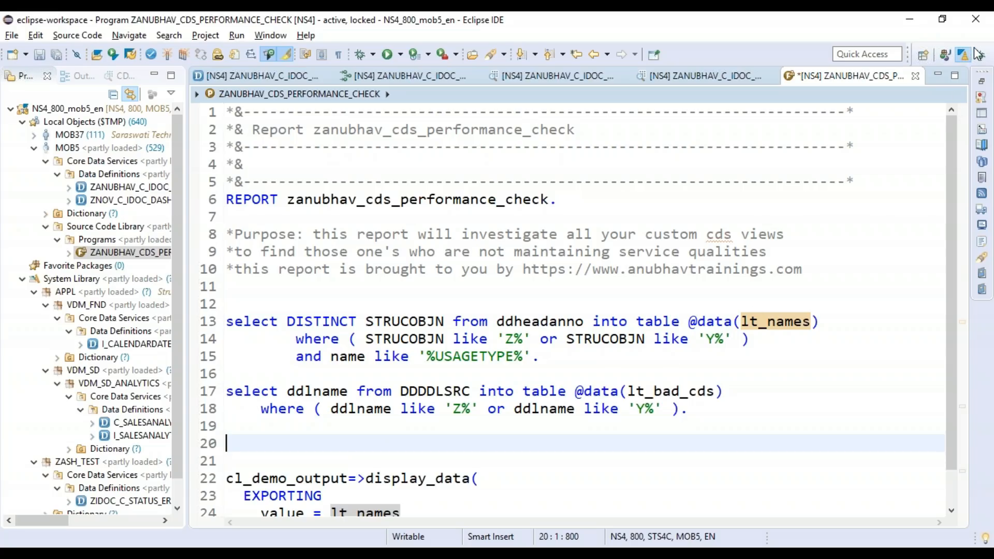
double_click(671, 392)
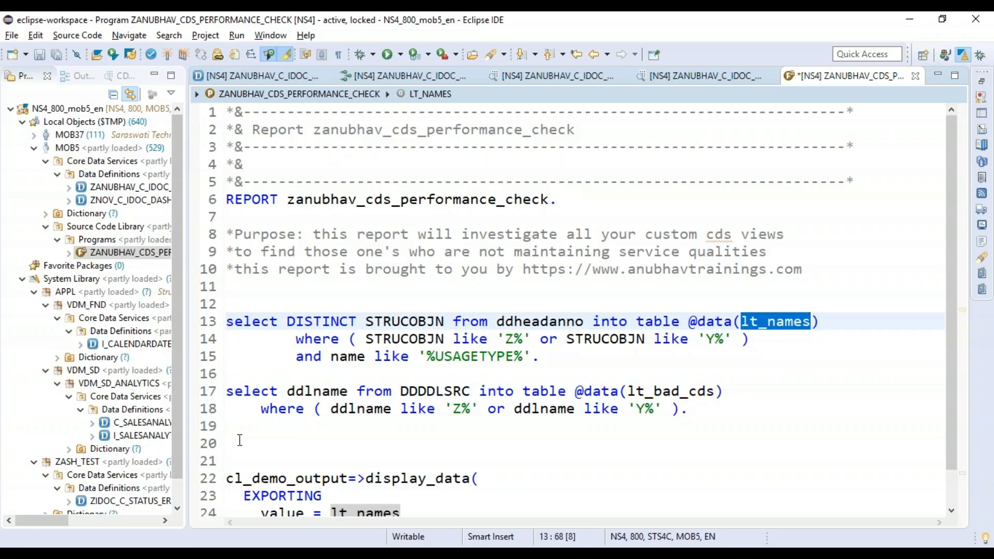
Write LOOP AT lt_names INTO DATA(ls_names) ... ENDLOOP after the queries.
text(l)
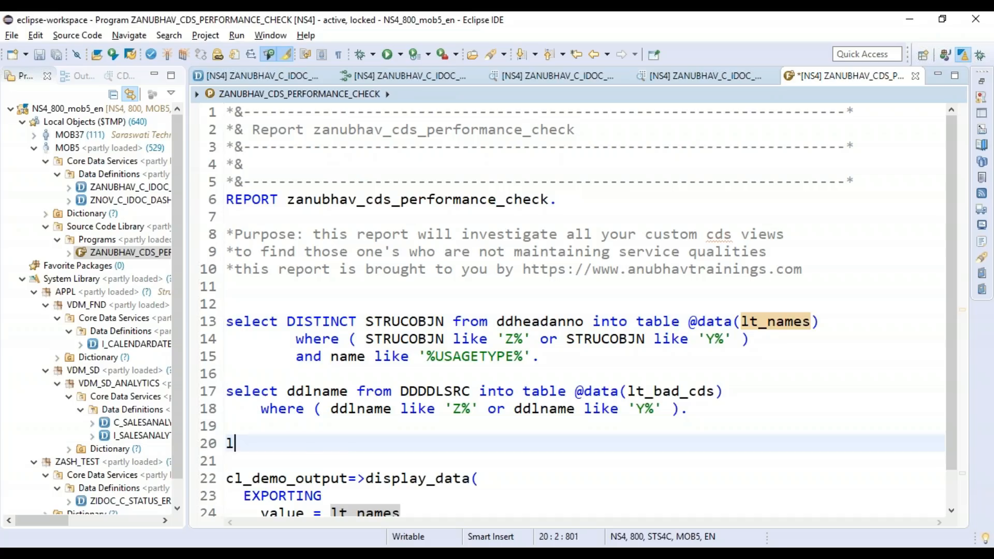
text(oop at lt_names i)
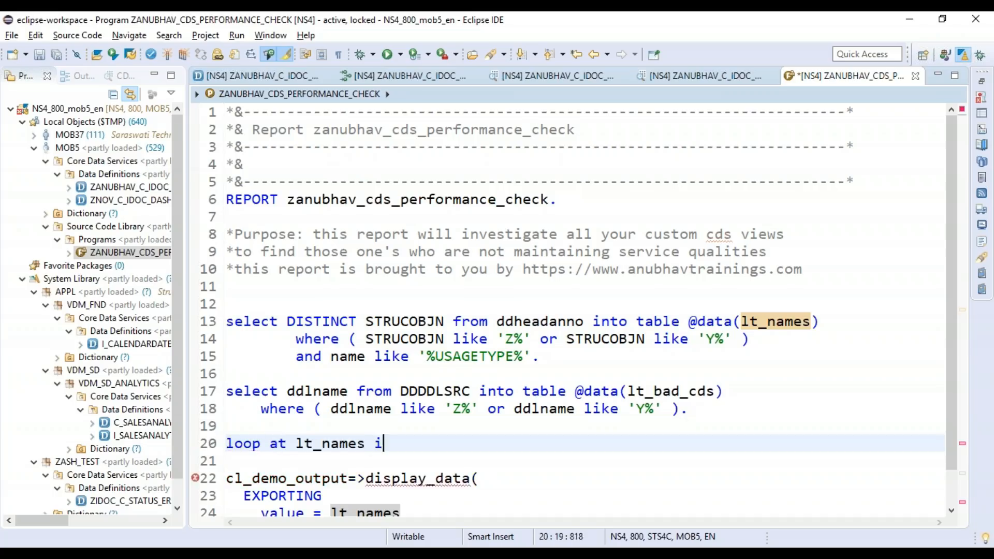
text(nto d)
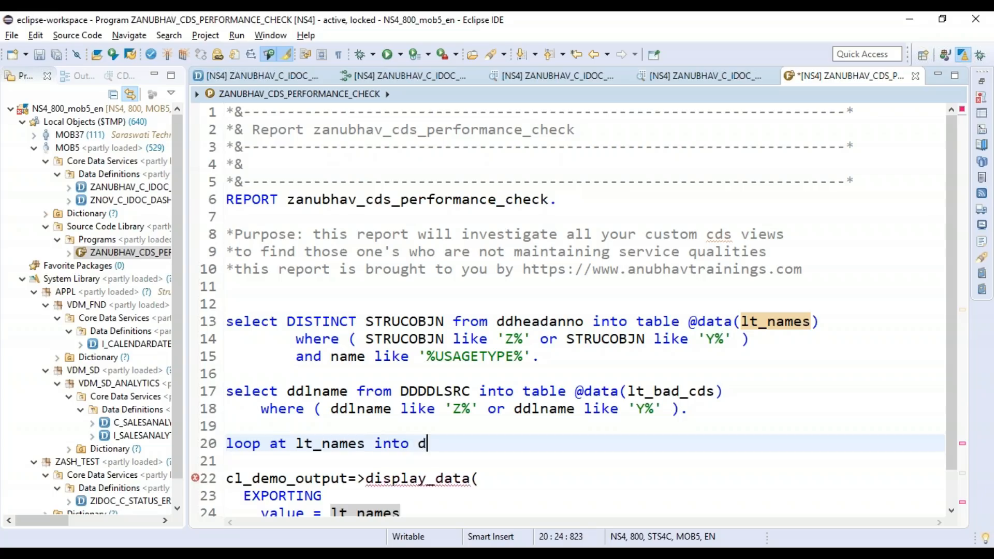
text(ata())
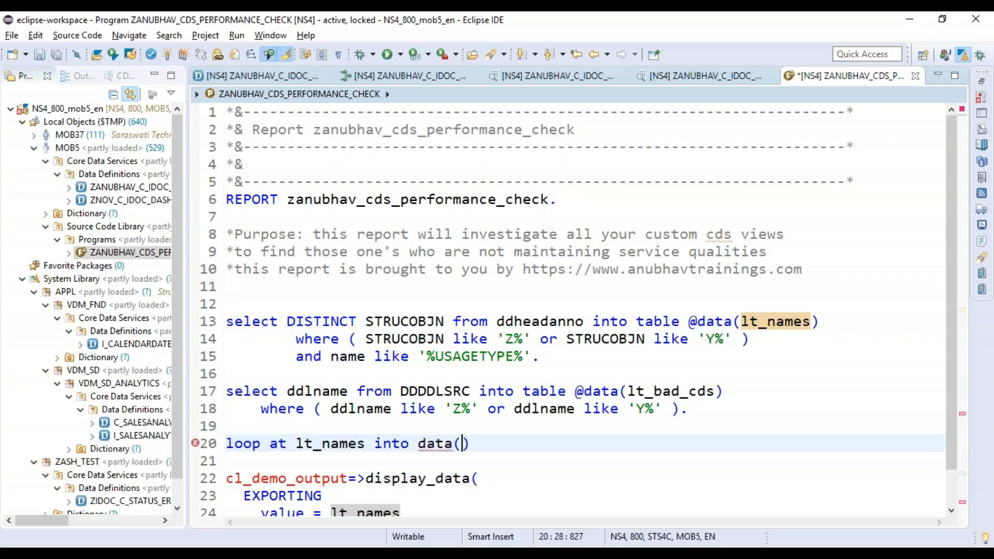
text(ls_names).)
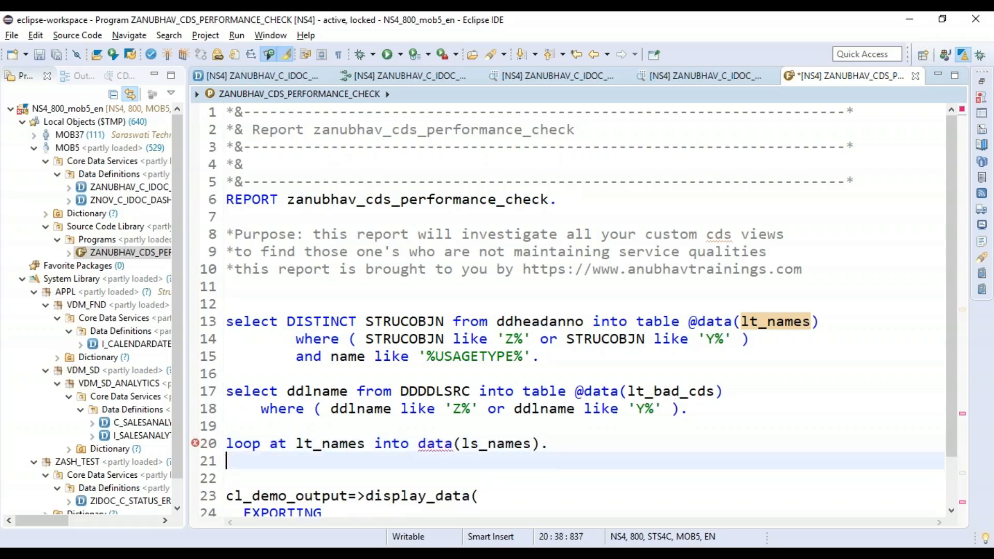
text(ENDLOOP.)
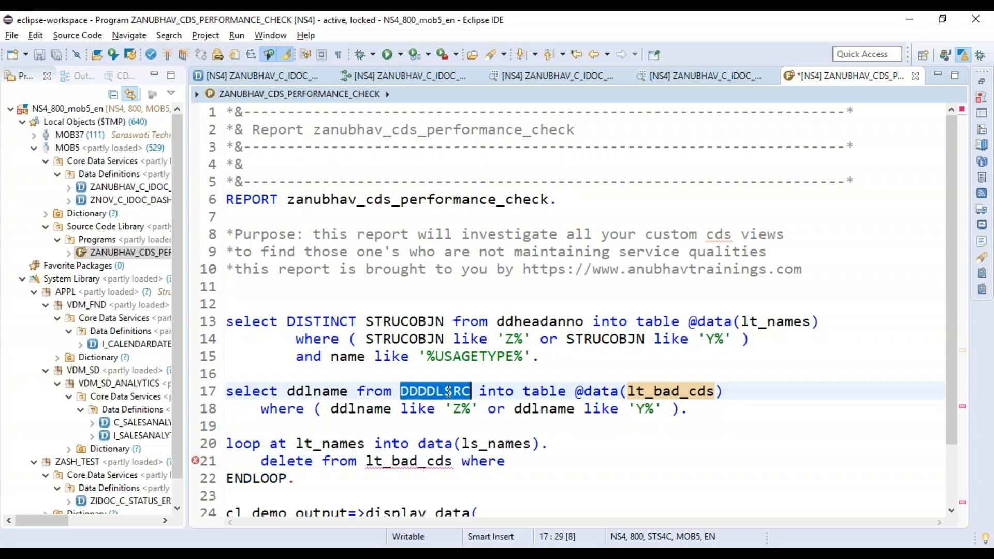
Inside the loop assign lv_dddlsrc = ls_names-strucobjn, delete matching lt_bad_cds rows, and begin DATA: lv_dddlsrc.
text(DDDDLSRC =)
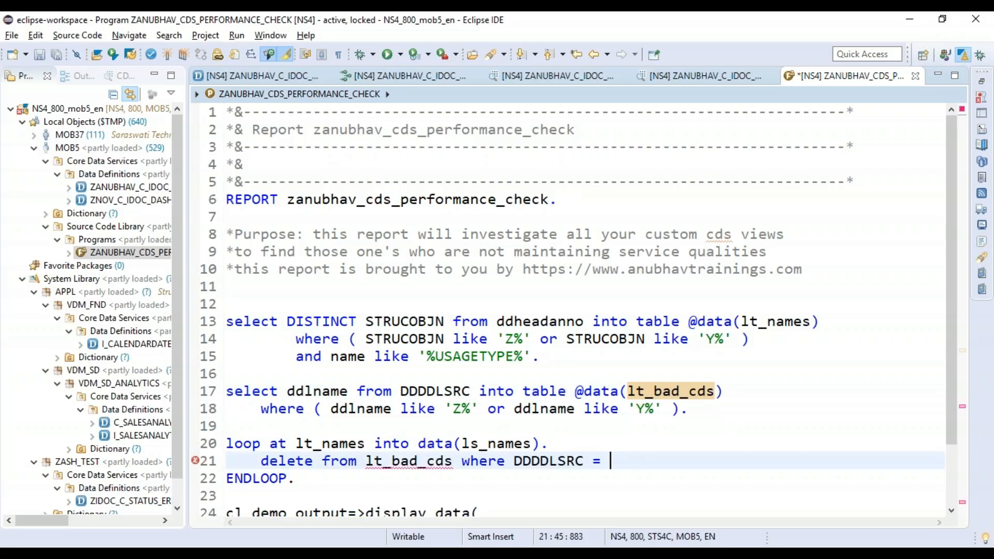
text(ls_names -)
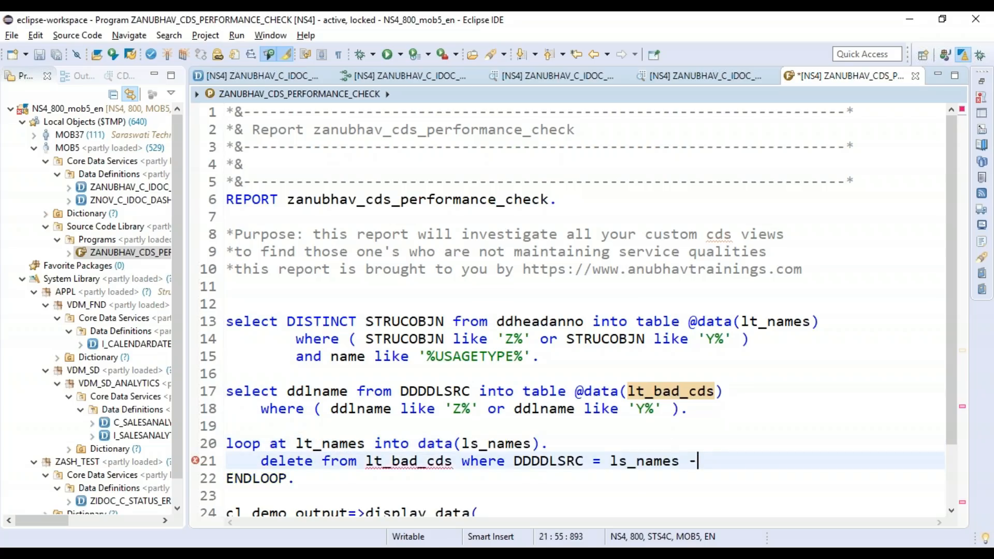
key(Backspace)
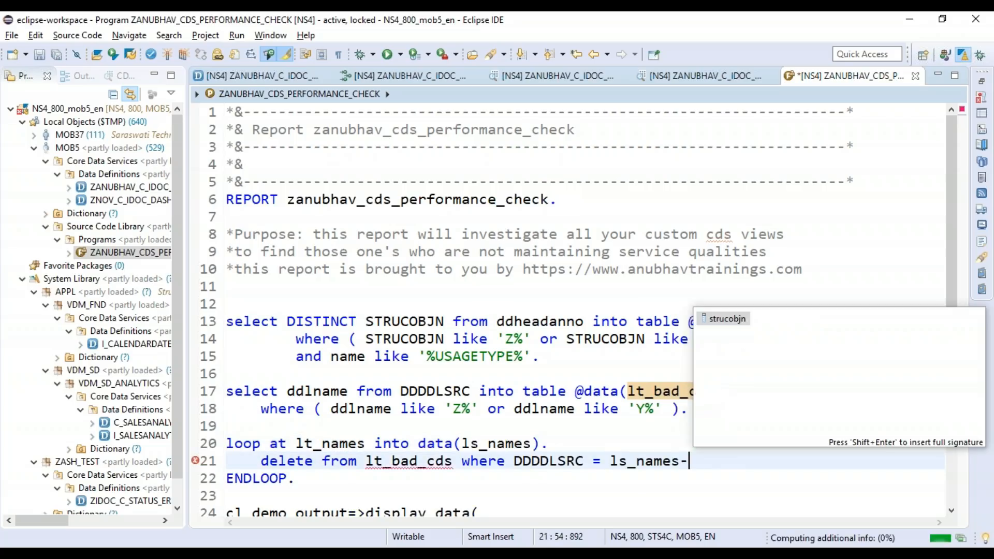
key(Enter)
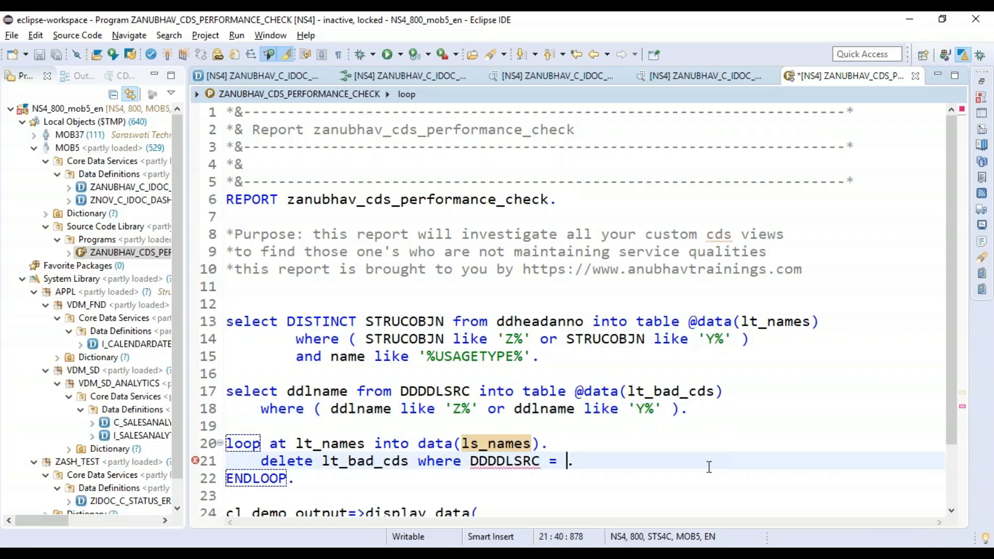
text(lv_dd)
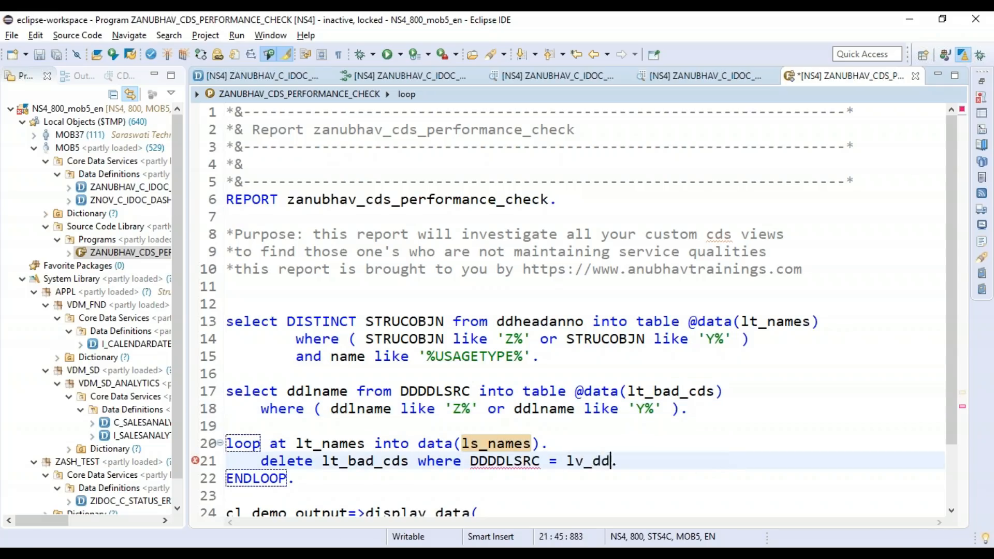
text(dlsrc)
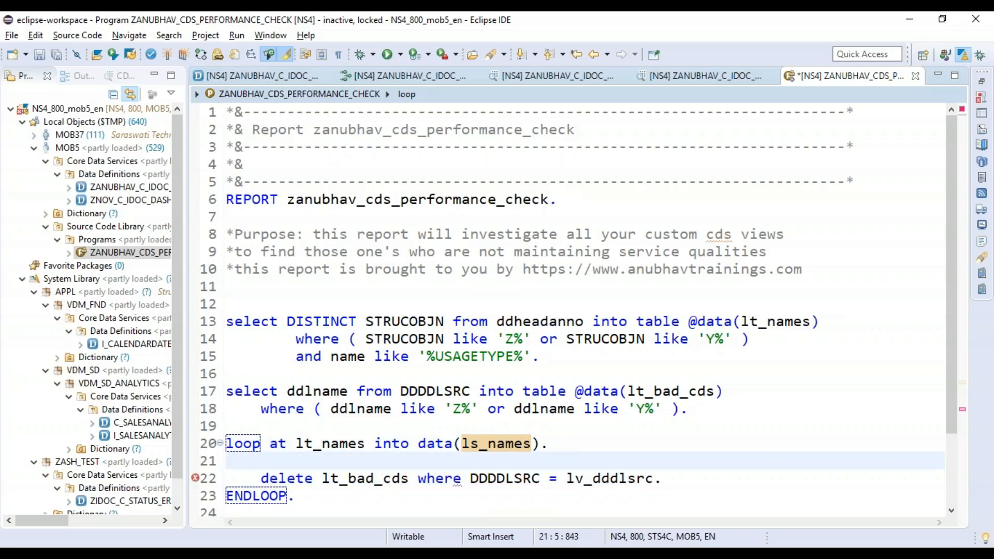
text(lv_dd)
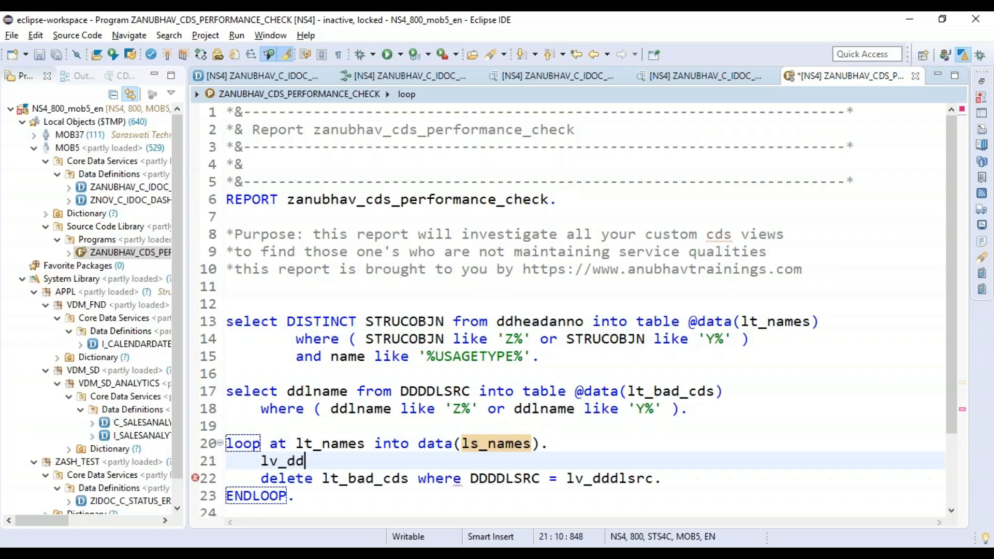
text(lsrc = ls_names-strucobjn.)
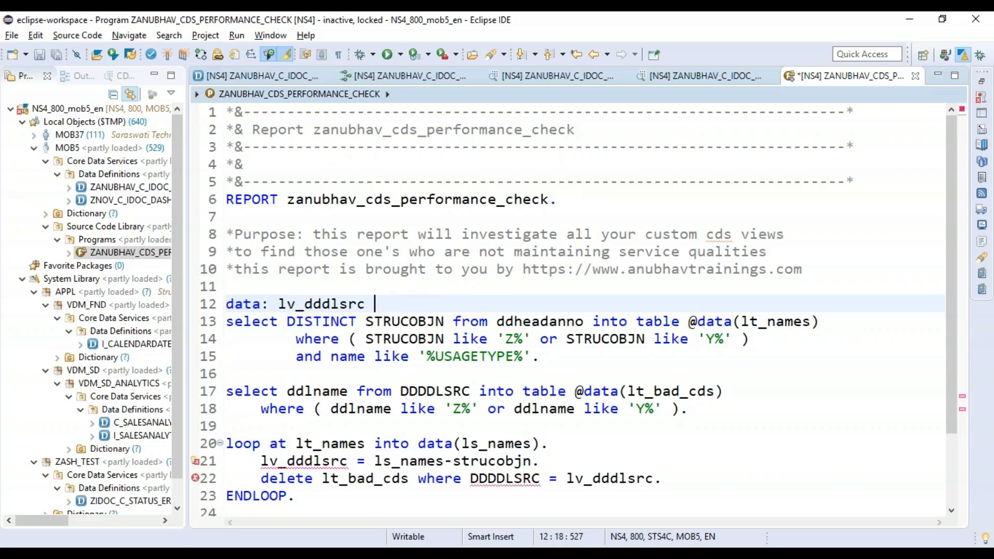
Type lv_dddlsrc as TYPE DDDDLSRC-ddlname.
text(type)
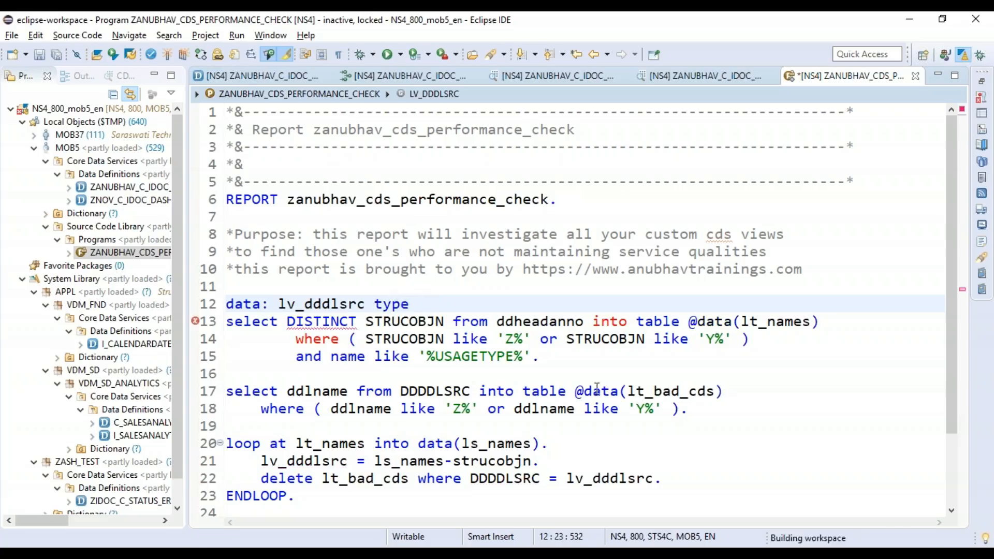
text(DDDDLSRC)
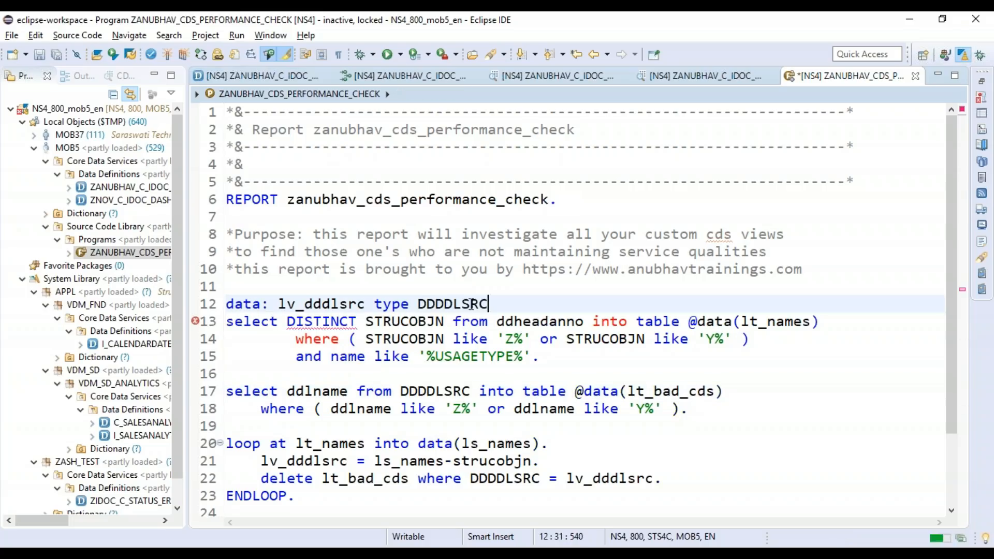
double_click(317, 392)
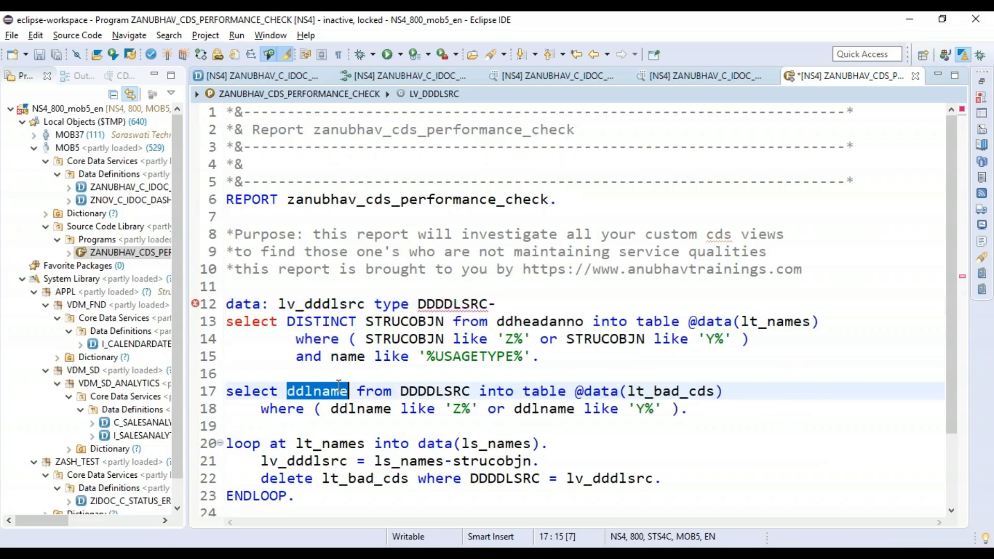
text(ddlname.)
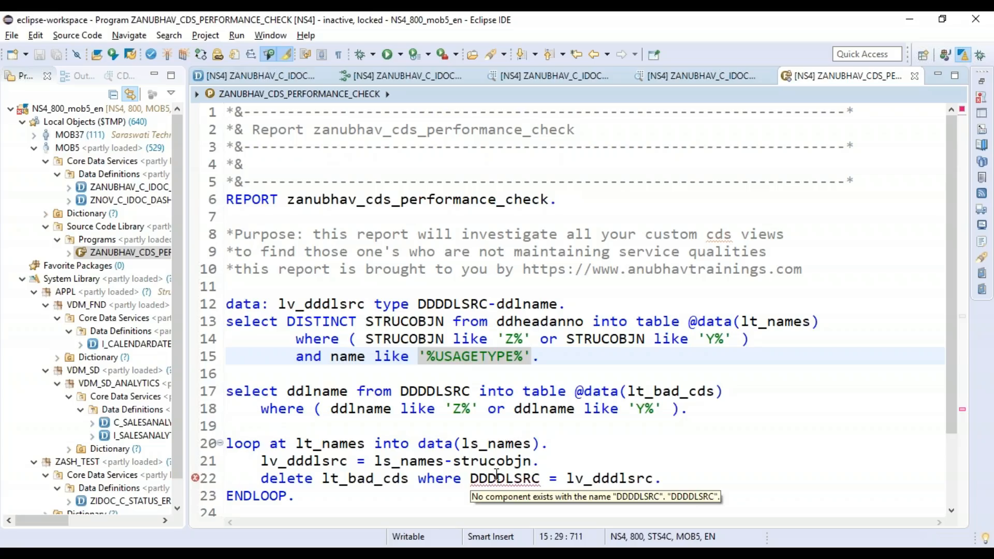
Make the delete filter on ddlname and pass lt_bad_cds instead of lt_names to display_data, then save and activate.
double_click(317, 390)
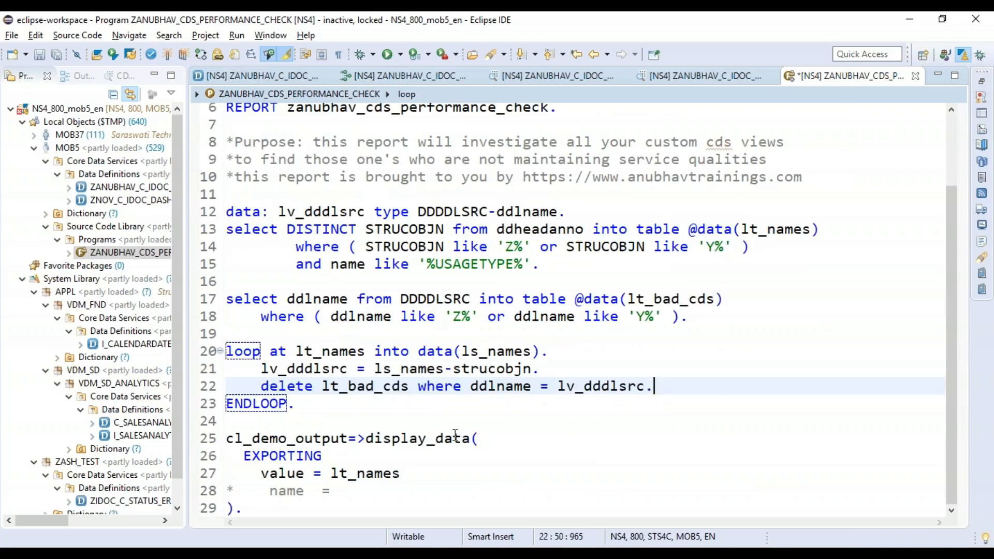
double_click(364, 386)
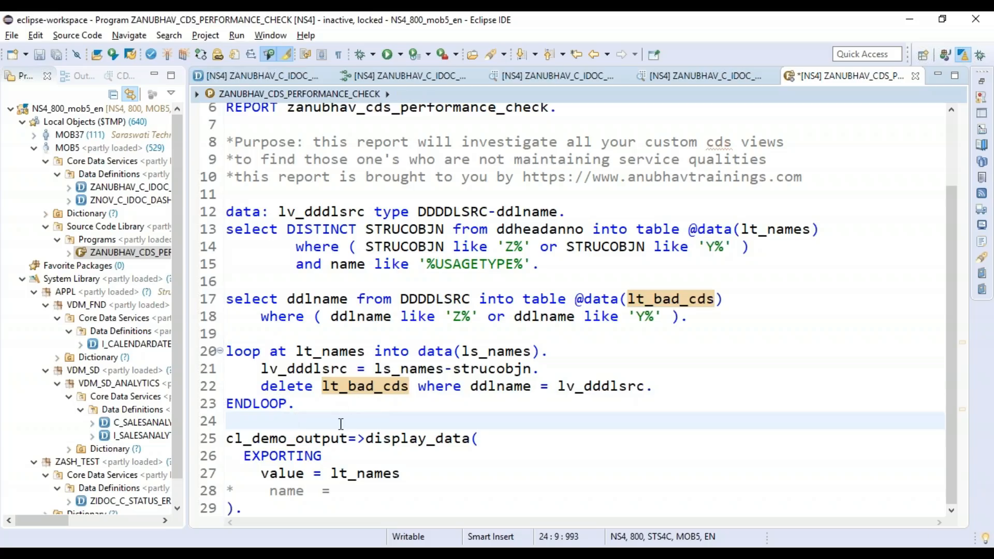
double_click(365, 473)
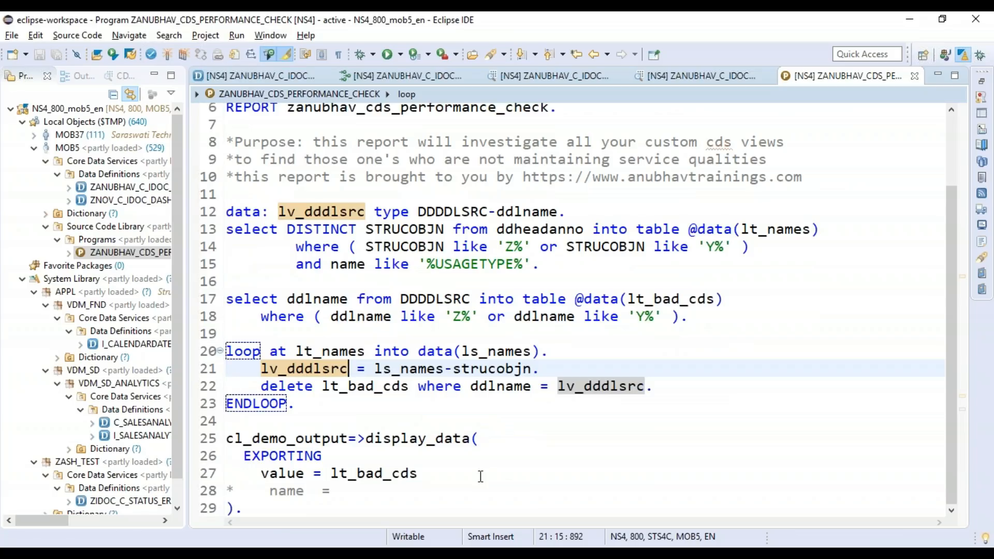
mouse_move(511, 379)
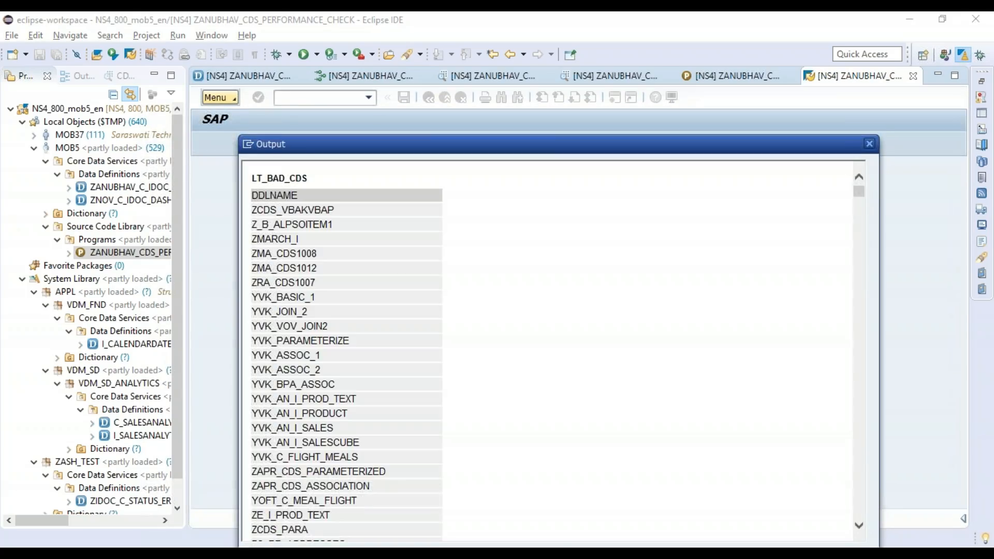
Run the report and scroll the LT_BAD_CDS output list, picking the ZMOB58_CO_SALES_AUG view.
scroll(down, 3)
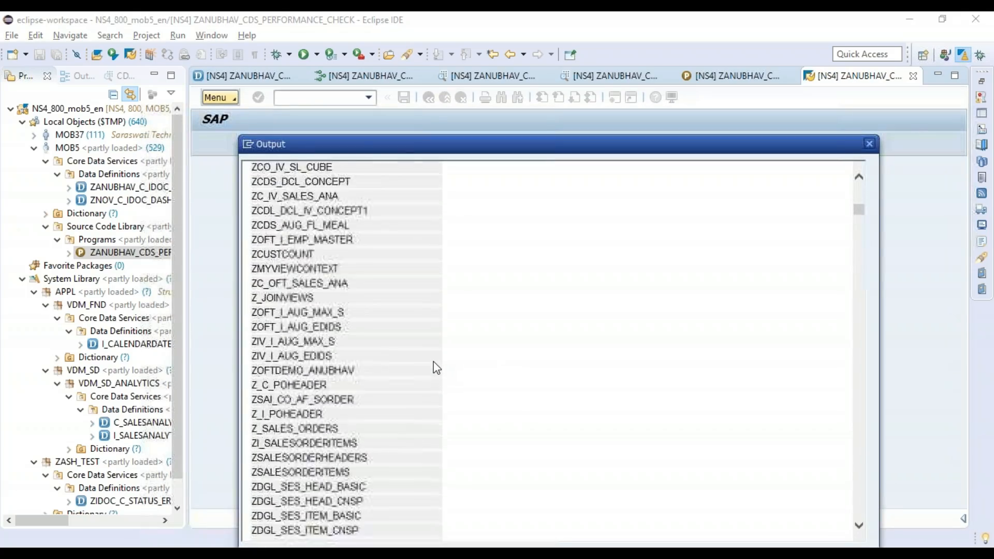
scroll(down, 3)
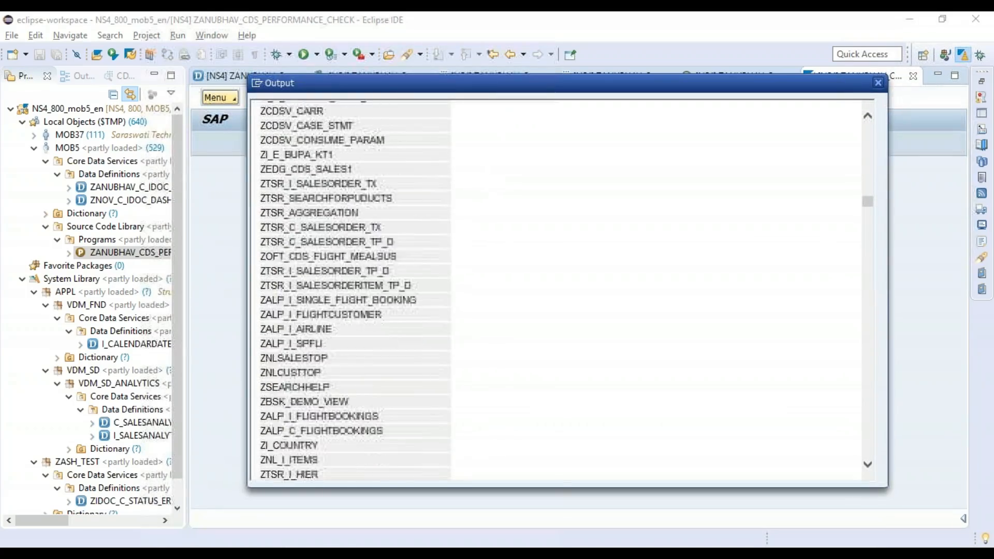
scroll(down, 3)
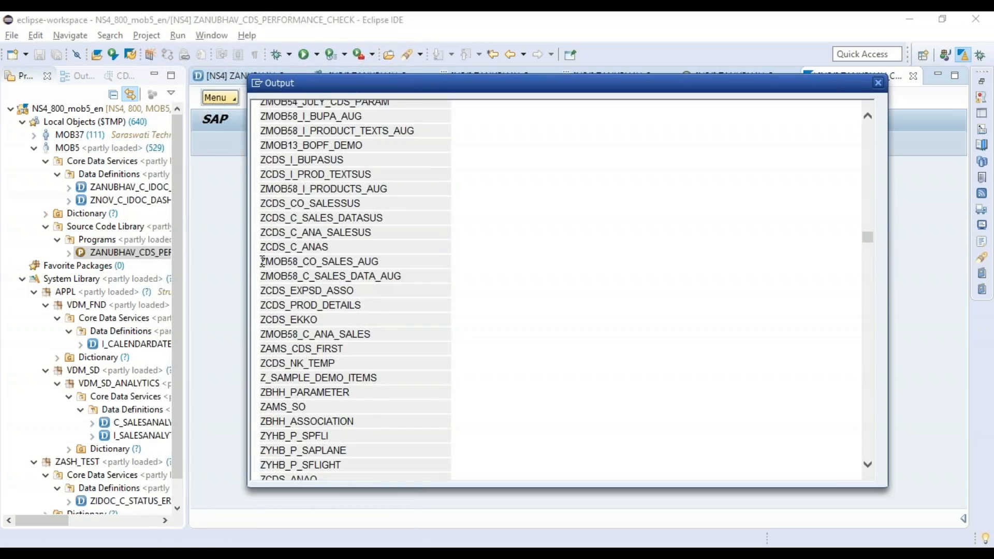
click(319, 261)
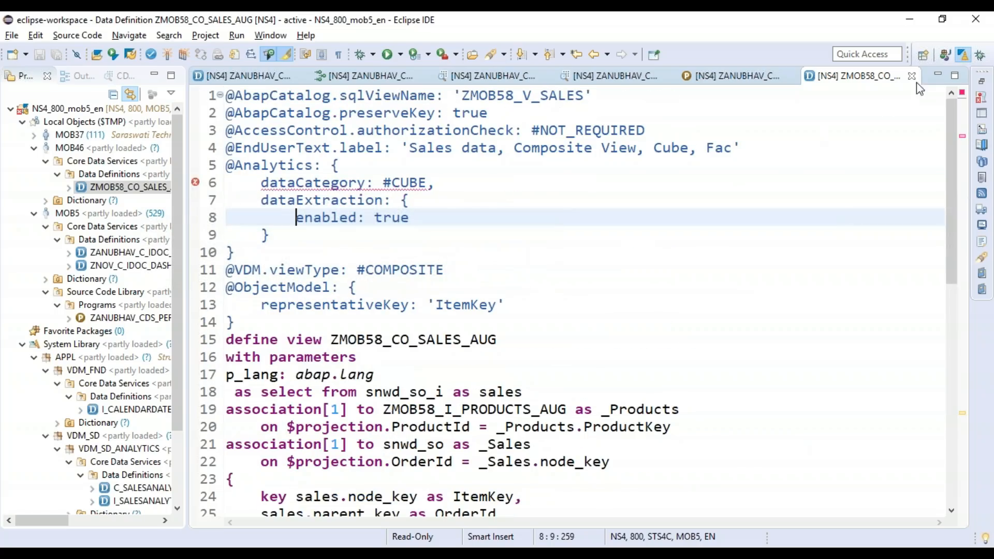
Review the ZMOB58_CO_SALES_AUG data definition's annotations and close its editor tab.
click(850, 76)
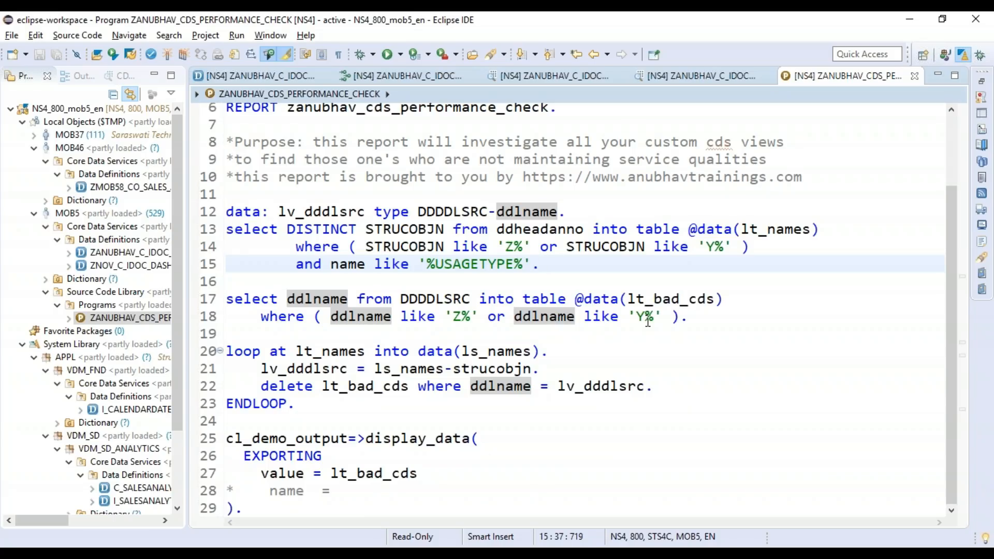
mouse_move(982, 462)
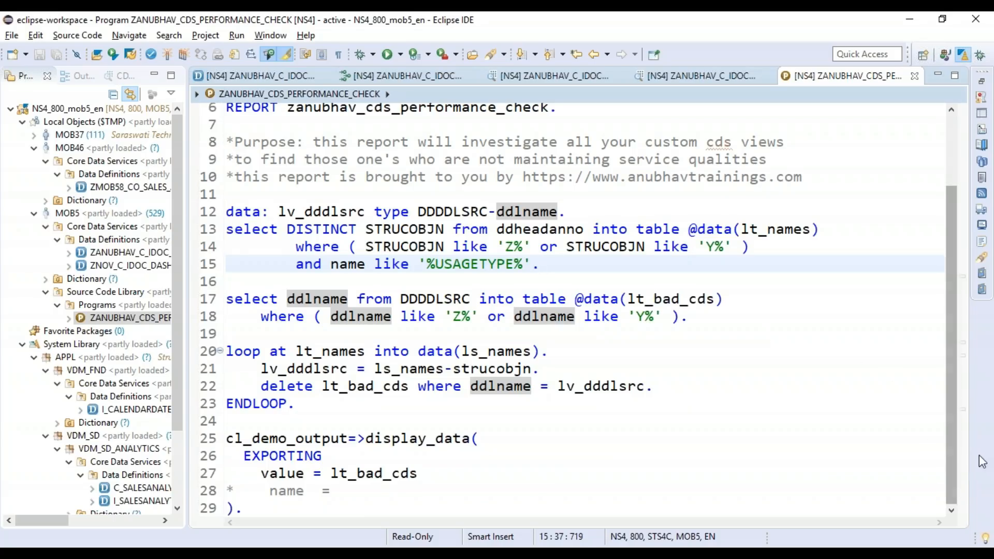
mouse_move(879, 460)
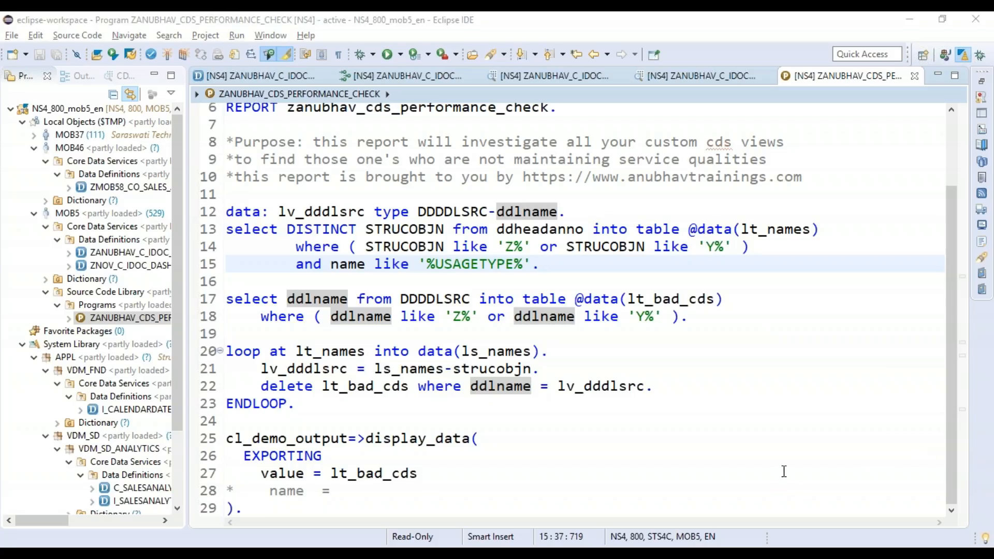
mouse_move(875, 259)
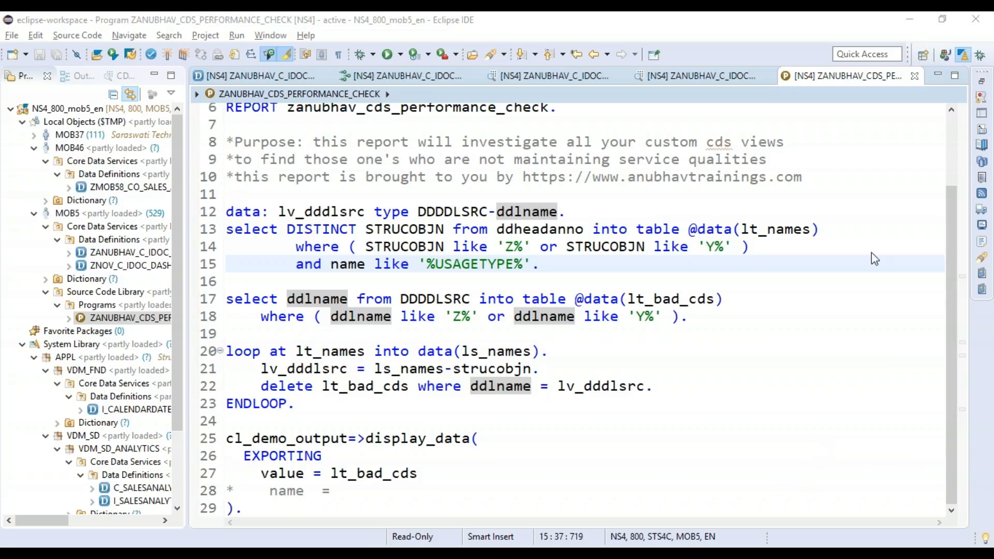
mouse_move(896, 153)
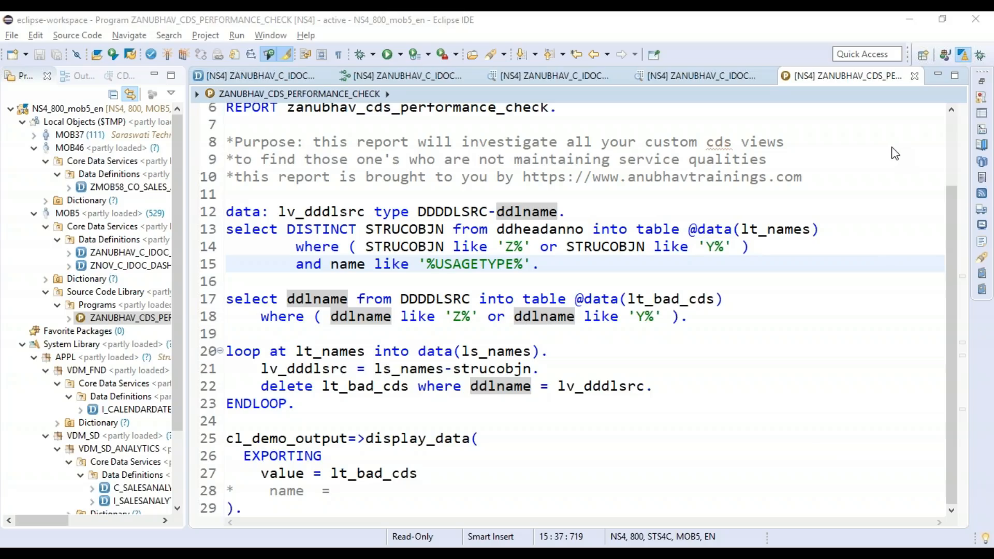